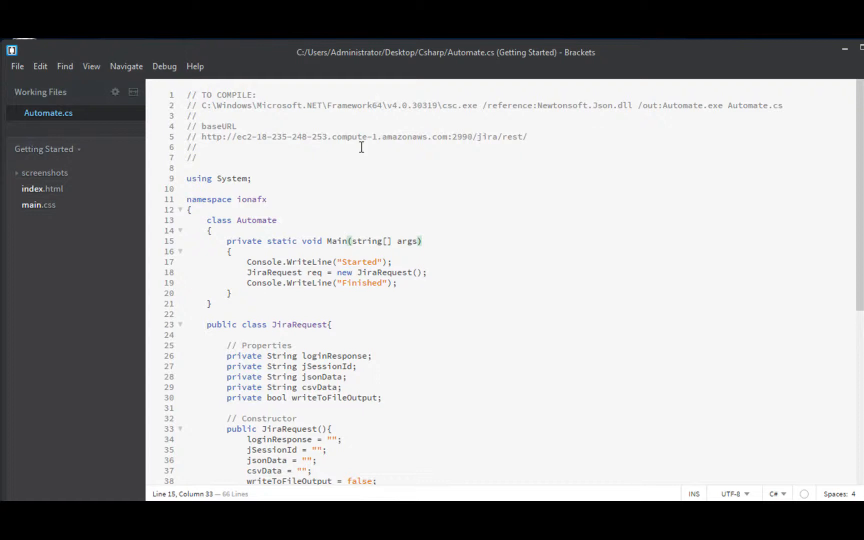
{"action": "mouse_move", "coordinate": [441, 279]}
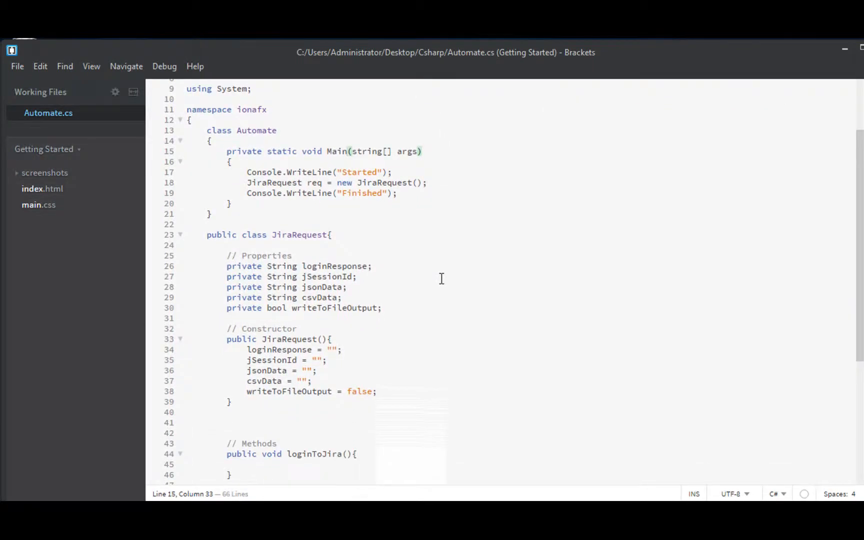
Step: Declare String baseURL at the top of Main, holding the Jira REST URL from the header comment
{"action": "scroll", "scroll_direction": "up", "scroll_amount": 3}
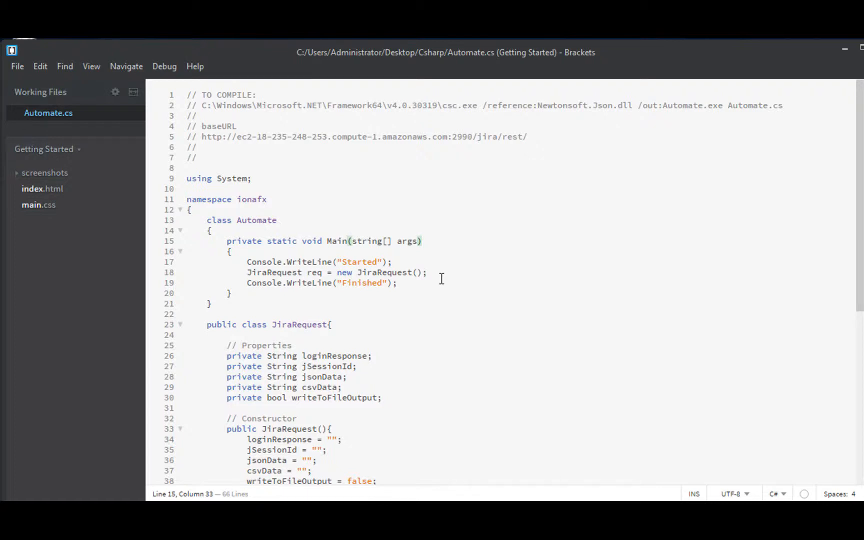
{"action": "mouse_move", "coordinate": [426, 252]}
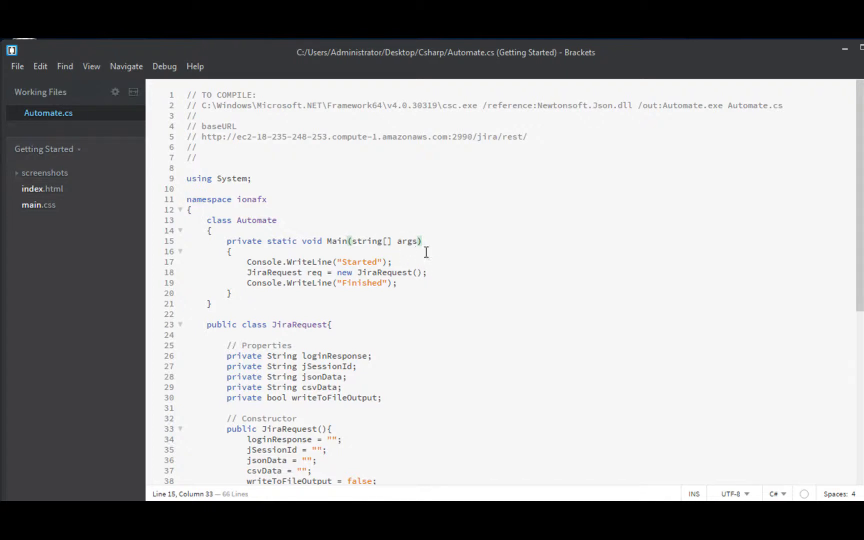
{"action": "left_click", "coordinate": [231, 251]}
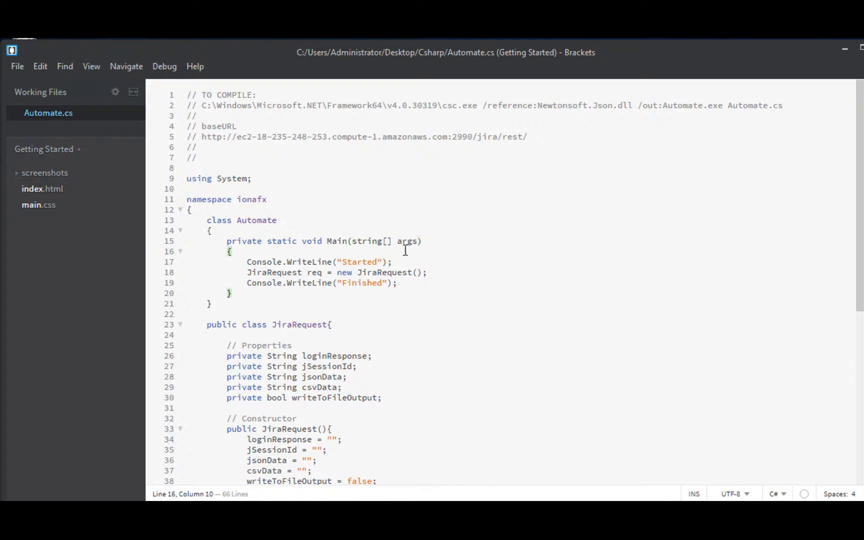
{"action": "mouse_move", "coordinate": [300, 255]}
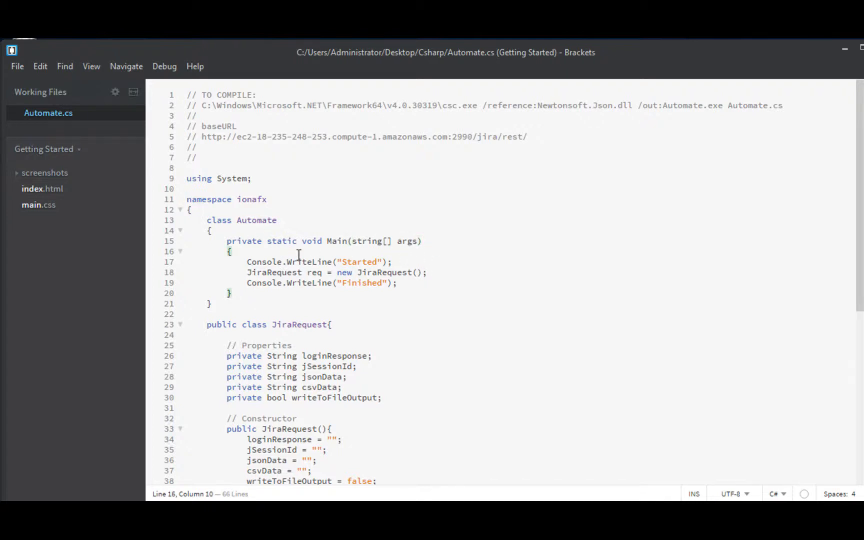
{"action": "mouse_move", "coordinate": [351, 272]}
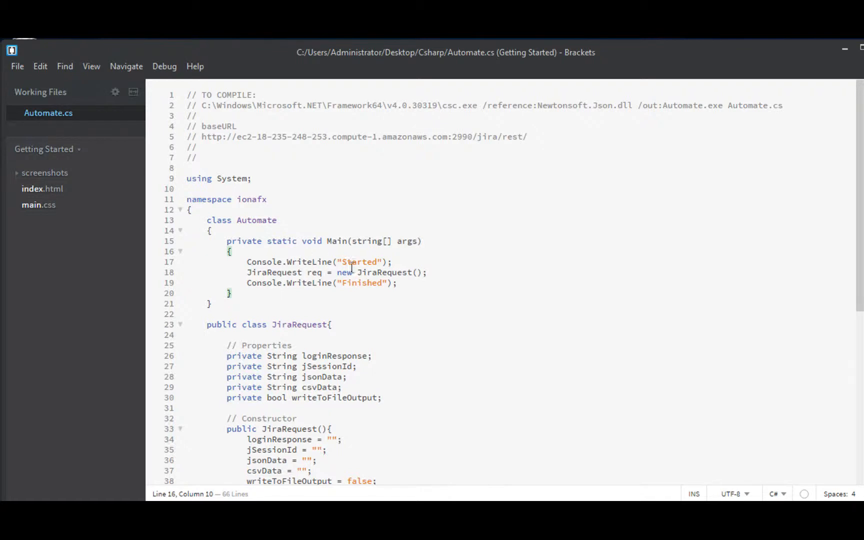
{"action": "left_click", "coordinate": [418, 272]}
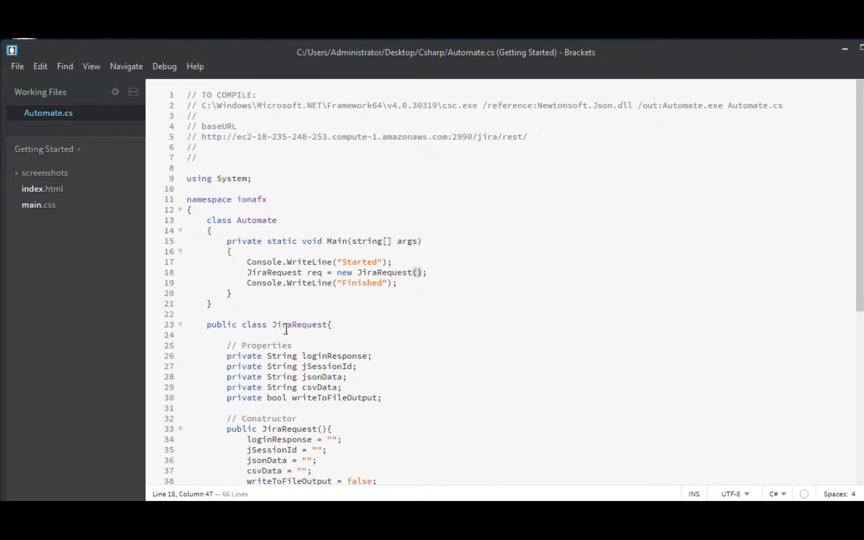
{"action": "mouse_move", "coordinate": [405, 302]}
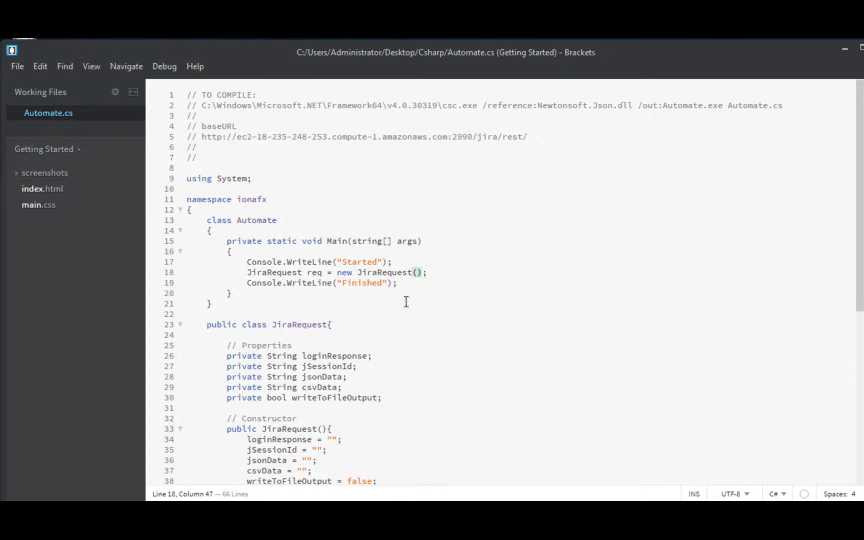
{"action": "mouse_move", "coordinate": [434, 265]}
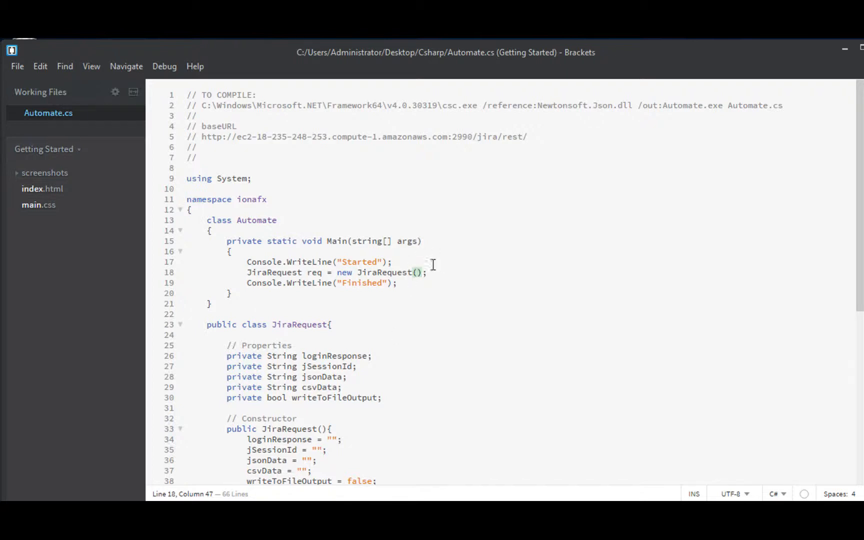
{"action": "mouse_move", "coordinate": [238, 298]}
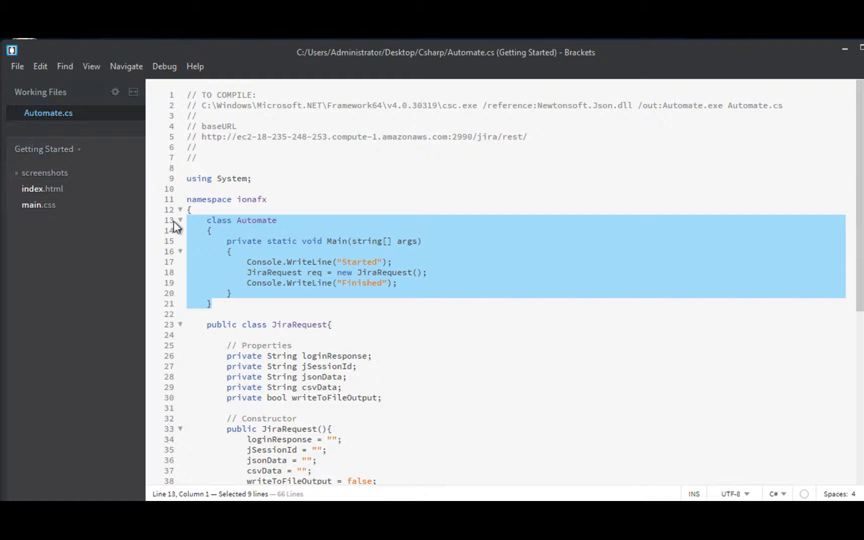
{"action": "mouse_move", "coordinate": [445, 291]}
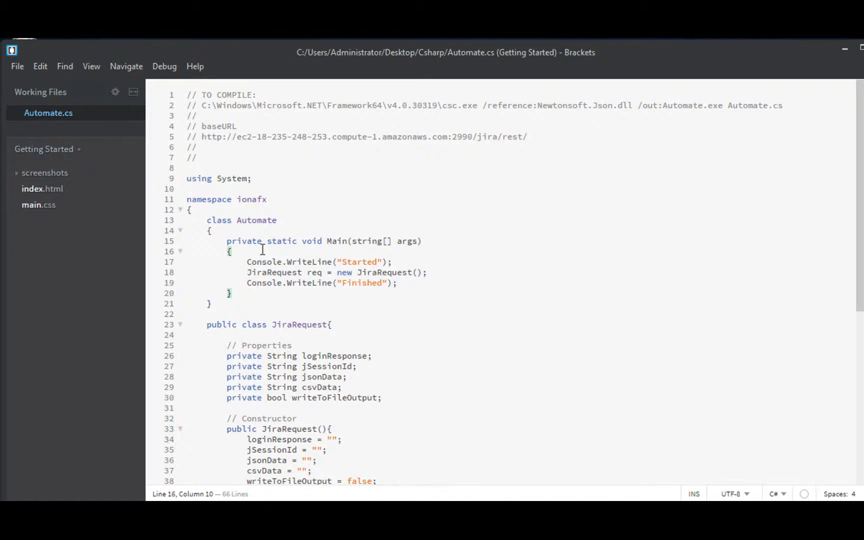
{"action": "key", "text": "enter"}
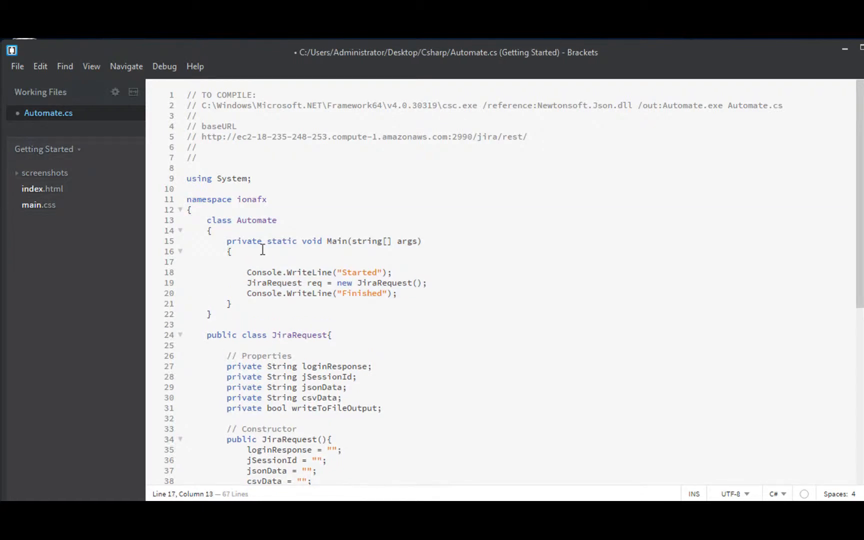
{"action": "left_click", "coordinate": [248, 262]}
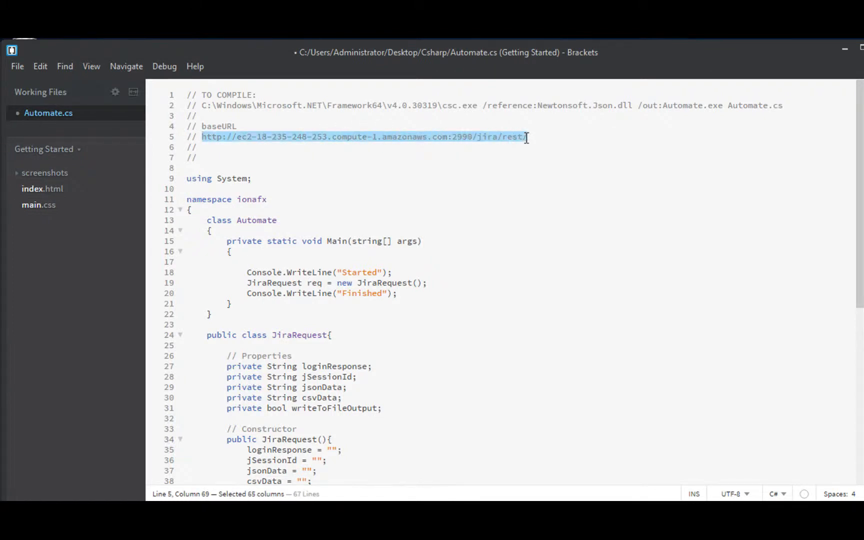
{"action": "left_click", "coordinate": [221, 126]}
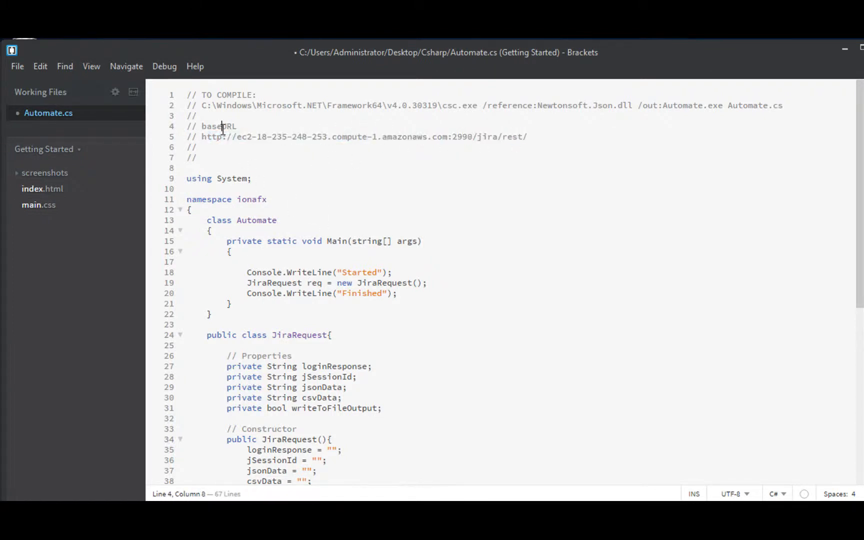
{"action": "left_click", "coordinate": [247, 261]}
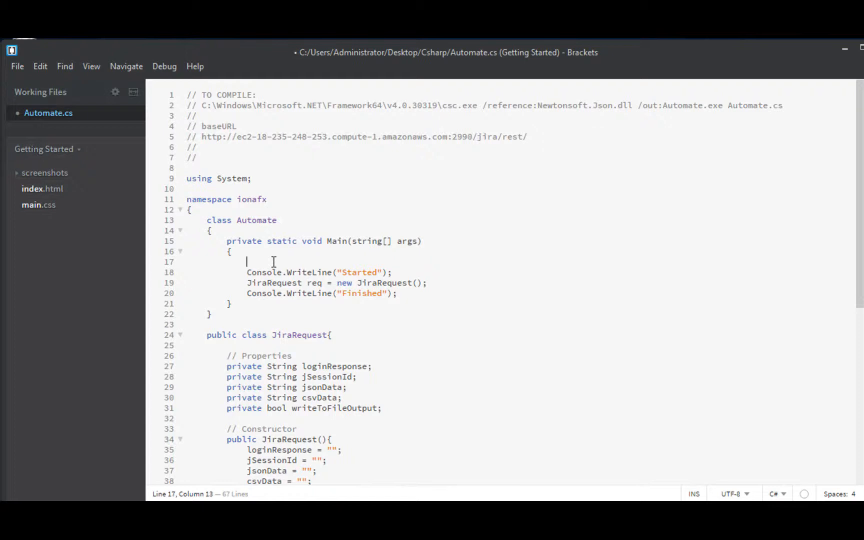
{"action": "type", "text": "String baseURL = \"http://ec2-18-235-248-253.compute-1.amazonaws.com:2990/jira/rest/\";"}
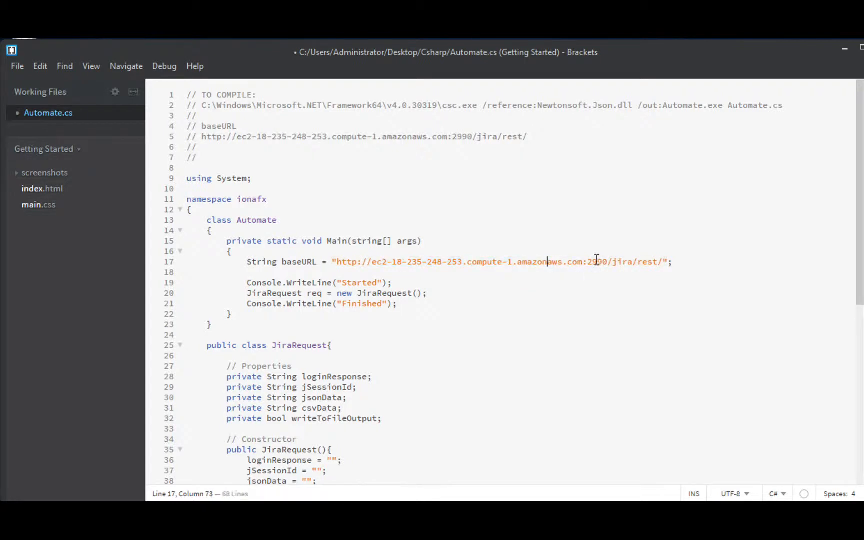
{"action": "double_click", "coordinate": [594, 262]}
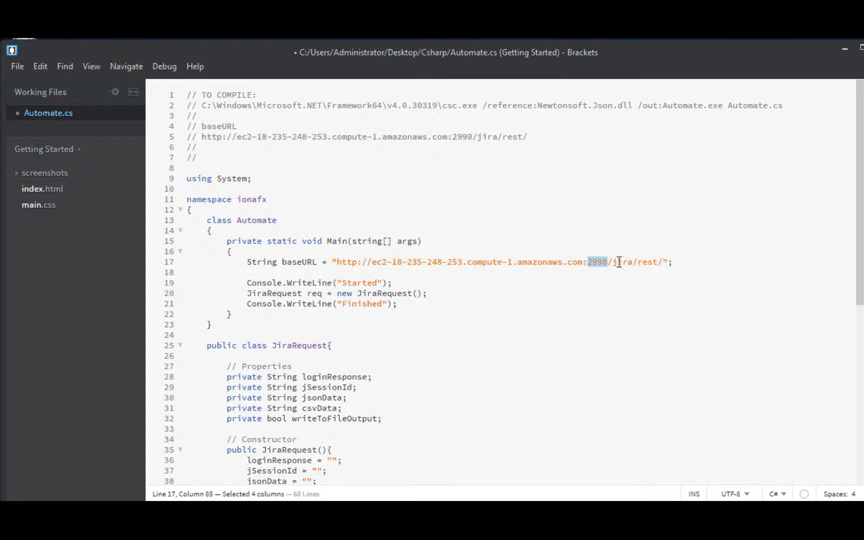
{"action": "mouse_move", "coordinate": [664, 277]}
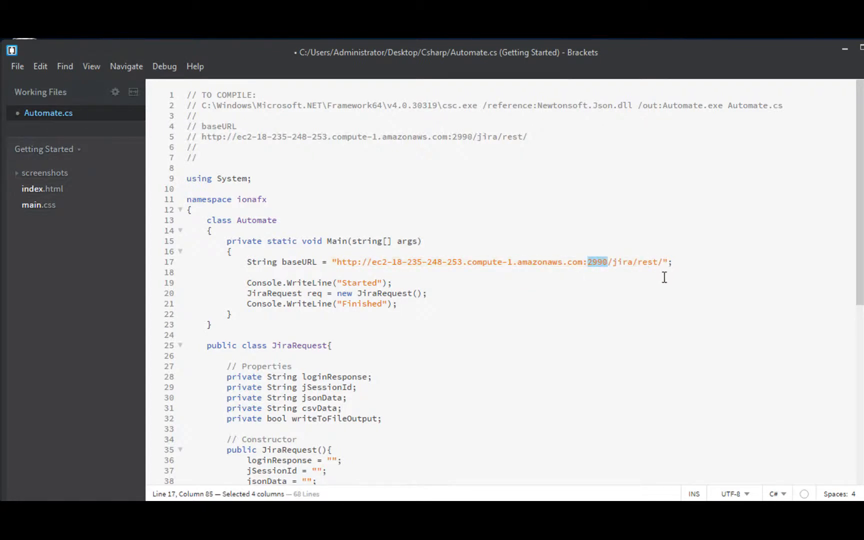
{"action": "mouse_move", "coordinate": [675, 262]}
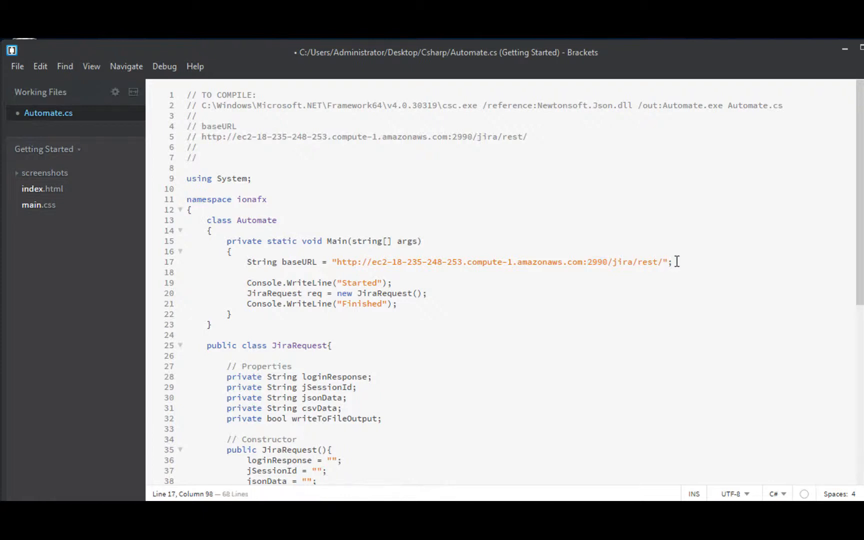
Step: Declare String loginAPI = "auth/1/session" in Main
{"action": "type", "text": "String"}
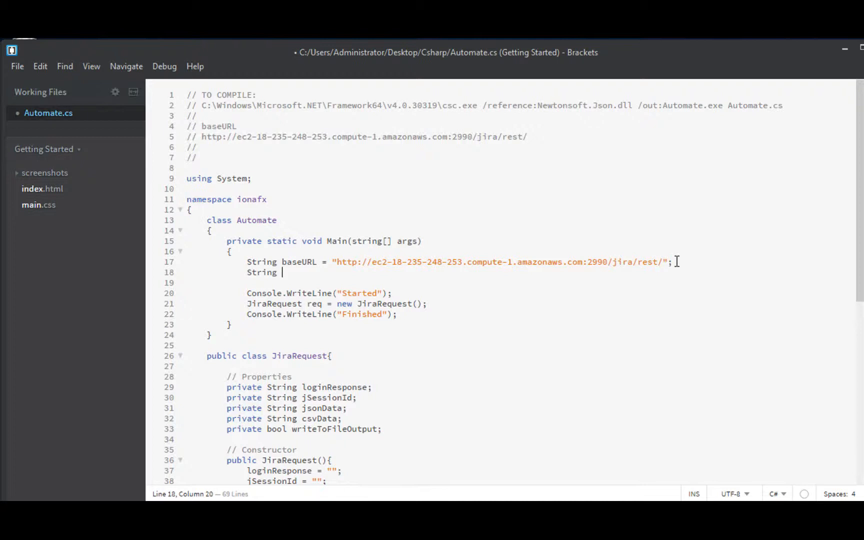
{"action": "type", "text": "l"}
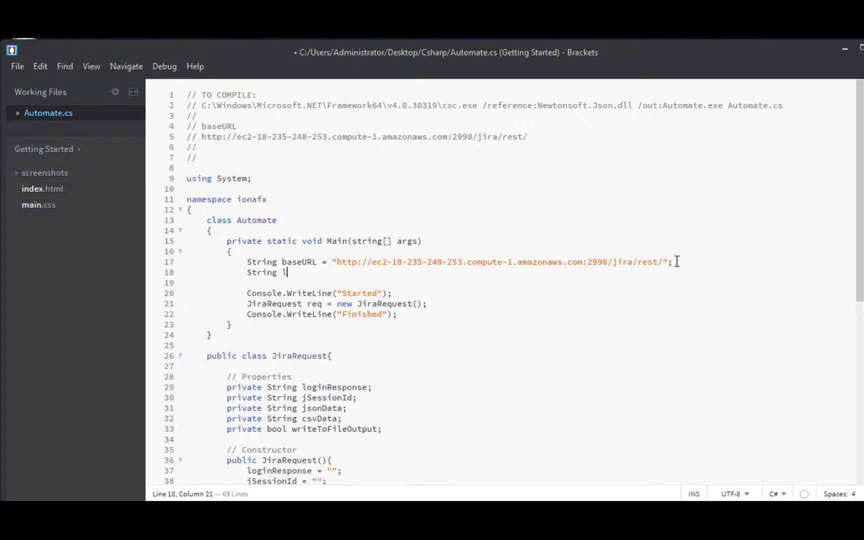
{"action": "type", "text": "oginAP"}
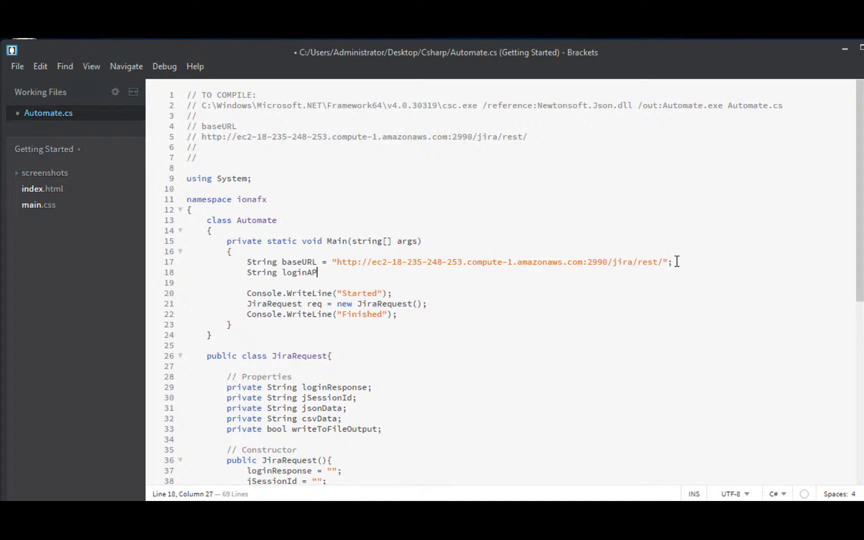
{"action": "type", "text": "I = \"\""}
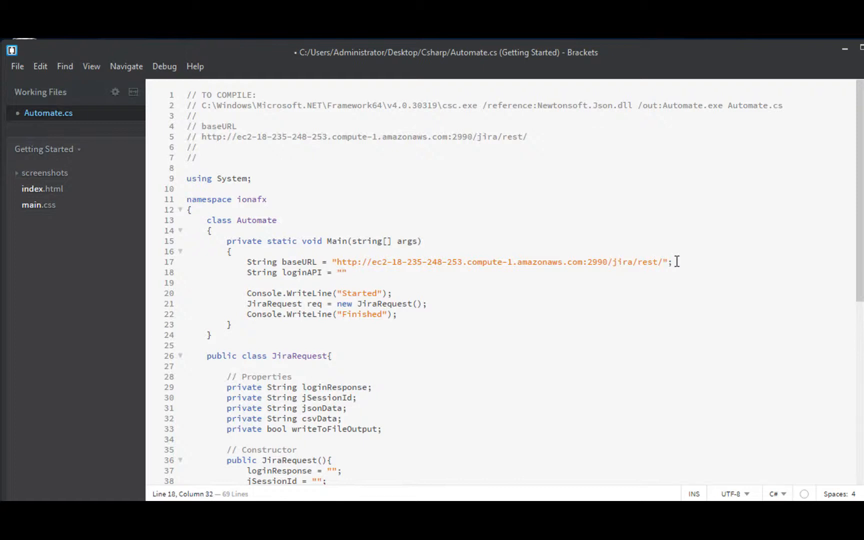
{"action": "type", "text": "a"}
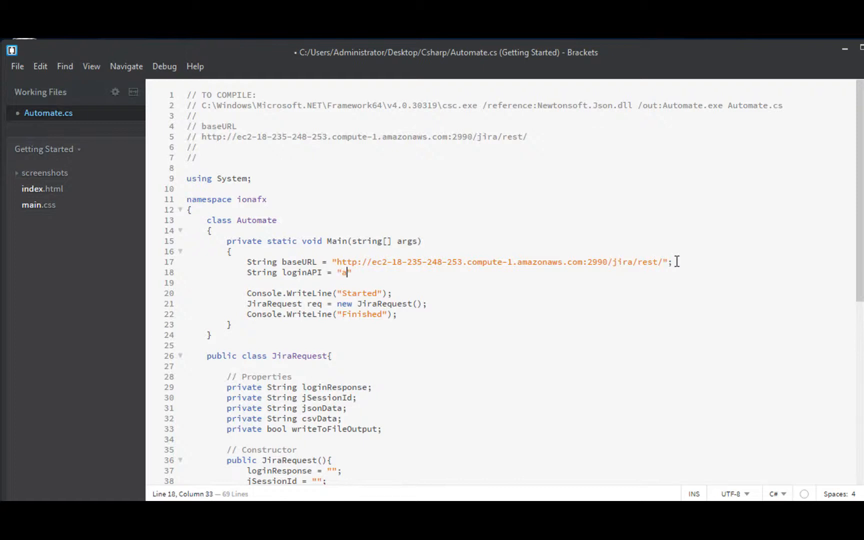
{"action": "type", "text": "uth/1/session"}
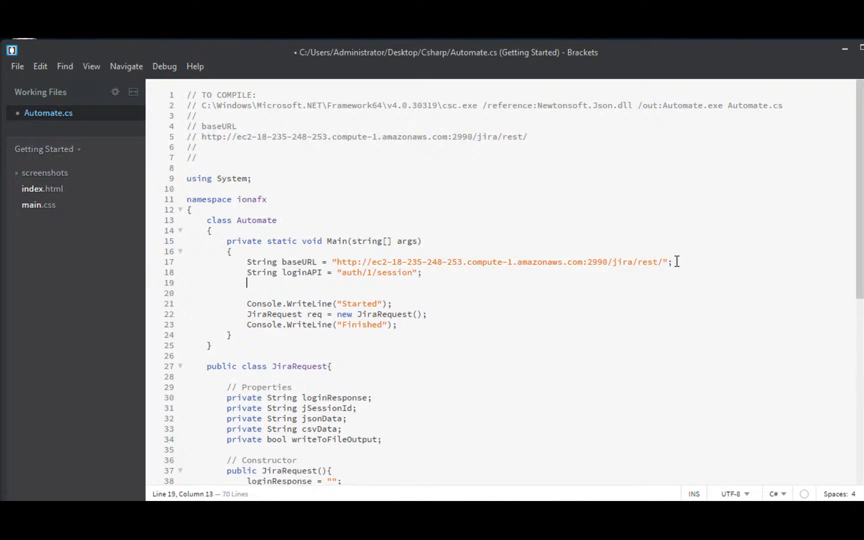
{"action": "type", "text": "Strin"}
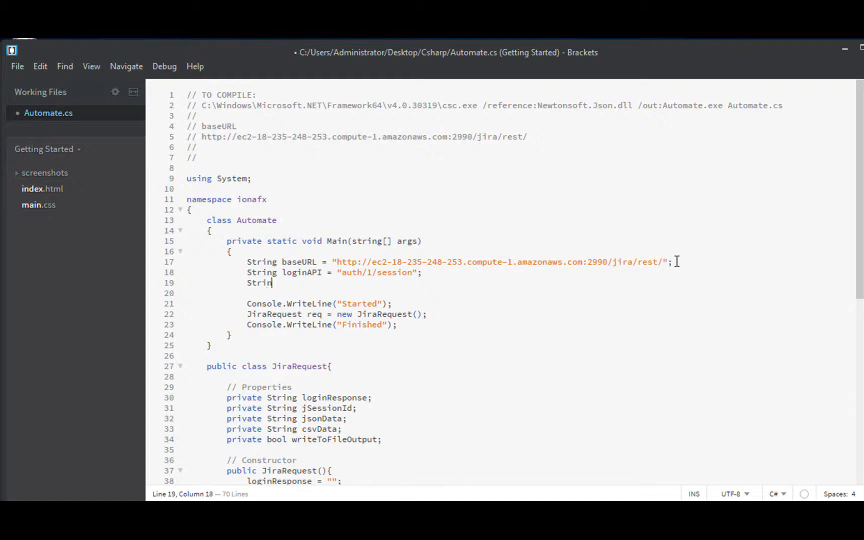
{"action": "type", "text": "g login"}
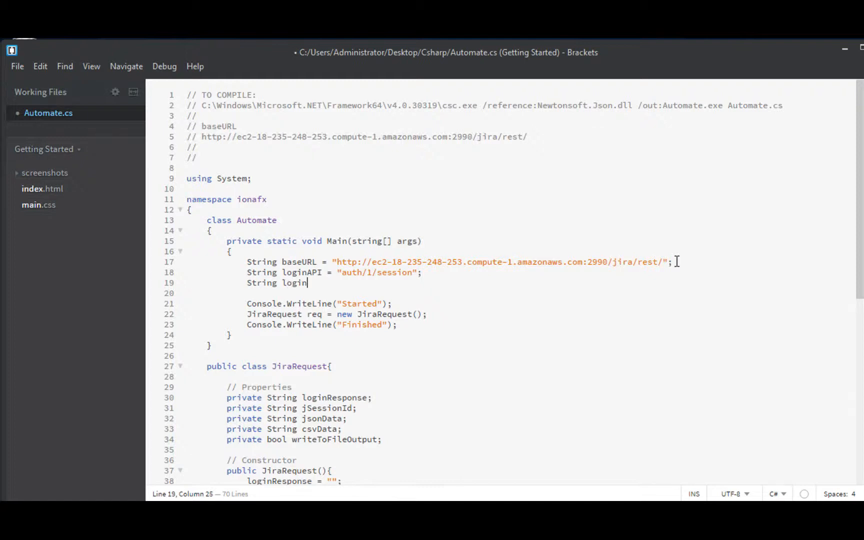
{"action": "type", "text": "UserName"}
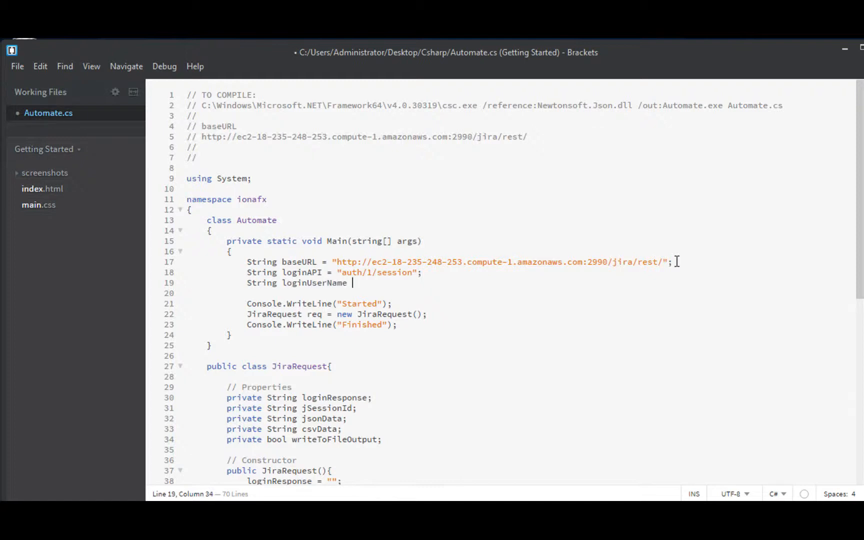
{"action": "type", "text": "= \"admin\""}
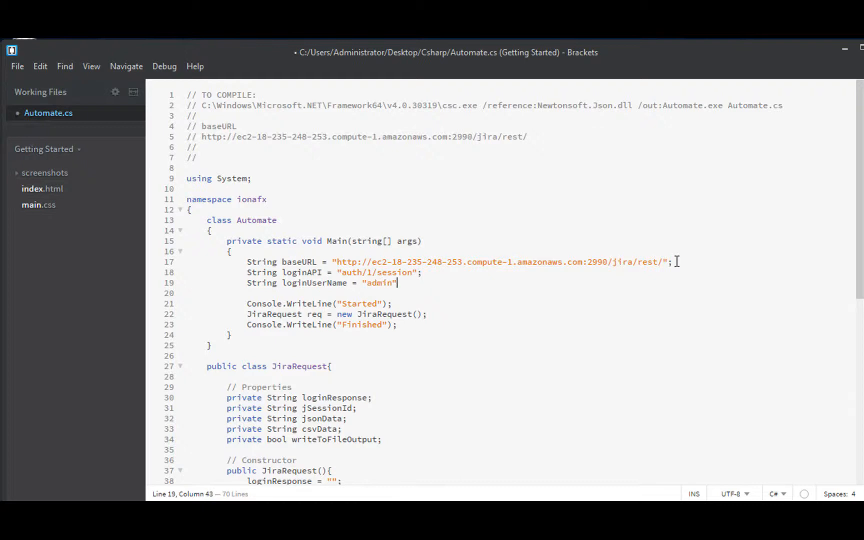
{"action": "type", "text": ";"}
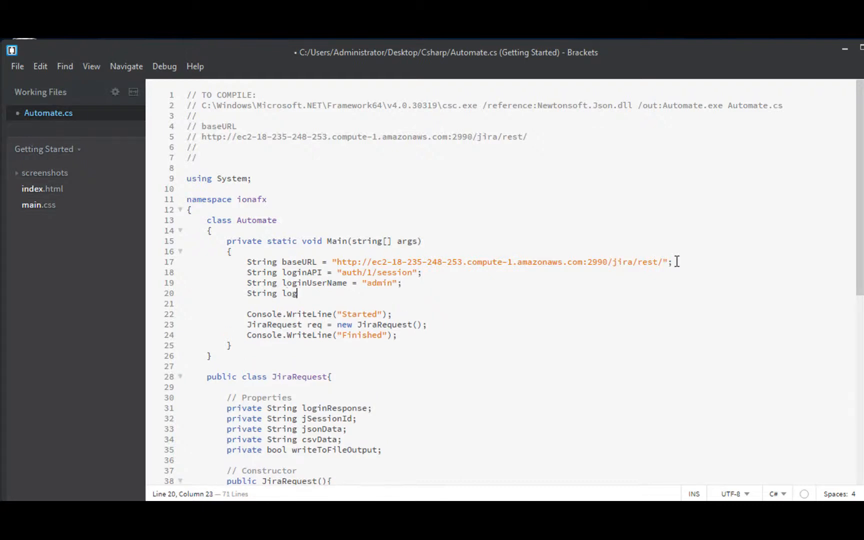
{"action": "type", "text": "inPassword"}
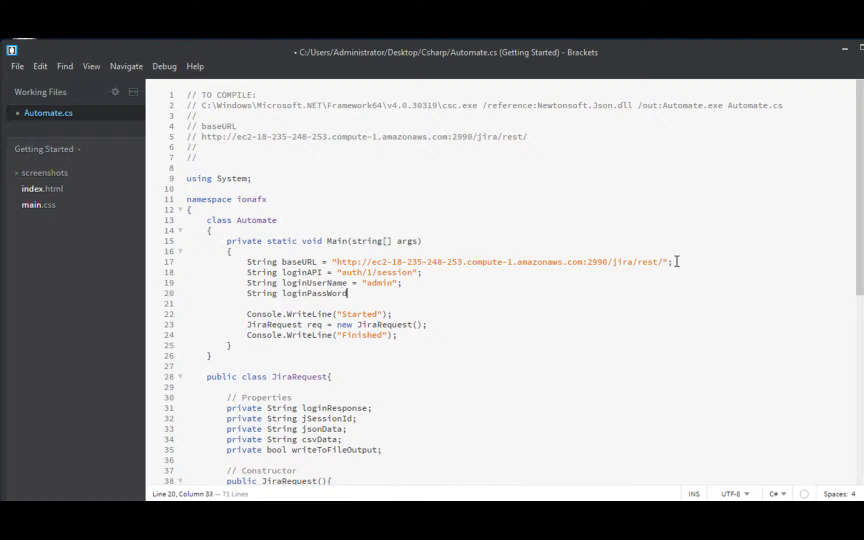
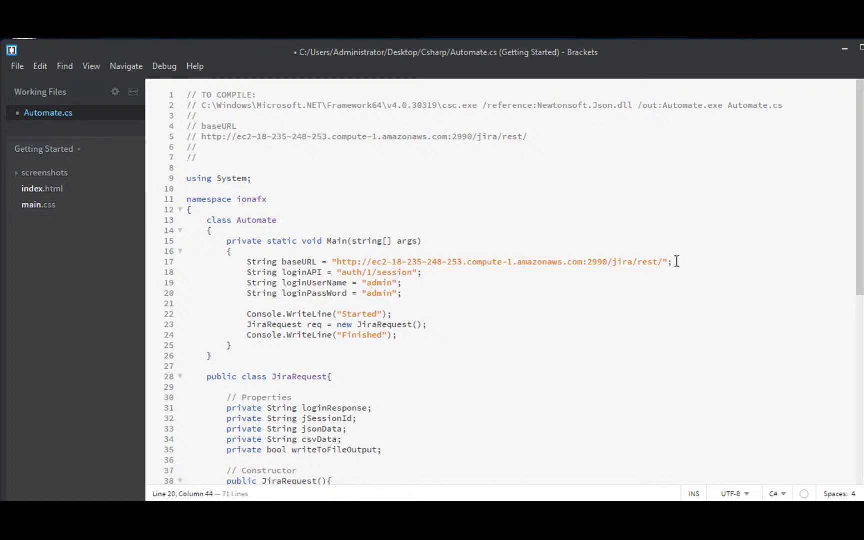
{"action": "left_click", "coordinate": [402, 293]}
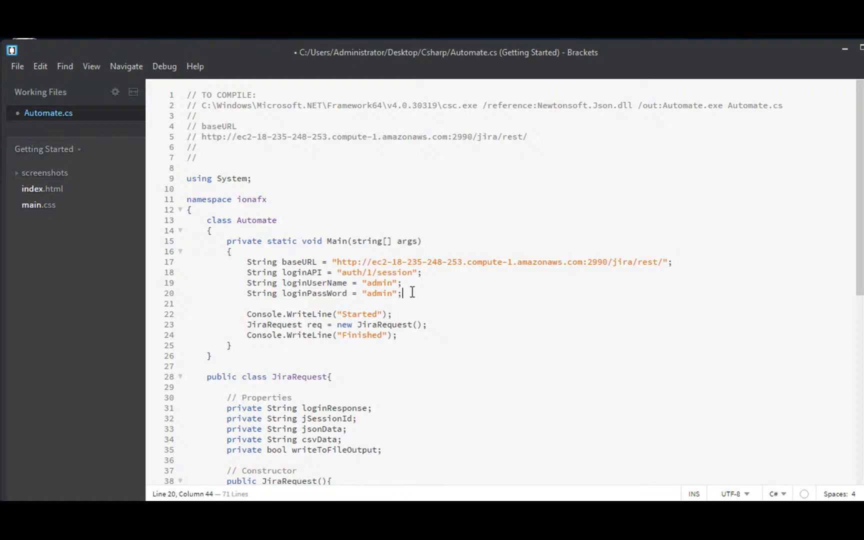
{"action": "left_click", "coordinate": [417, 324]}
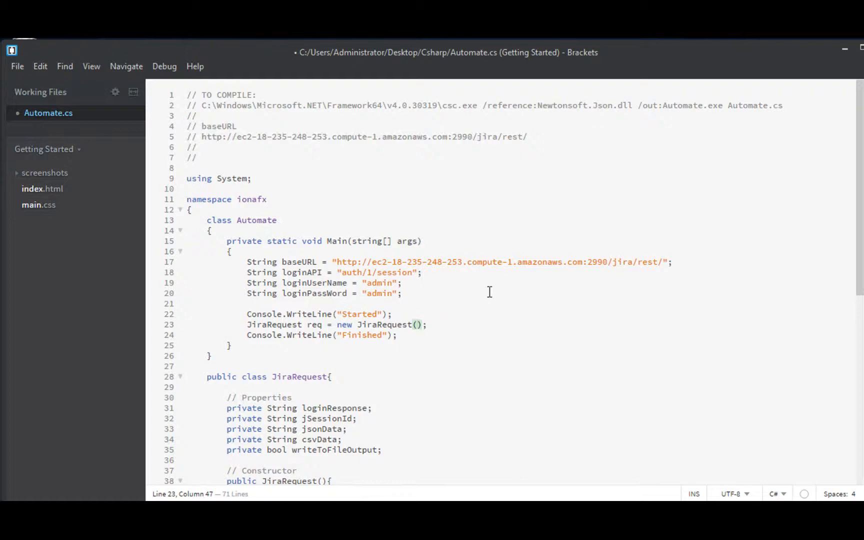
Step: Pass baseURL, loginAPI, loginUserName and loginPassWord into new JiraRequest()
{"action": "type", "text": "baseURL"}
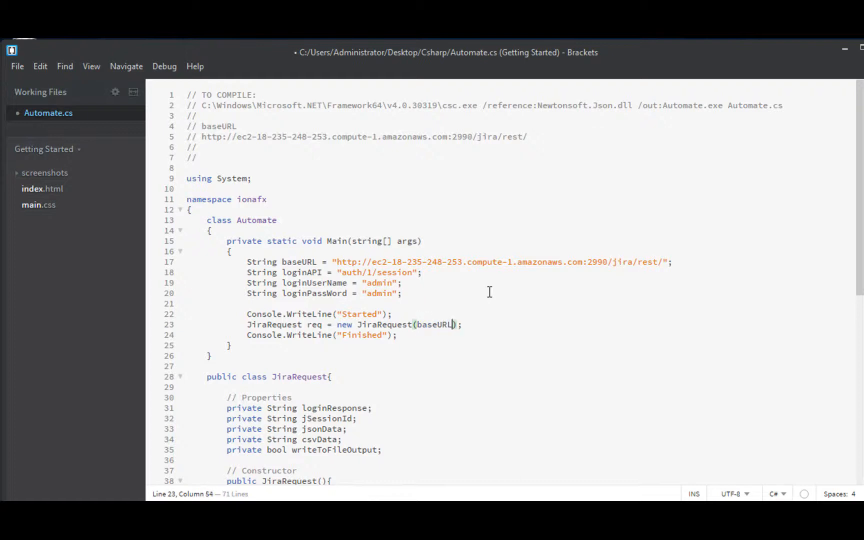
{"action": "type", "text": ", loginAPI"}
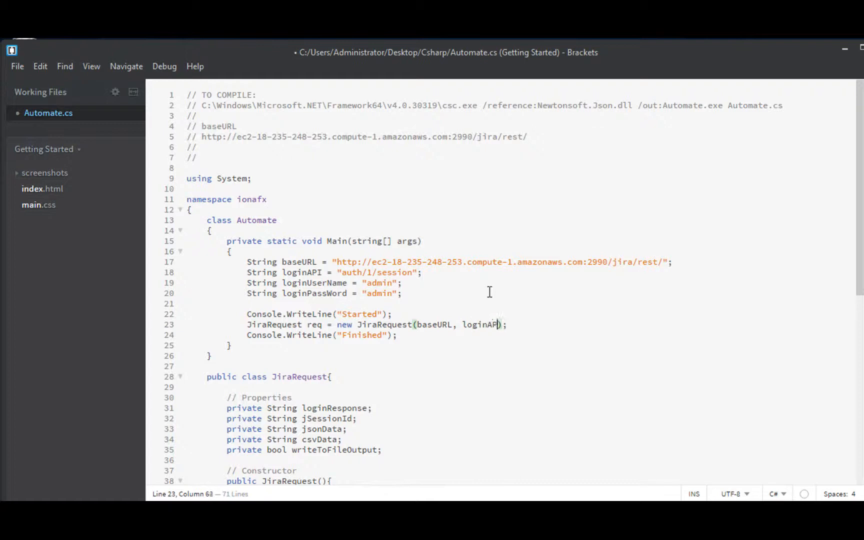
{"action": "type", "text": "I, L"}
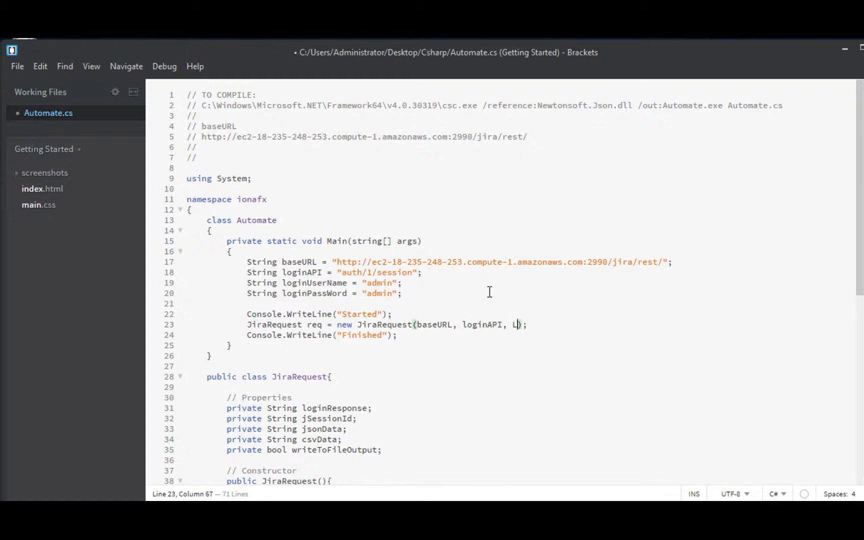
{"action": "type", "text": "oginUserName, loginPa"}
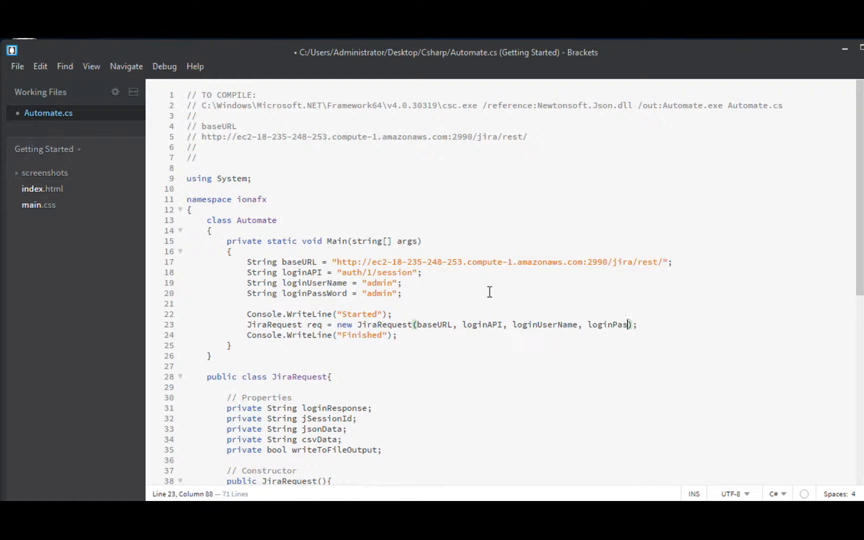
{"action": "type", "text": "sWord"}
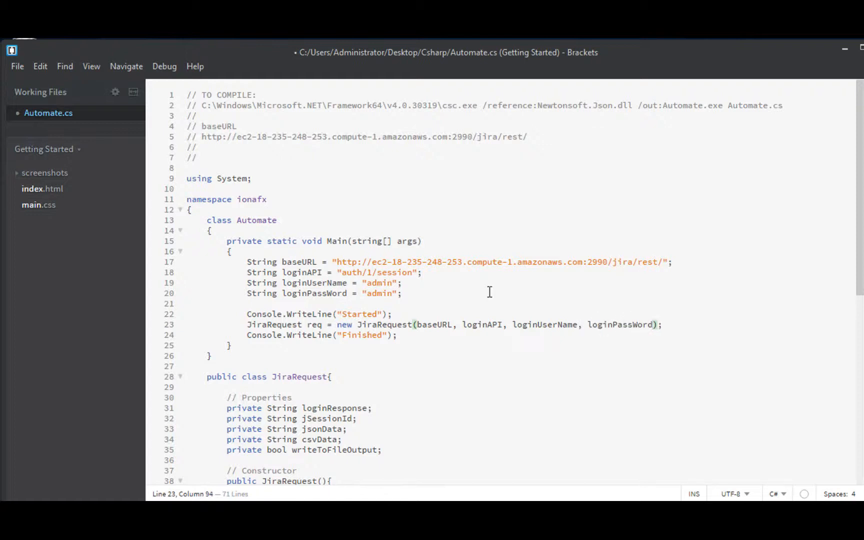
{"action": "mouse_move", "coordinate": [522, 436]}
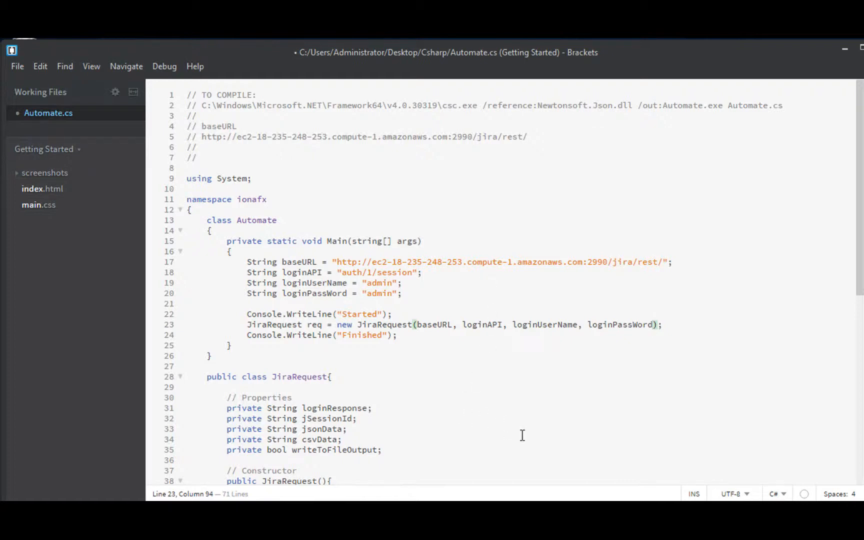
{"action": "scroll", "scroll_direction": "down", "scroll_amount": 3}
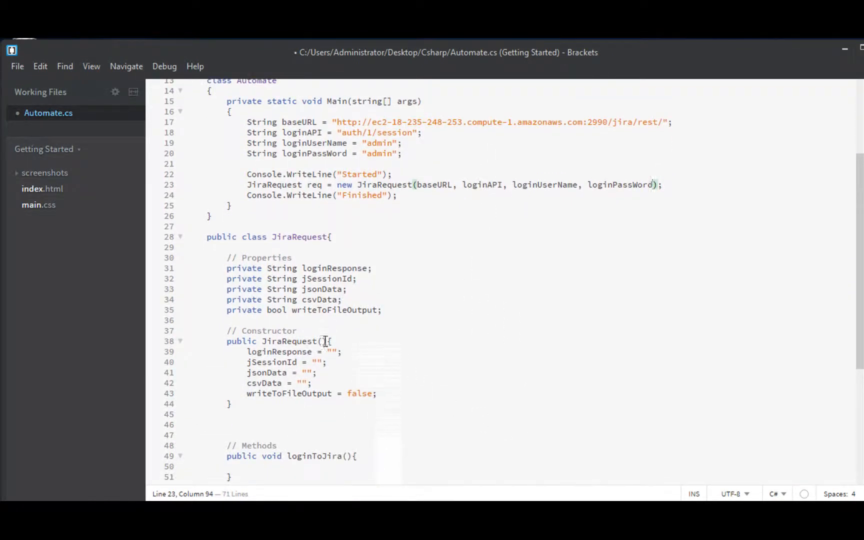
Step: Add String parameters newBaseURL, newLoginAPI, newLoginUserName and newLoginPassWord to the JiraRequest constructor
{"action": "left_click", "coordinate": [324, 342]}
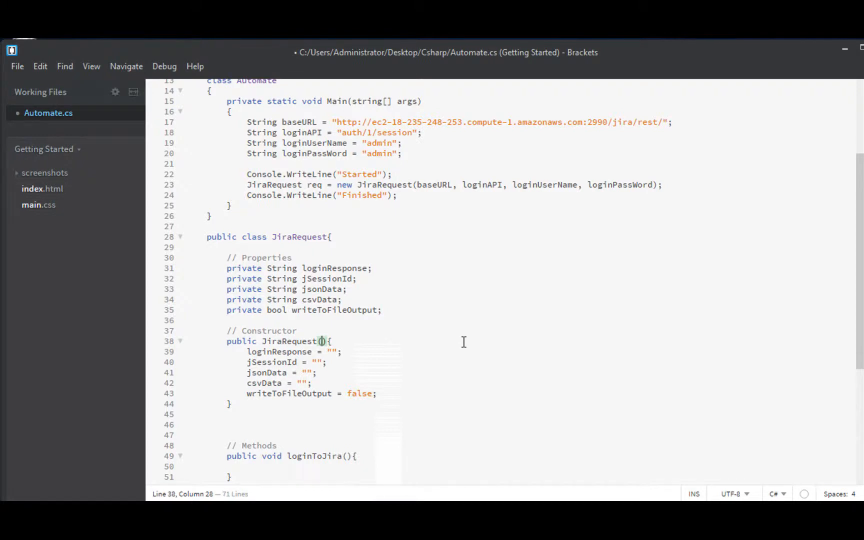
{"action": "type", "text": "String"}
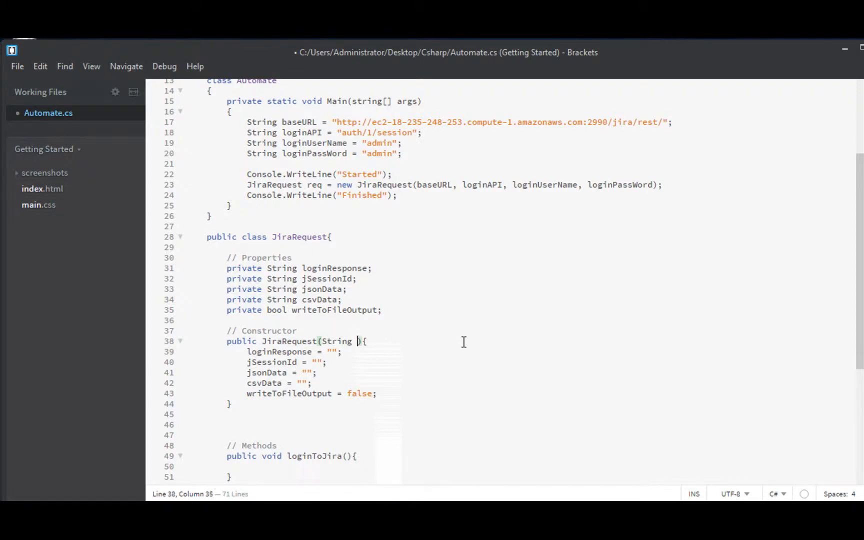
{"action": "type", "text": "baseURL, S"}
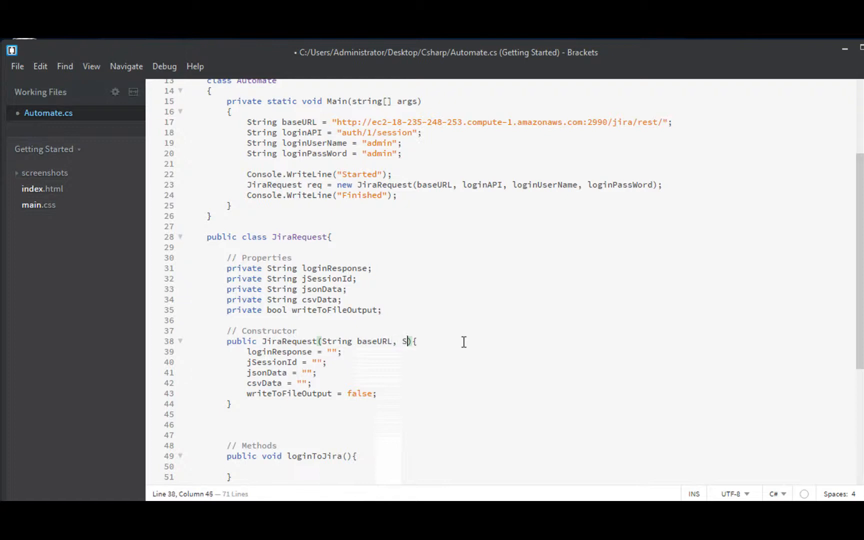
{"action": "key", "text": "Backspace"}
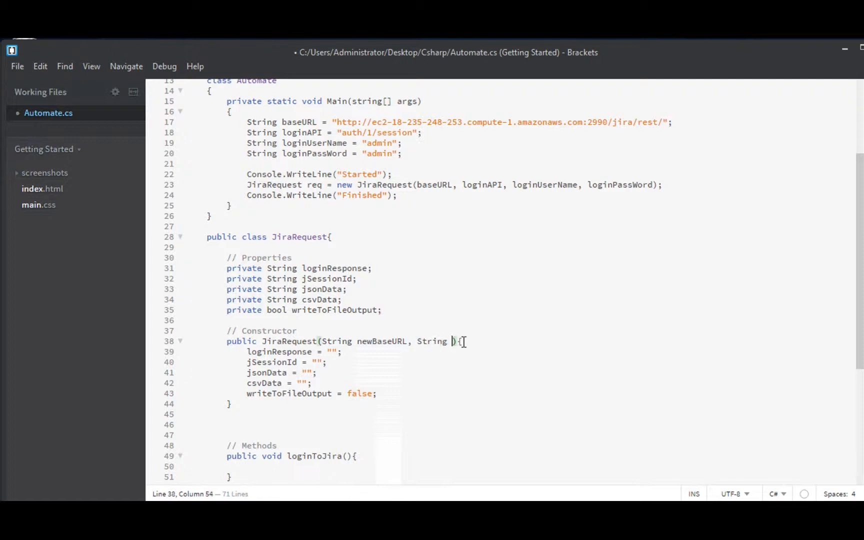
{"action": "type", "text": "newL"}
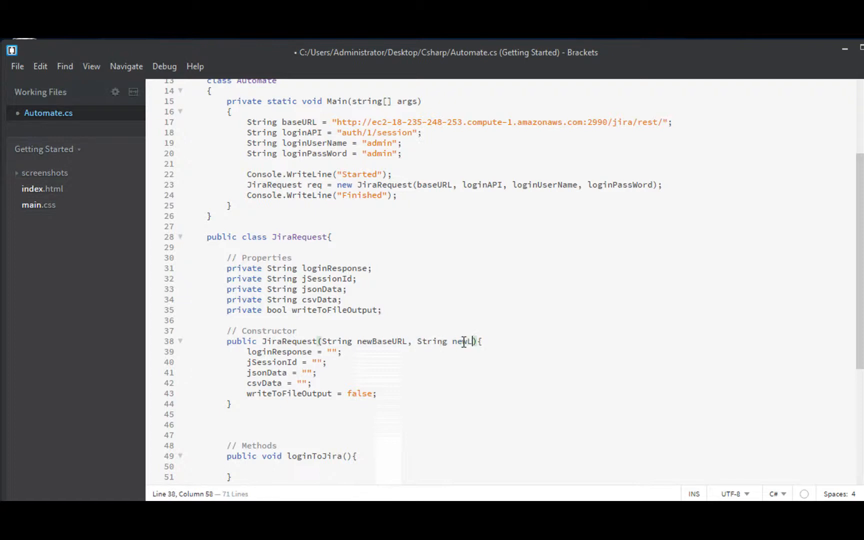
{"action": "type", "text": "oginAPI, String newLo"}
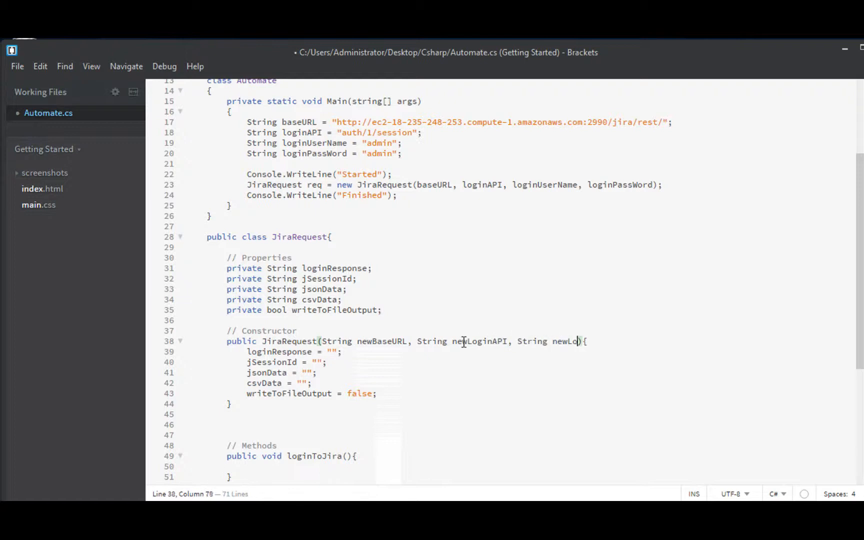
{"action": "type", "text": "ginUserName,"}
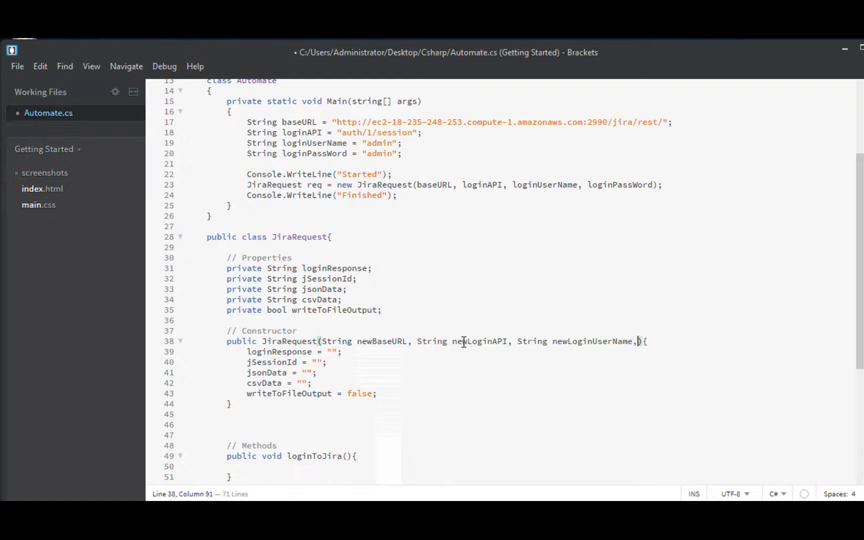
{"action": "type", "text": "String"}
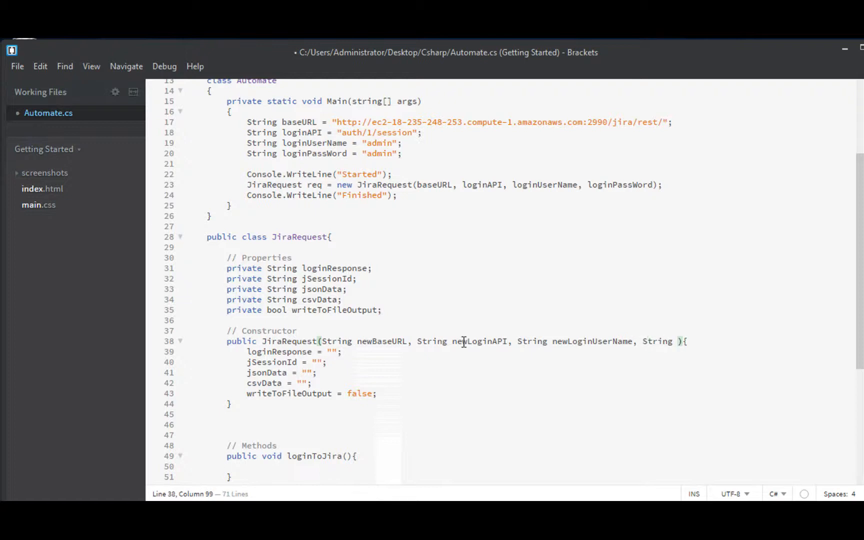
{"action": "type", "text": "newLoginPassW"}
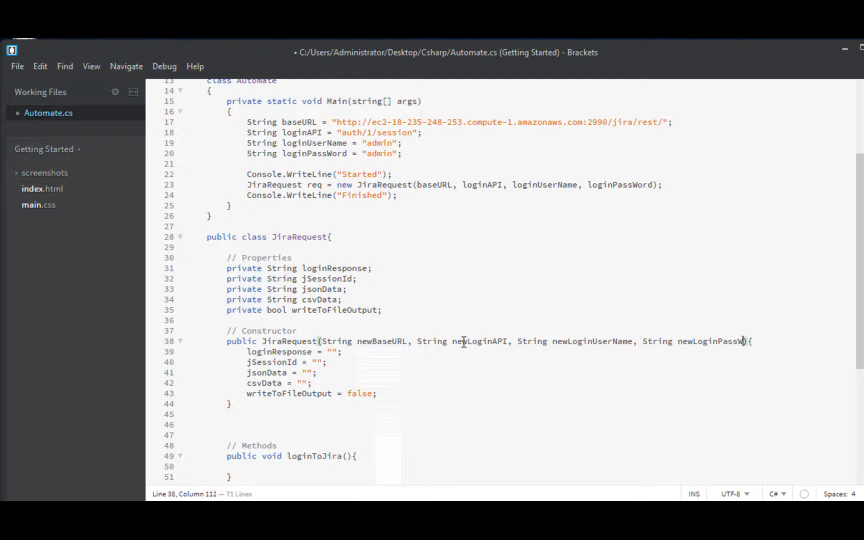
{"action": "type", "text": "ord"}
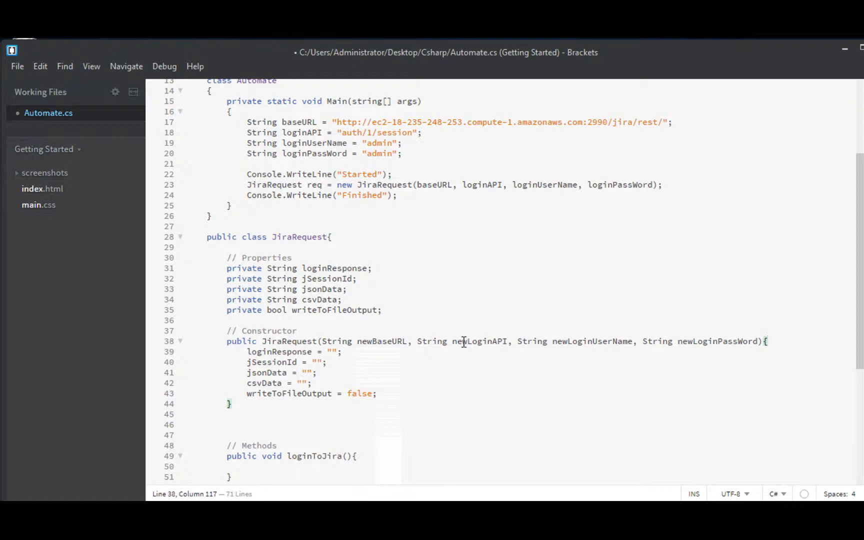
Step: Declare private String fields baseURL, loginAPI, loginUserName and loginPassWord in JiraRequest
{"action": "key", "text": "enter"}
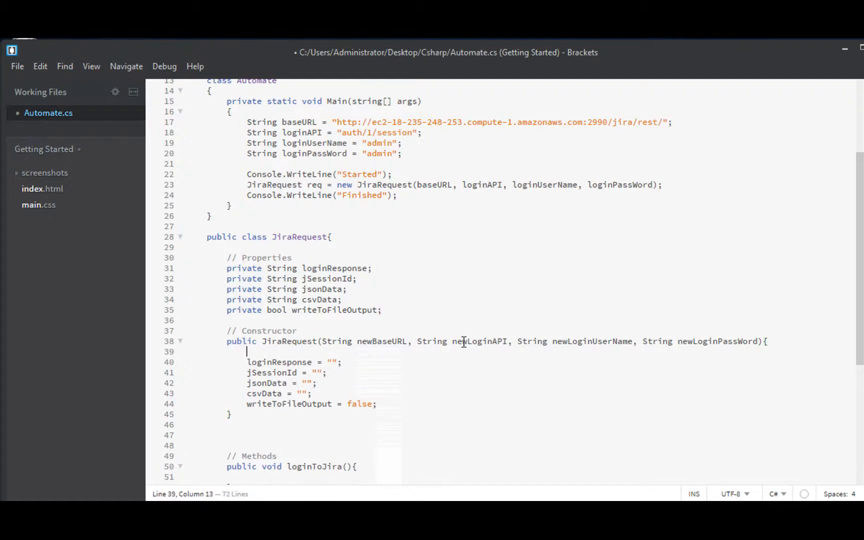
{"action": "type", "text": "this.baseURL"}
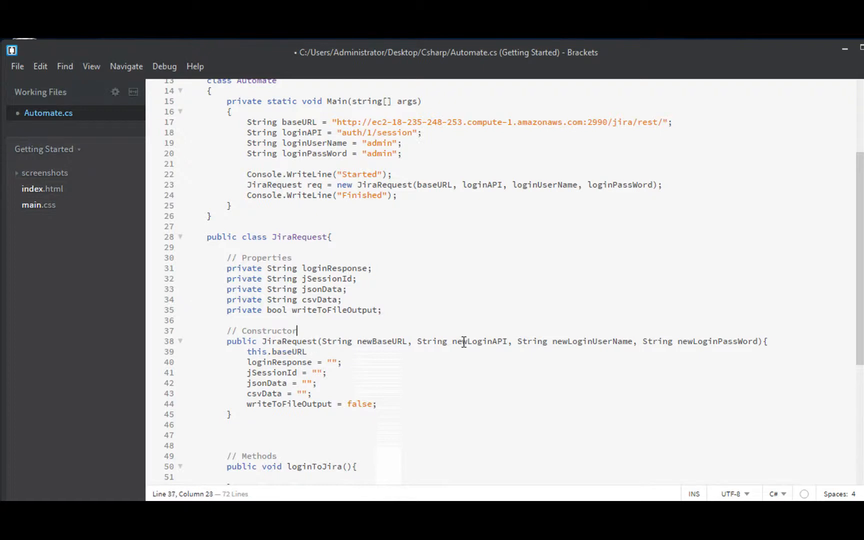
{"action": "left_click", "coordinate": [228, 320]}
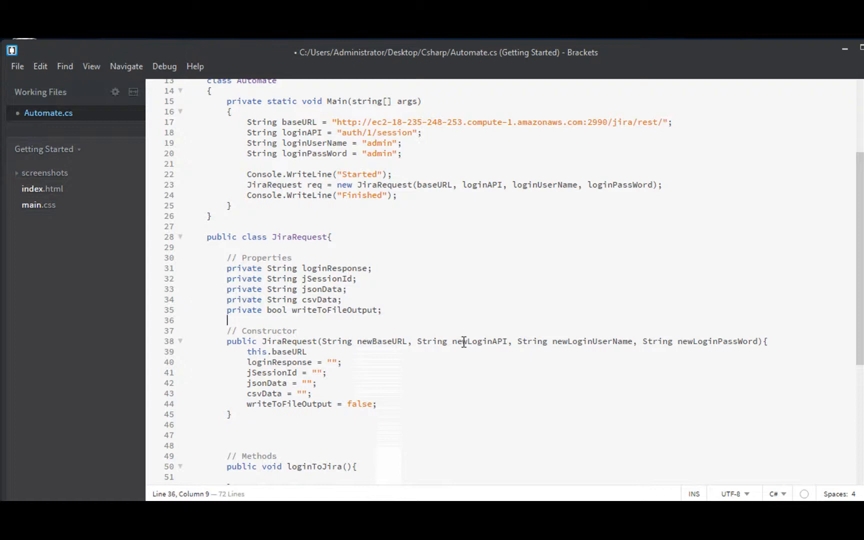
{"action": "type", "text": "priv"}
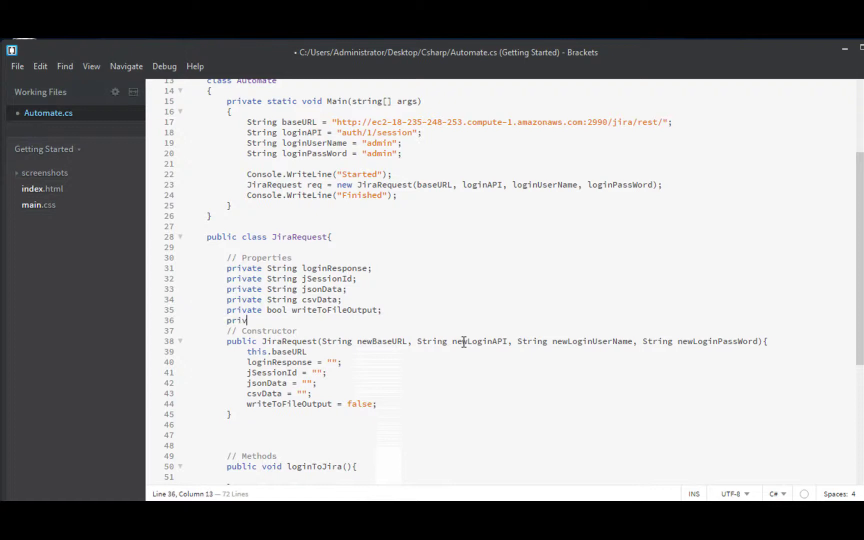
{"action": "type", "text": "ate String"}
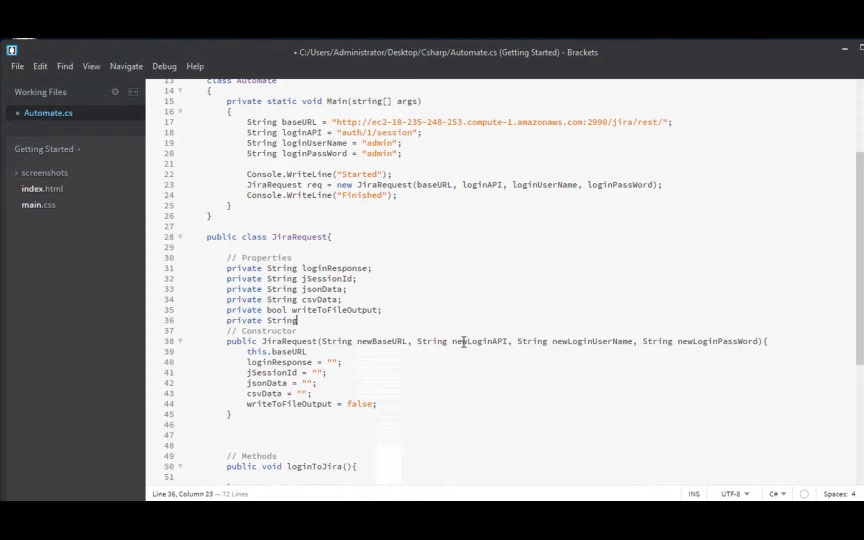
{"action": "type", "text": "baseURL;"}
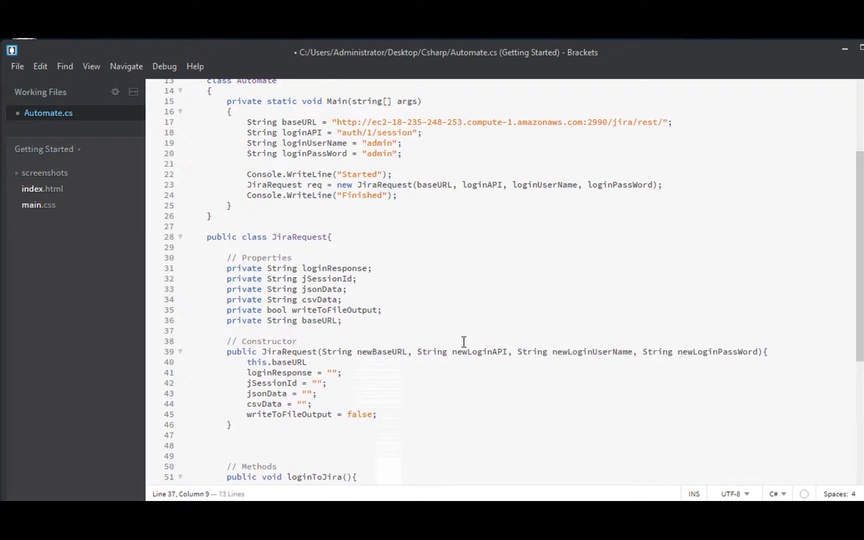
{"action": "type", "text": "private String"}
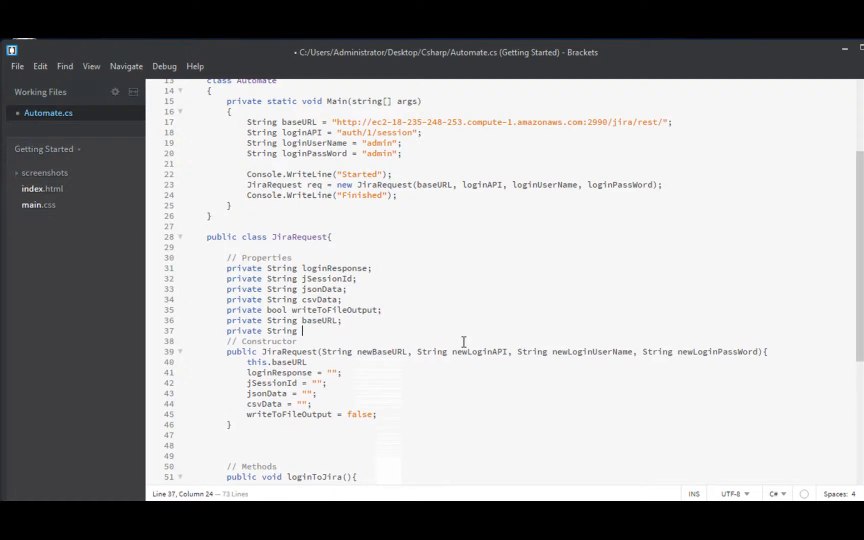
{"action": "type", "text": "loginAPI;"}
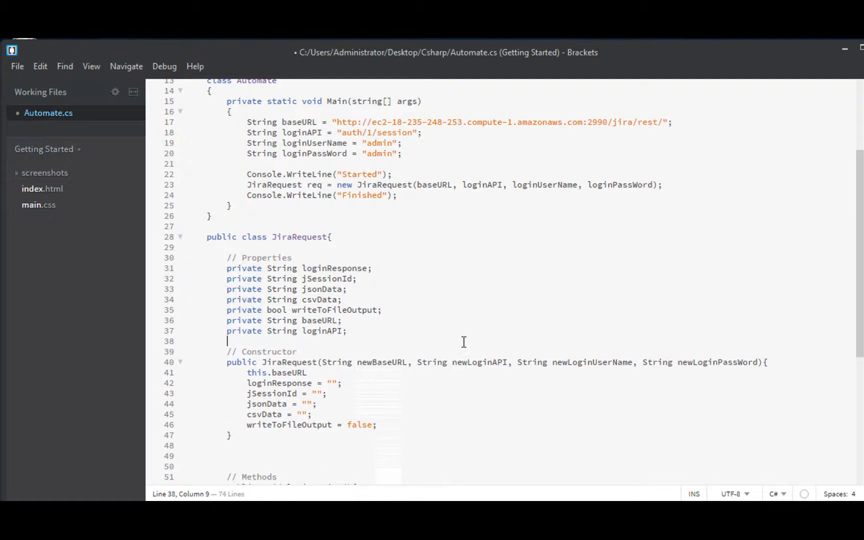
{"action": "type", "text": "private String"}
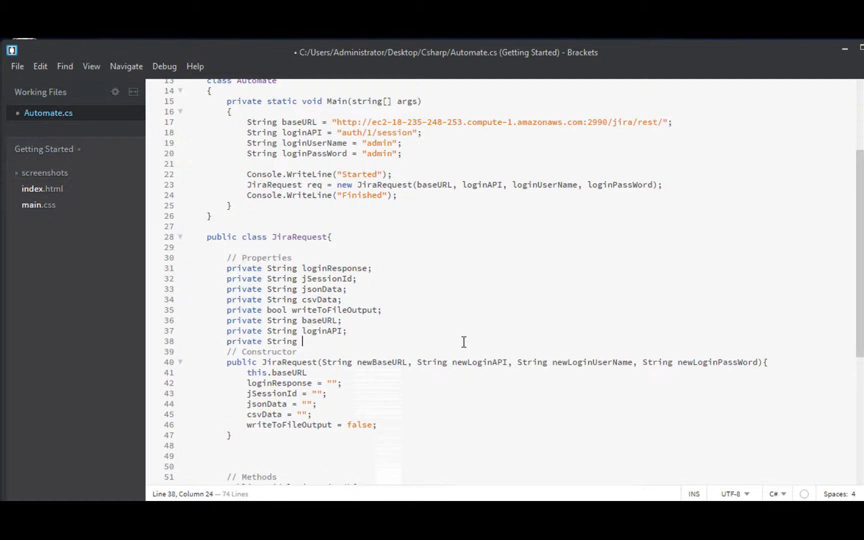
{"action": "type", "text": "loi"}
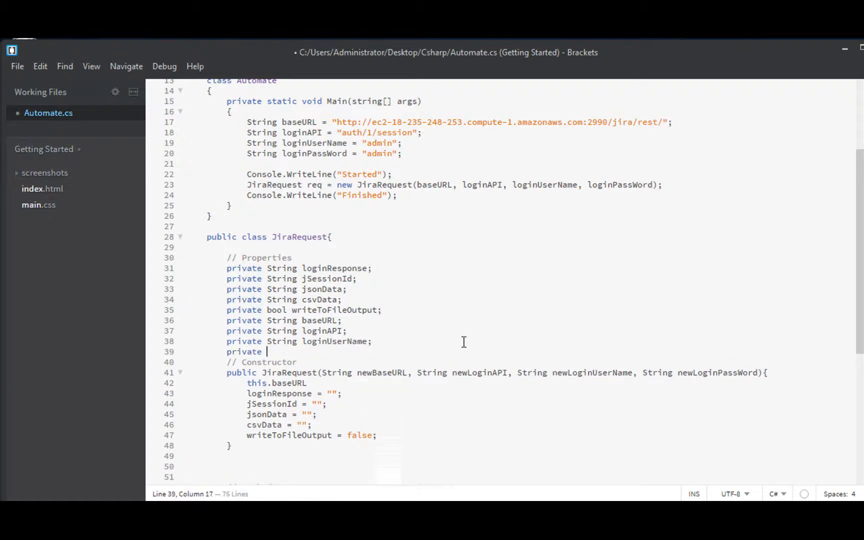
{"action": "type", "text": "String loginP"}
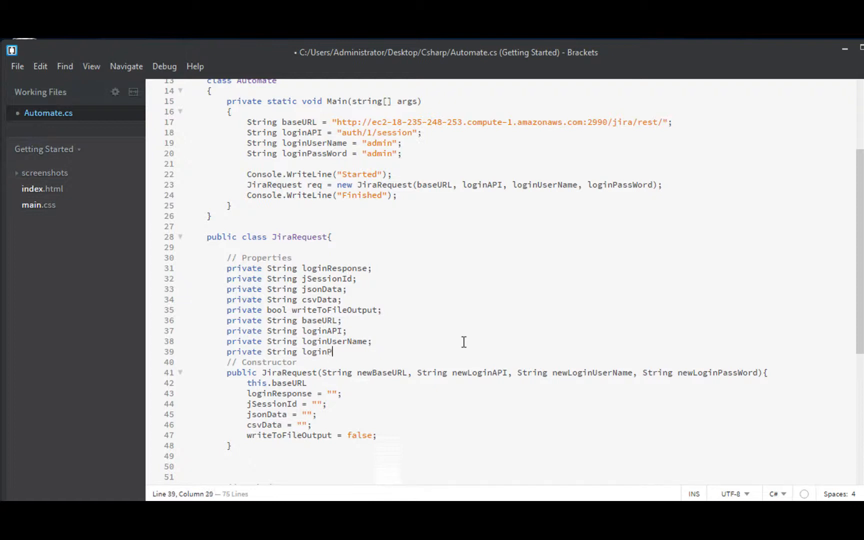
{"action": "key", "text": "enter"}
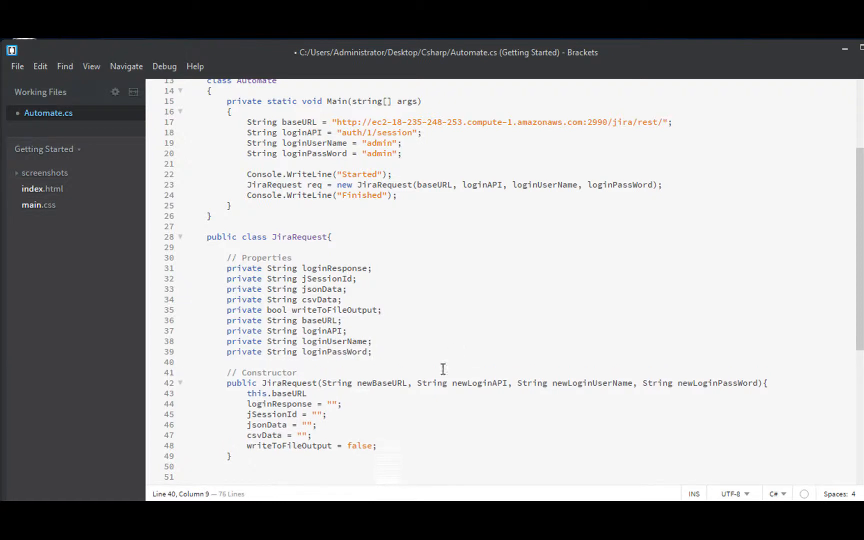
{"action": "mouse_move", "coordinate": [355, 380]}
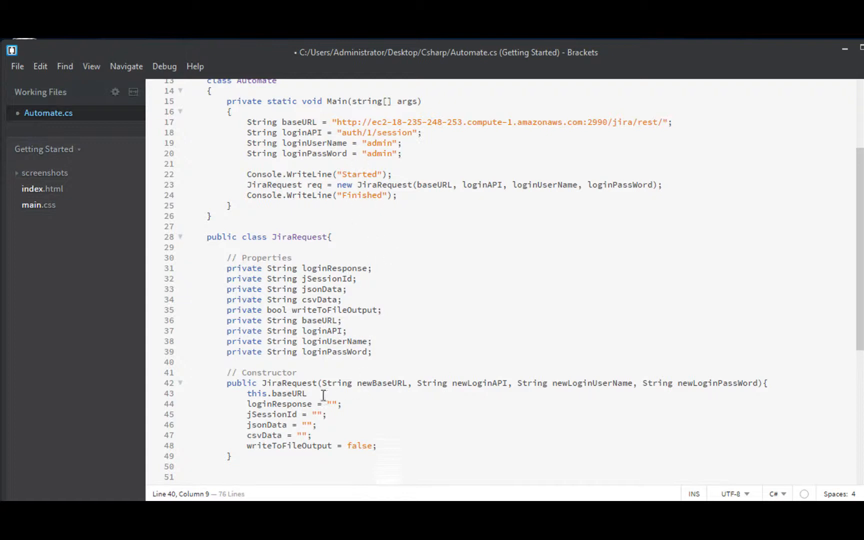
Step: Assign this.baseURL = newBaseURL and this.loginAPI = newLoginAPI in the constructor
{"action": "left_click", "coordinate": [322, 393]}
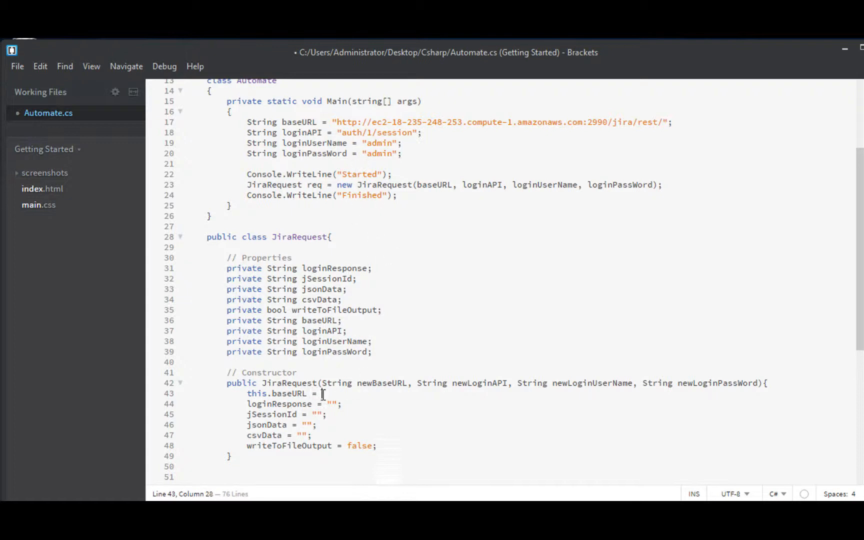
{"action": "type", "text": "newBaseURL;"}
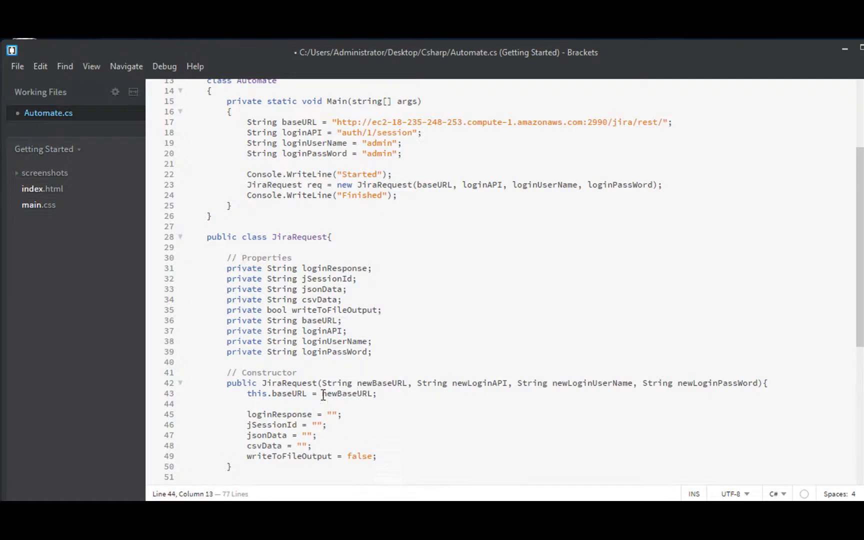
{"action": "type", "text": "this."}
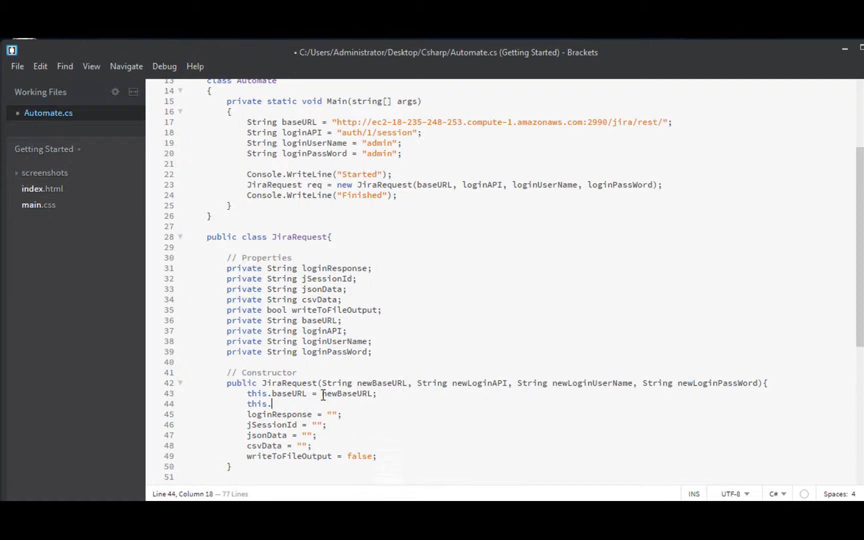
{"action": "type", "text": "loginAPI"}
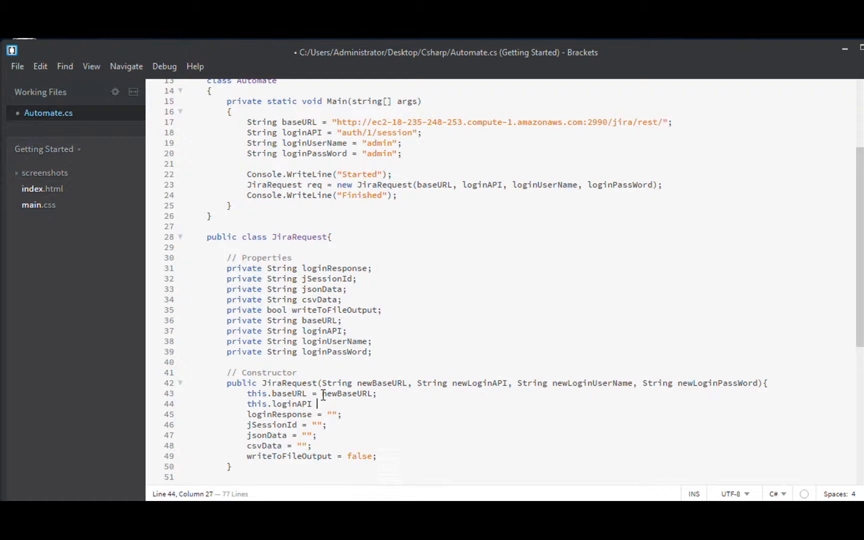
{"action": "type", "text": "= newLo"}
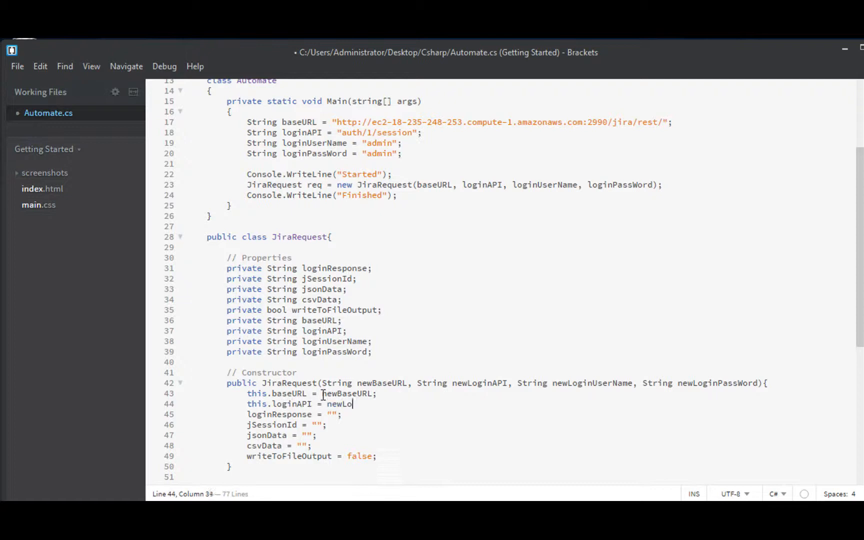
{"action": "key", "text": "enter"}
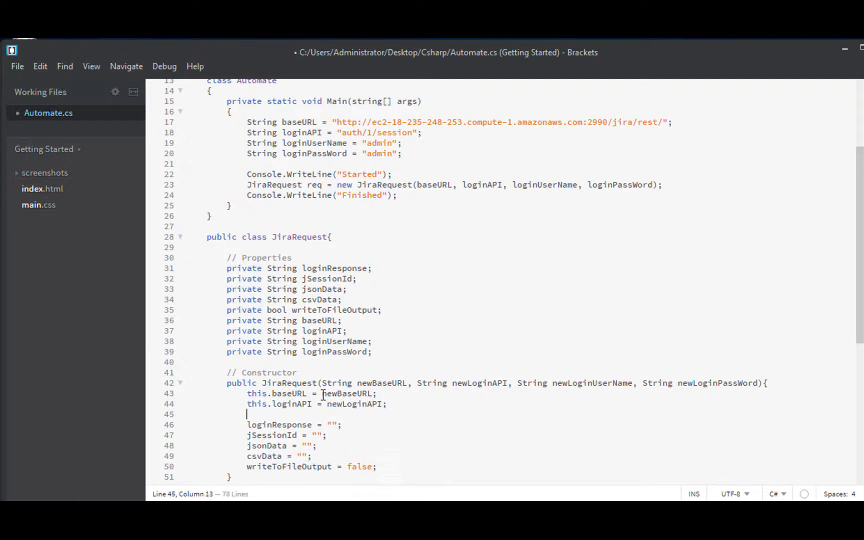
Step: Assign this.loginUserName and this.loginPassWord from newLoginUserName and newLoginPassWord
{"action": "type", "text": "this."}
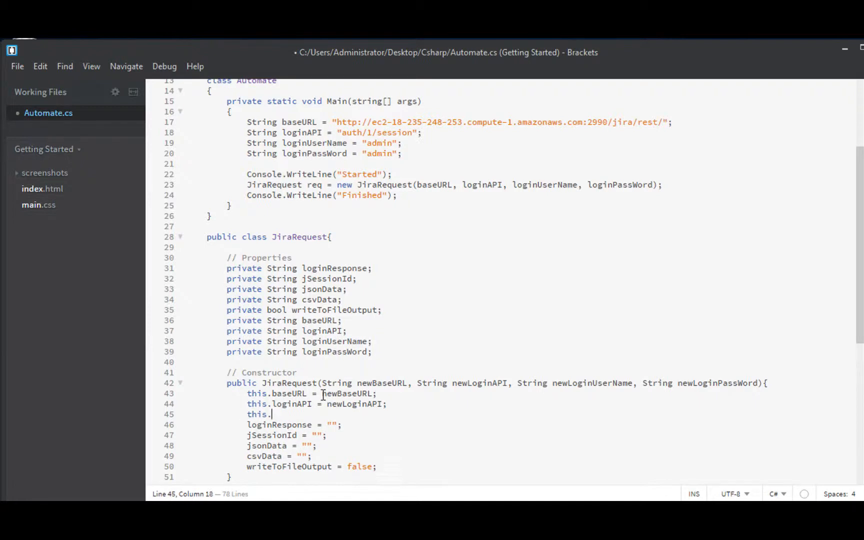
{"action": "type", "text": "loginUser"}
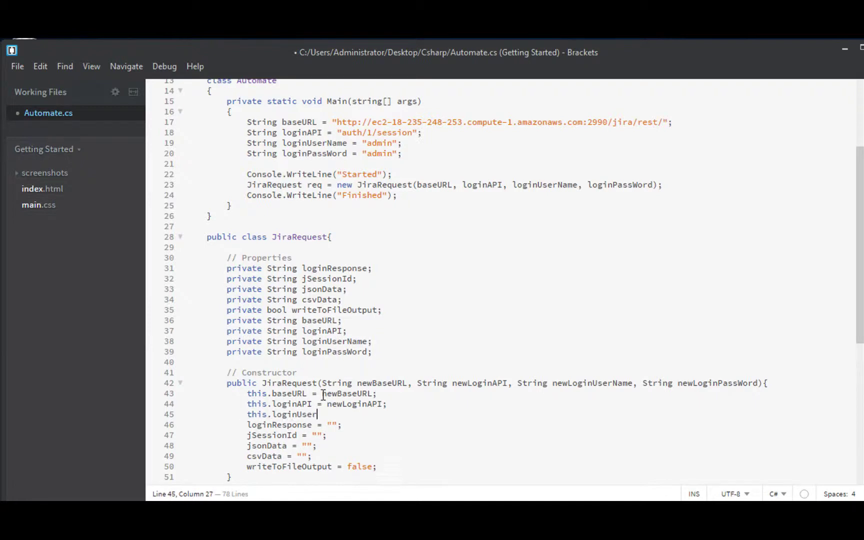
{"action": "type", "text": "Name = new"}
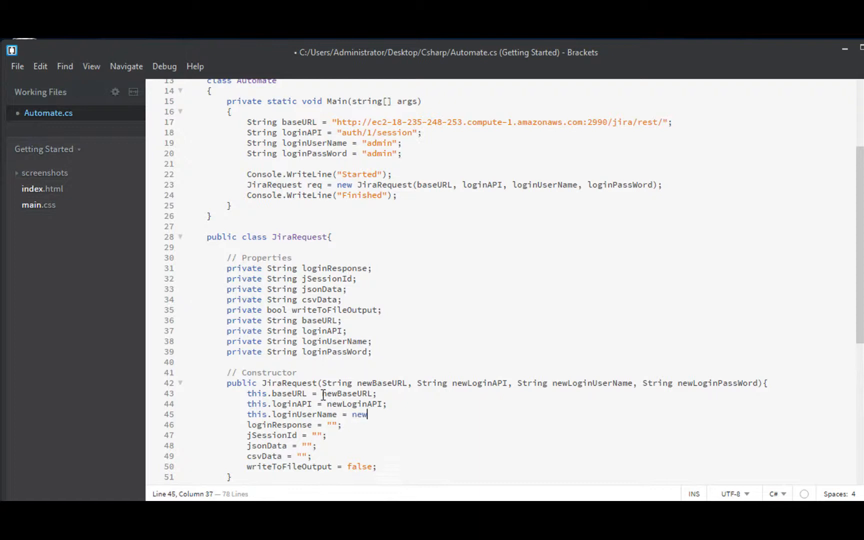
{"action": "type", "text": "LoginUserName;"}
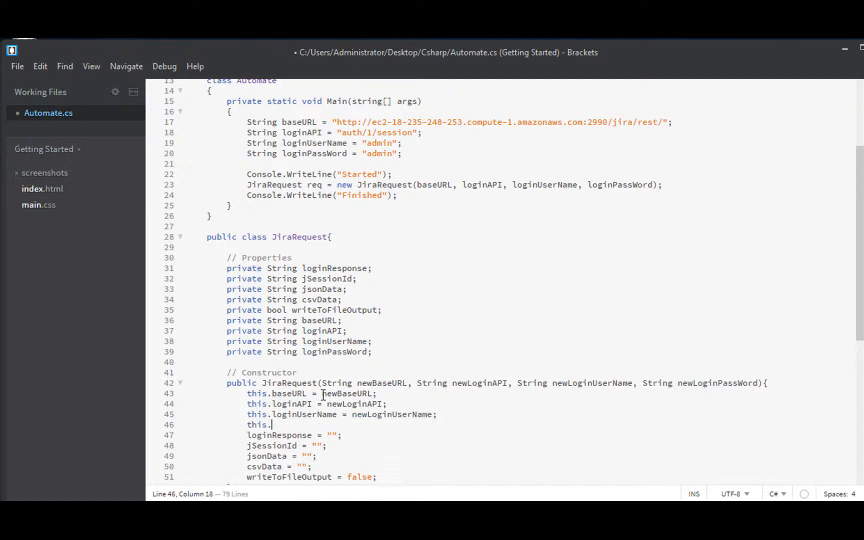
{"action": "type", "text": "loginPassWord ="}
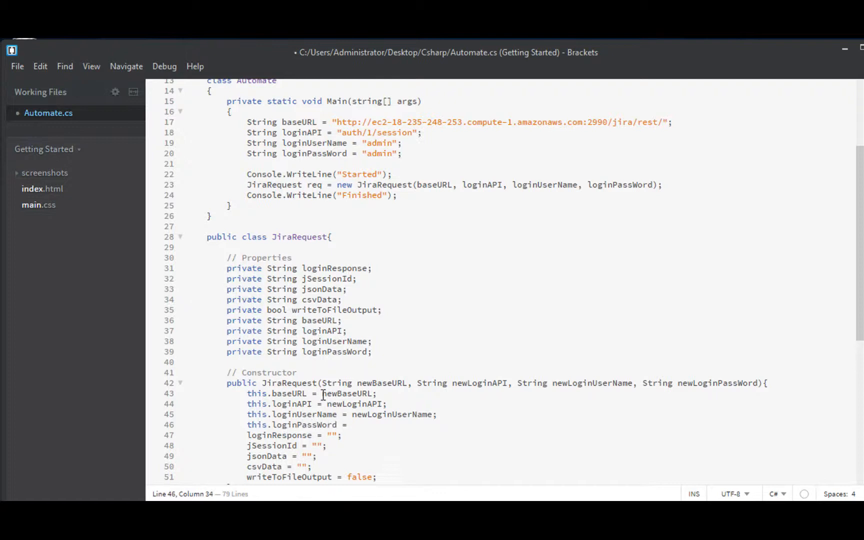
{"action": "type", "text": "newLoginPa"}
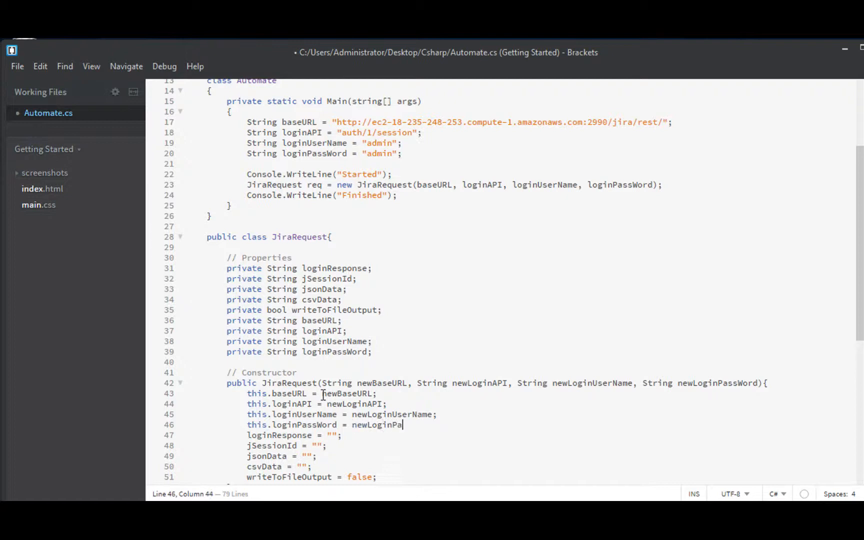
{"action": "type", "text": "ssWord;"}
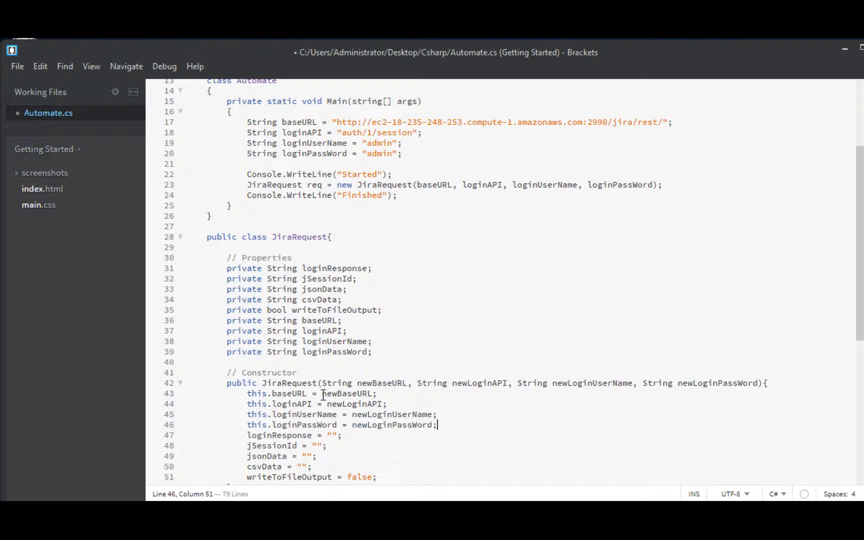
Step: Prefix the loginResponse, jSessionId, jsonData, csvData and writeToFileOutput initializations with this
{"action": "double_click", "coordinate": [256, 425]}
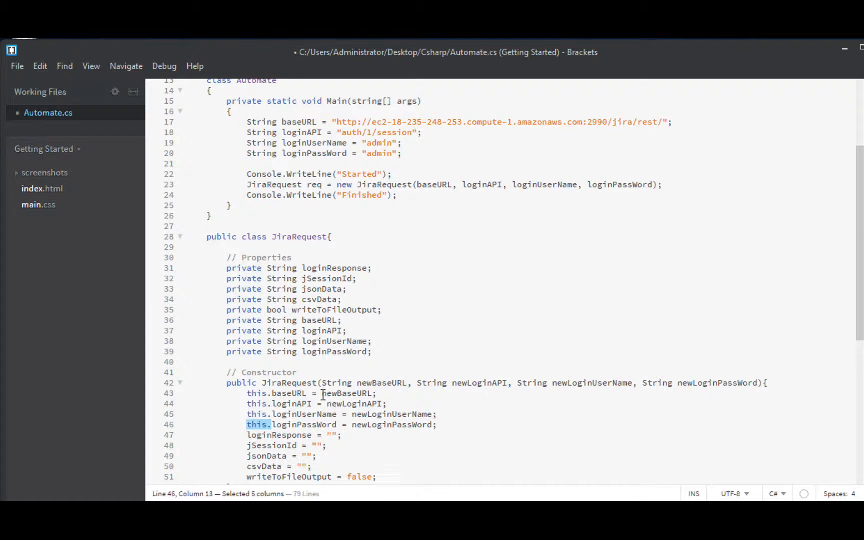
{"action": "left_click", "coordinate": [282, 435]}
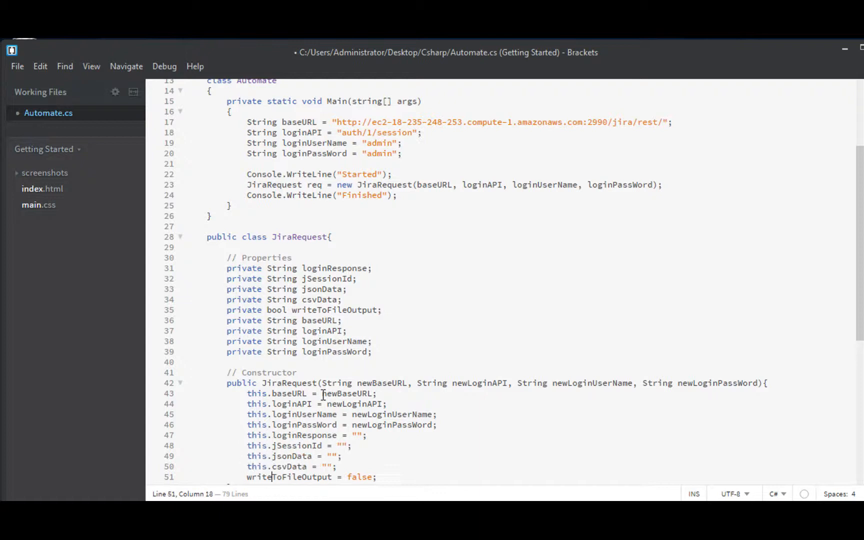
{"action": "type", "text": "this."}
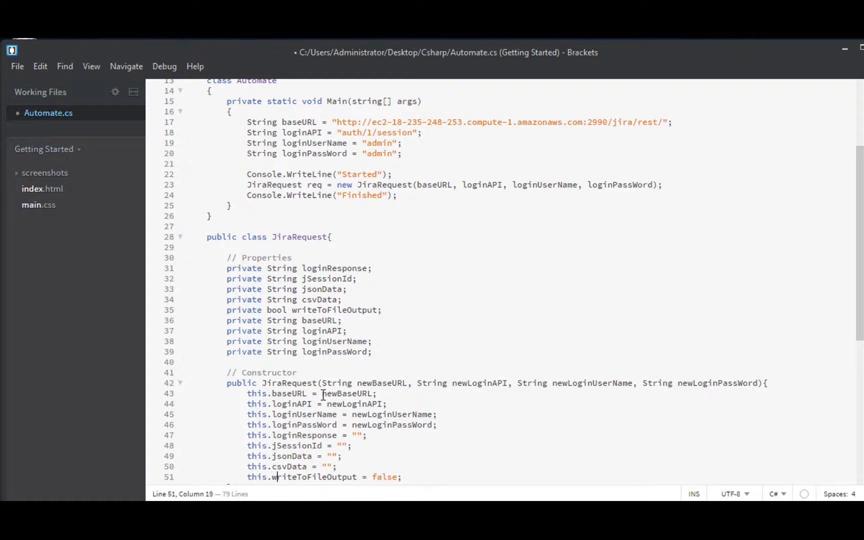
{"action": "left_click", "coordinate": [372, 476]}
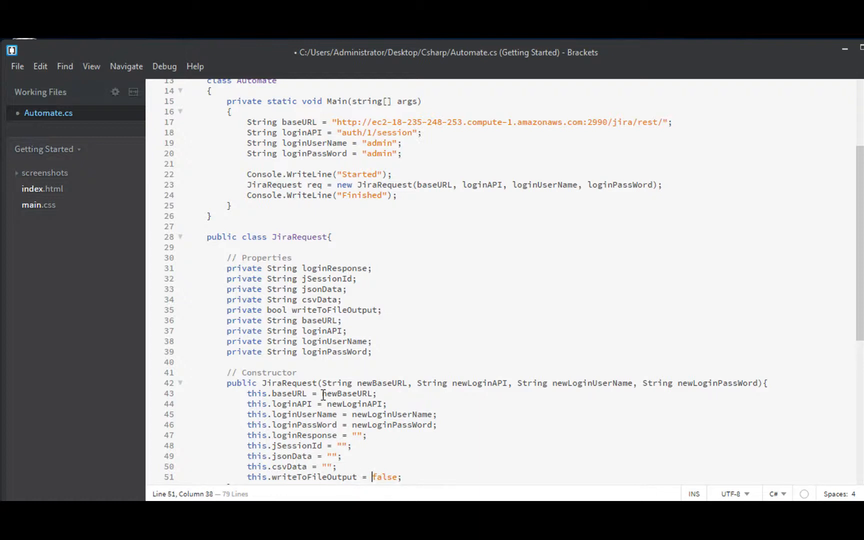
{"action": "scroll", "scroll_direction": "down", "scroll_amount": 3}
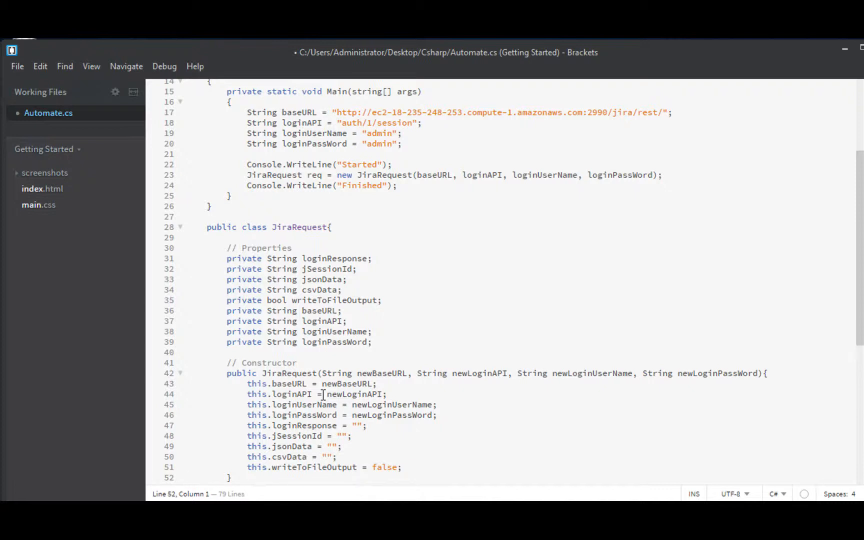
{"action": "mouse_move", "coordinate": [341, 410]}
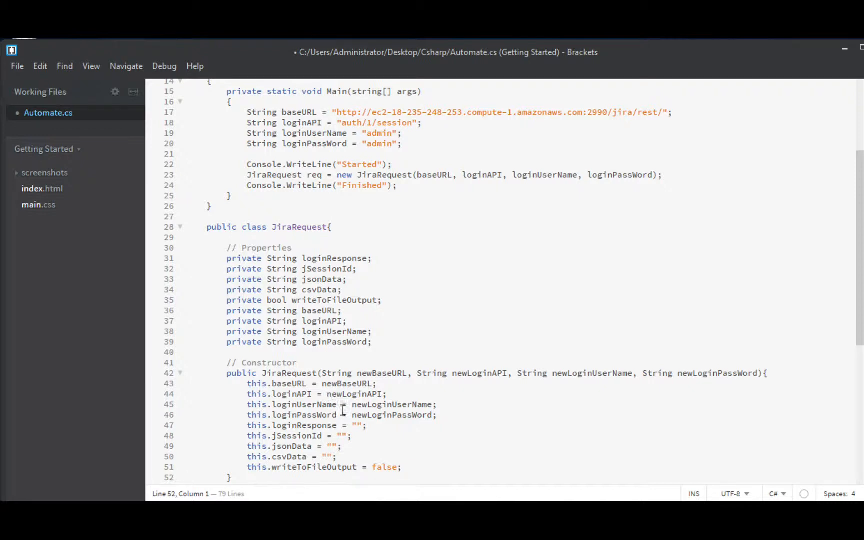
Step: Add an empty line after the writeToFileOutput assignment at the constructor's end
{"action": "left_click", "coordinate": [421, 233]}
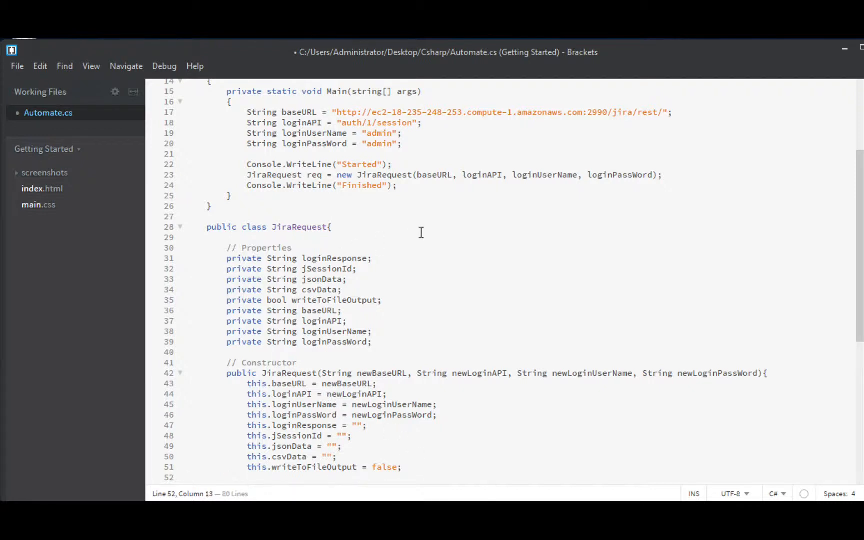
{"action": "mouse_move", "coordinate": [351, 161]}
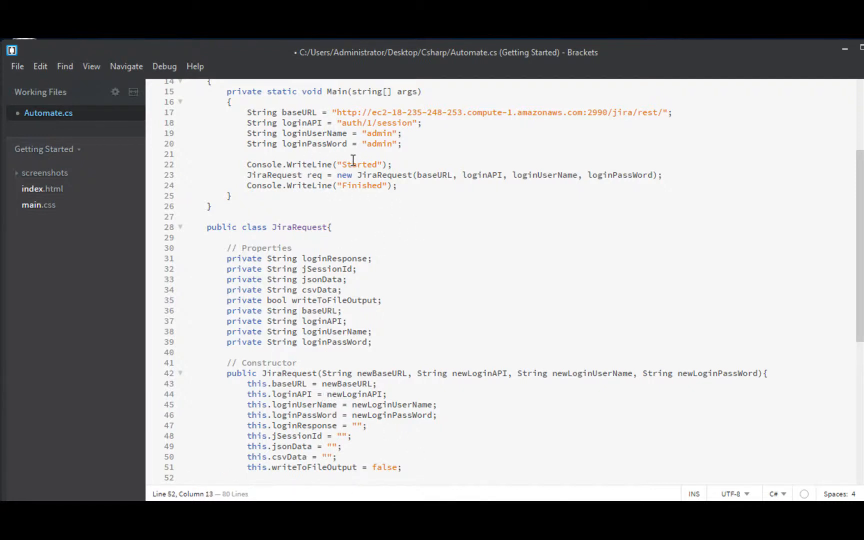
{"action": "mouse_move", "coordinate": [439, 168]}
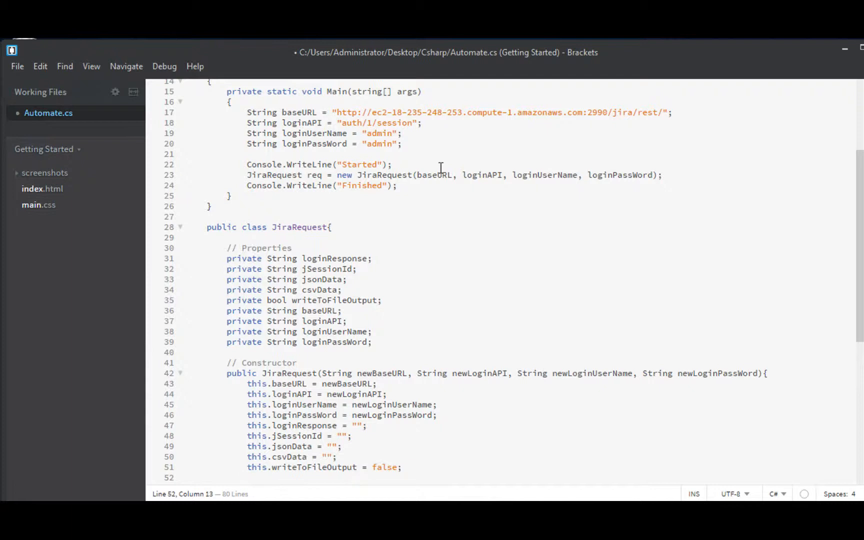
{"action": "mouse_move", "coordinate": [544, 207]}
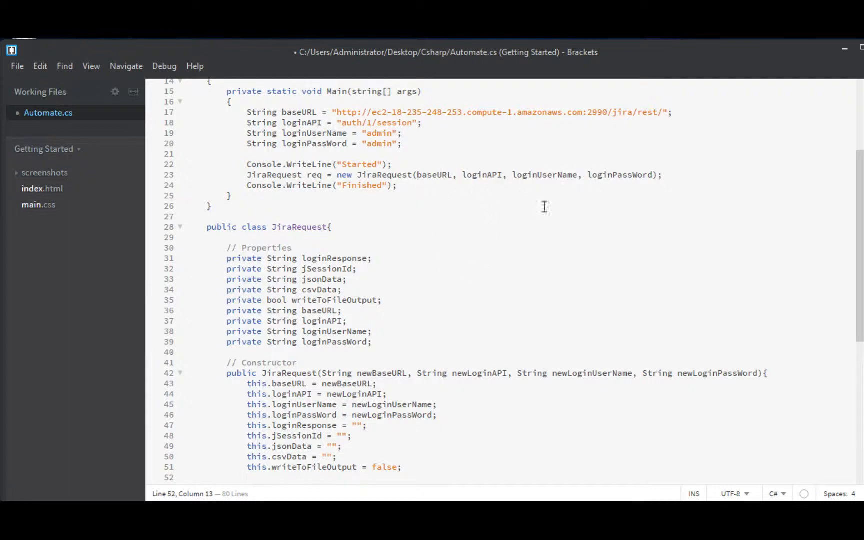
{"action": "mouse_move", "coordinate": [449, 286]}
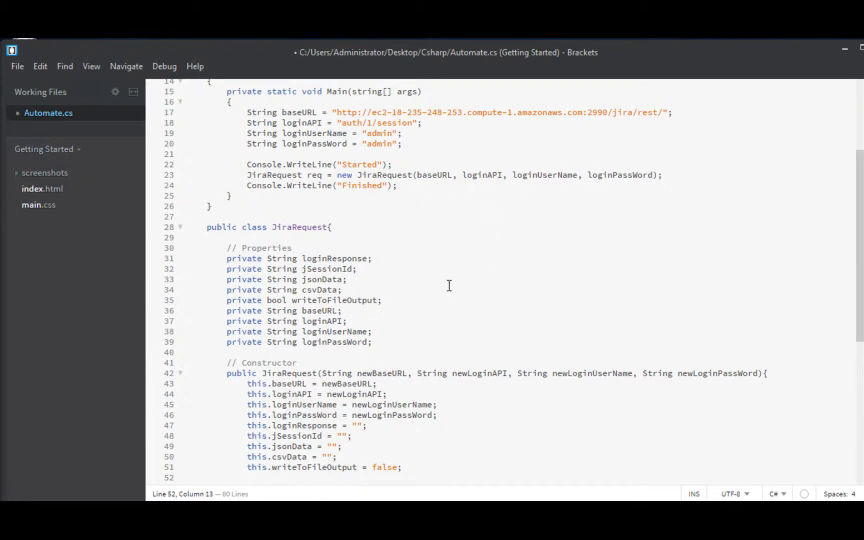
{"action": "mouse_move", "coordinate": [263, 379]}
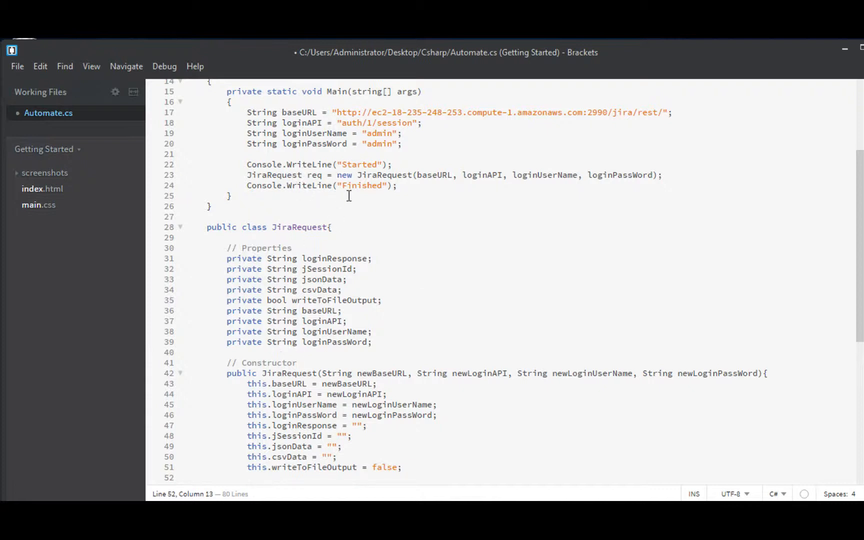
{"action": "mouse_move", "coordinate": [396, 409]}
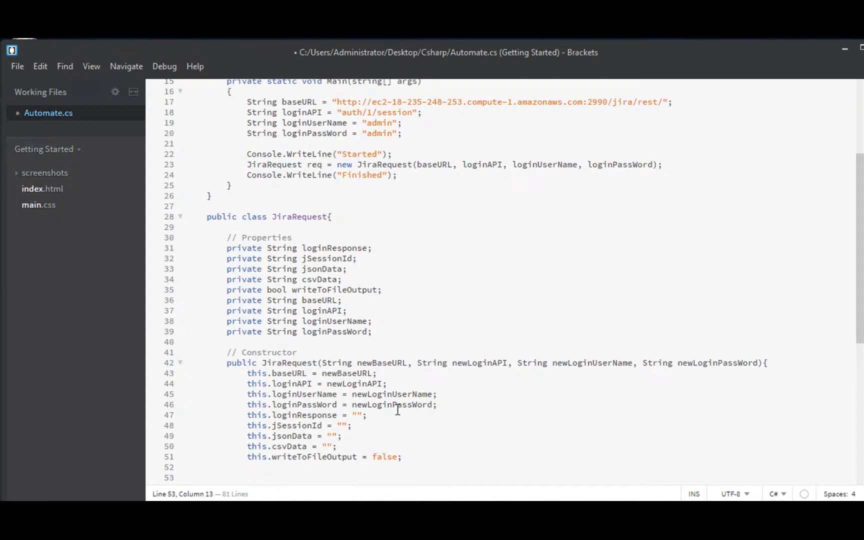
Step: Call loginToJira(), parseJSessionID(), getJsonData(), formatAsCSV() and writeToFile() in order in the constructor
{"action": "scroll", "scroll_direction": "down", "scroll_amount": 3}
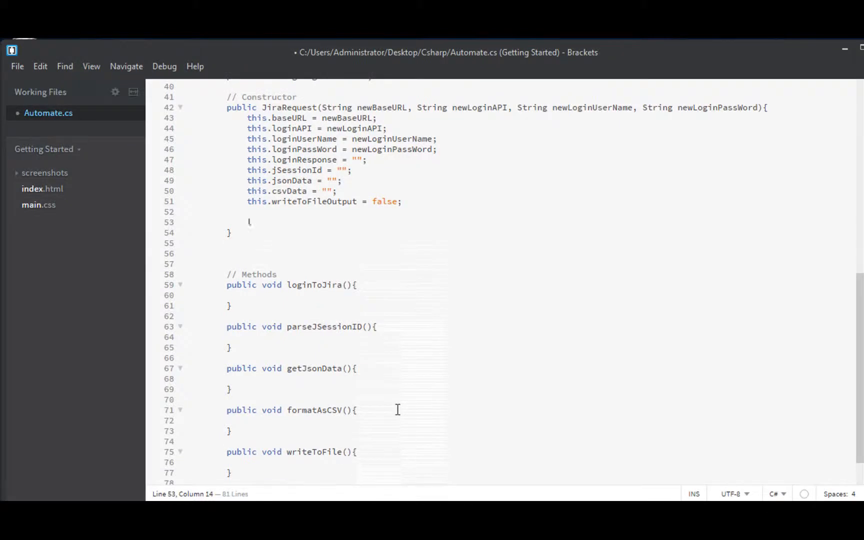
{"action": "double_click", "coordinate": [314, 286]}
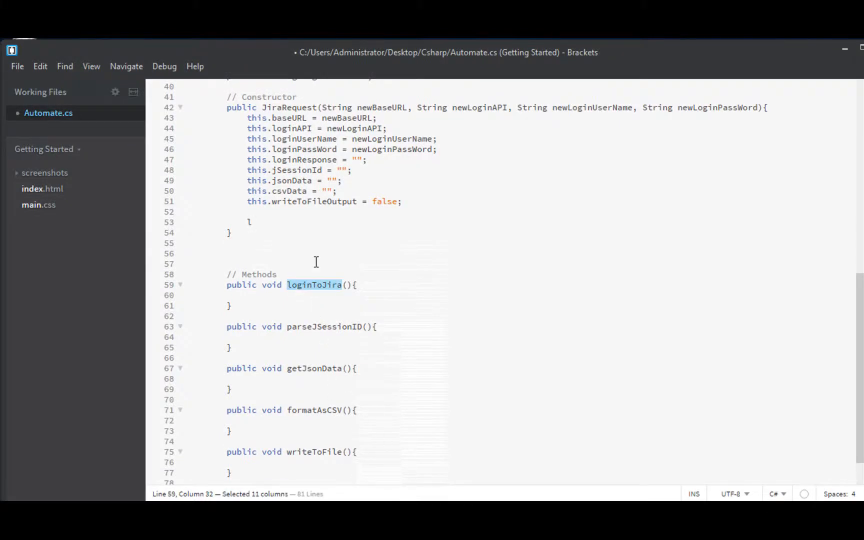
{"action": "left_click", "coordinate": [250, 222]}
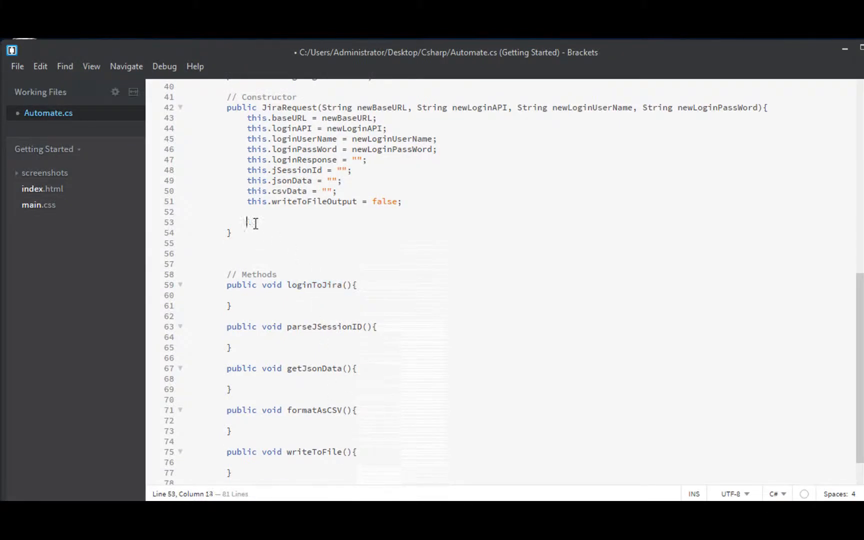
{"action": "double_click", "coordinate": [324, 328]}
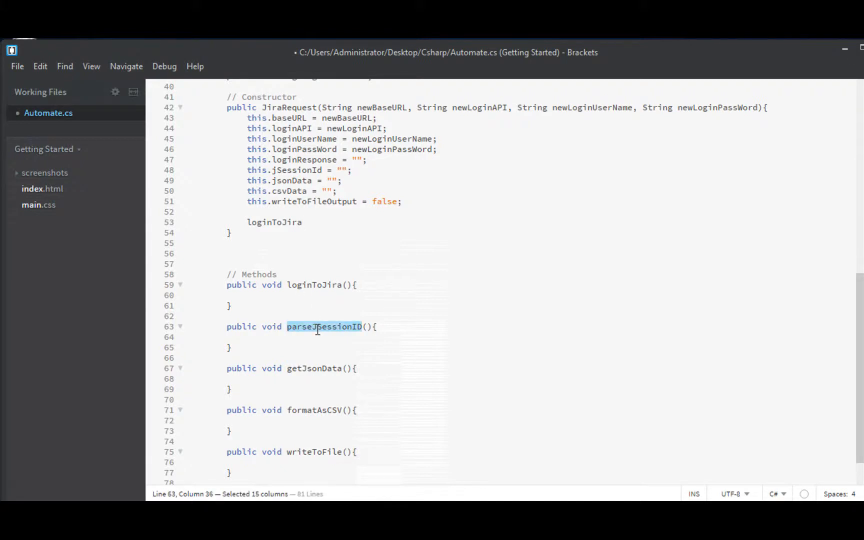
{"action": "left_click", "coordinate": [303, 222]}
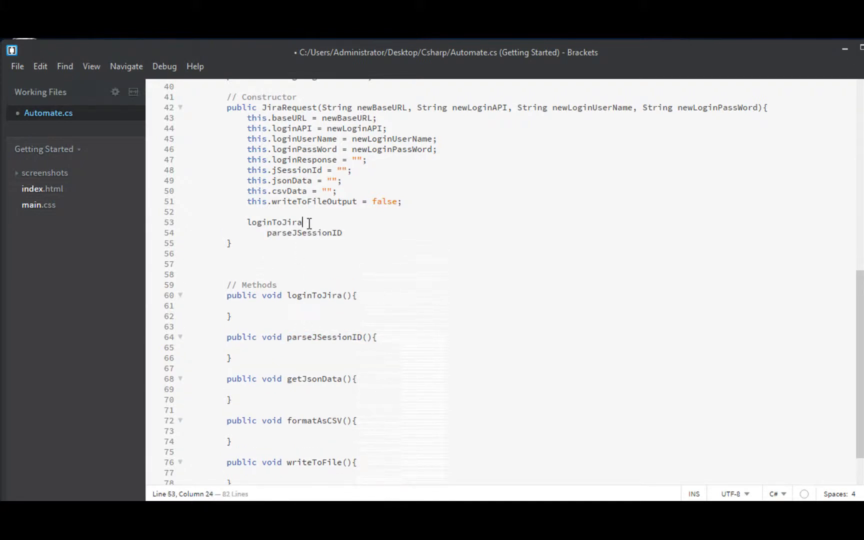
{"action": "type", "text": "();"}
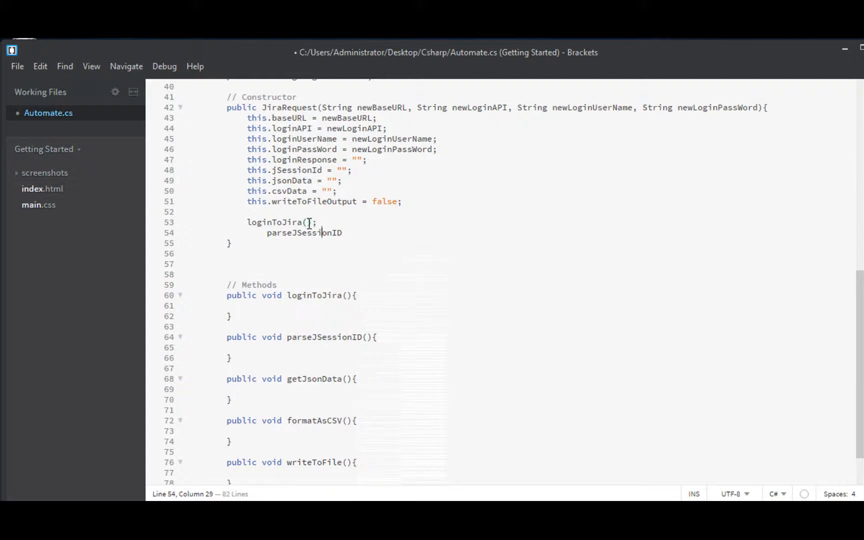
{"action": "type", "text": "();"}
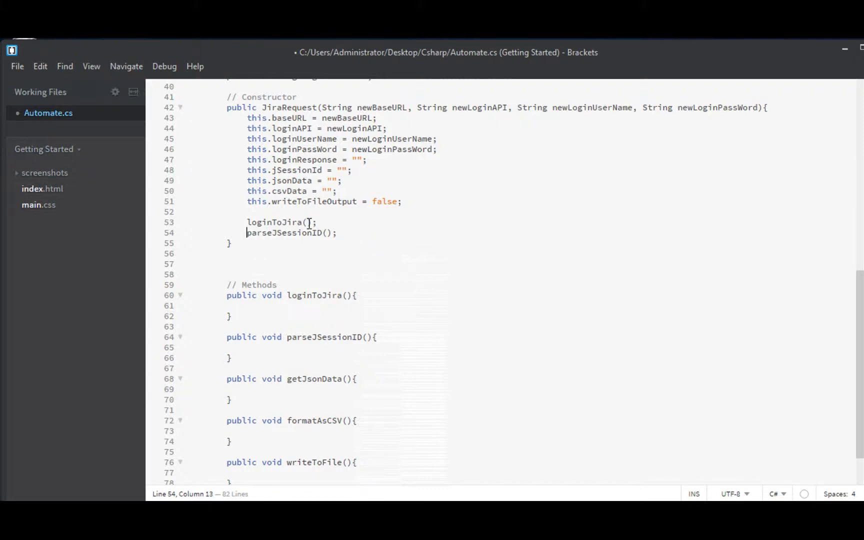
{"action": "type", "text": "getJsonData();"}
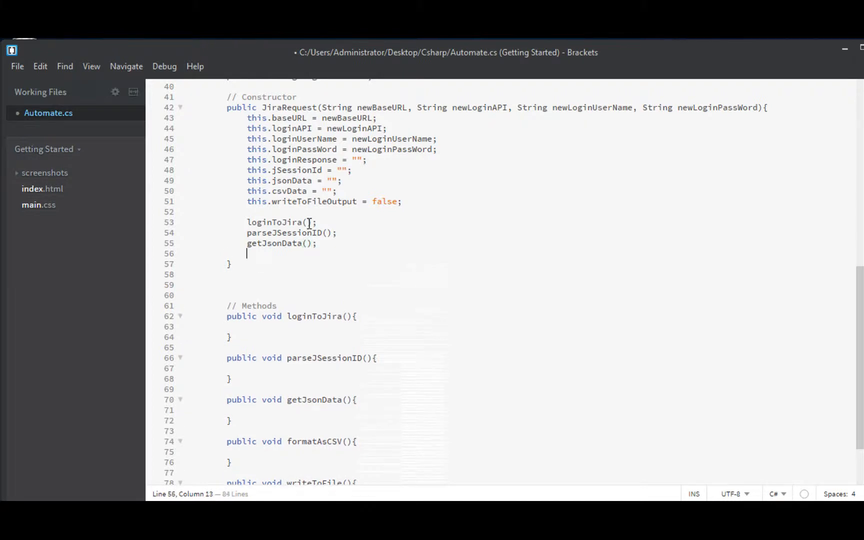
{"action": "type", "text": "format"}
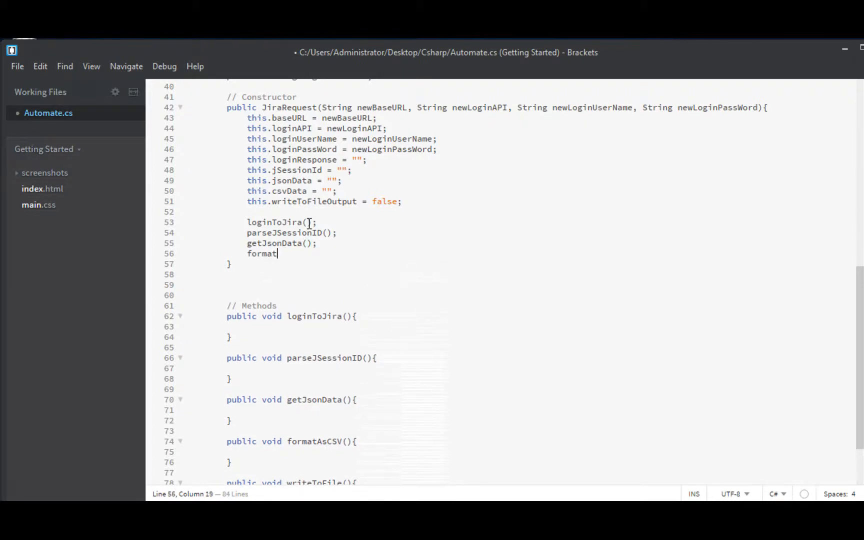
{"action": "type", "text": "AsCSV();"}
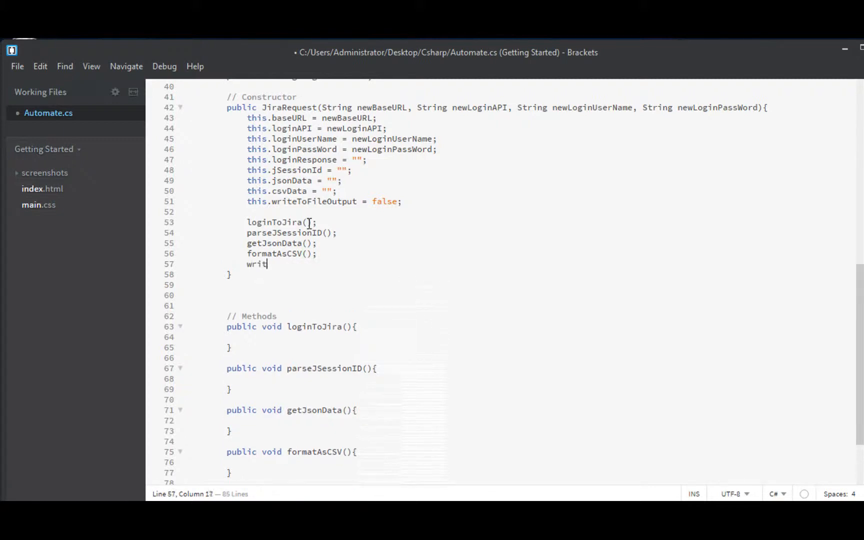
{"action": "type", "text": "eToFile()"}
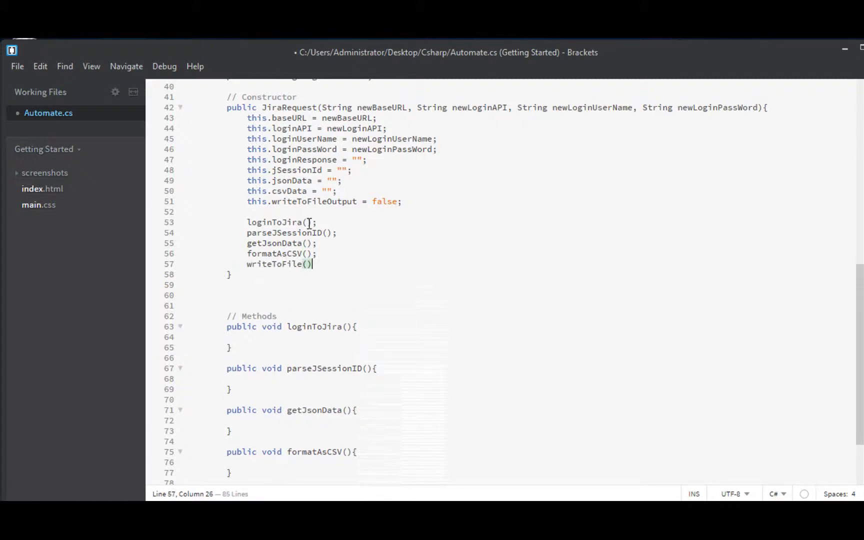
{"action": "type", "text": ";"}
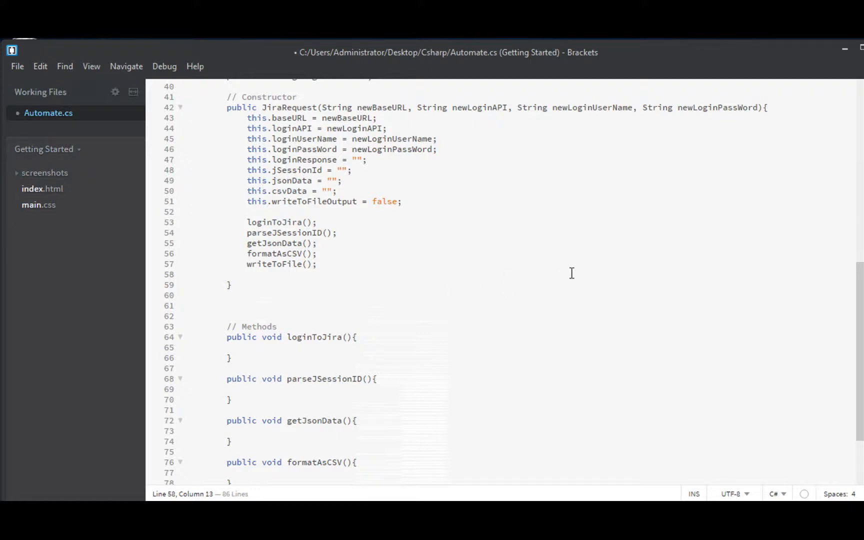
{"action": "scroll", "scroll_direction": "down", "scroll_amount": 3}
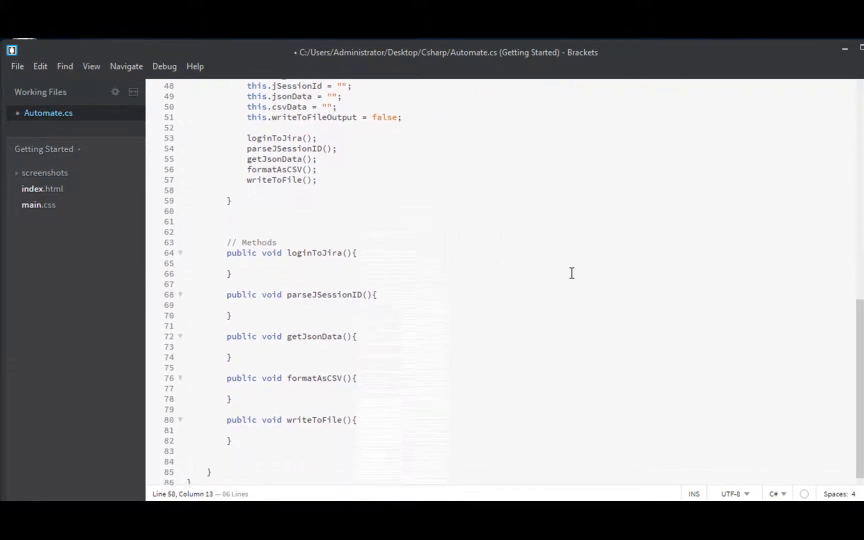
{"action": "scroll", "scroll_direction": "down", "scroll_amount": 3}
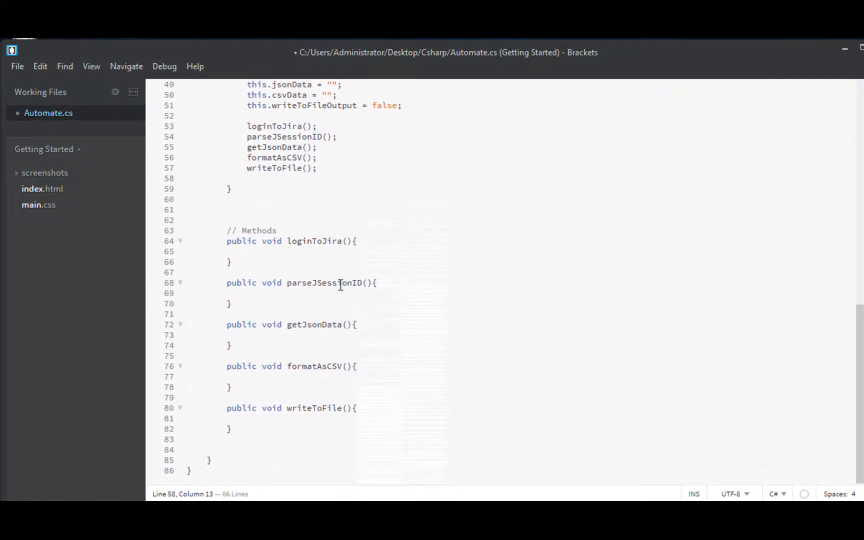
{"action": "left_click", "coordinate": [248, 178]}
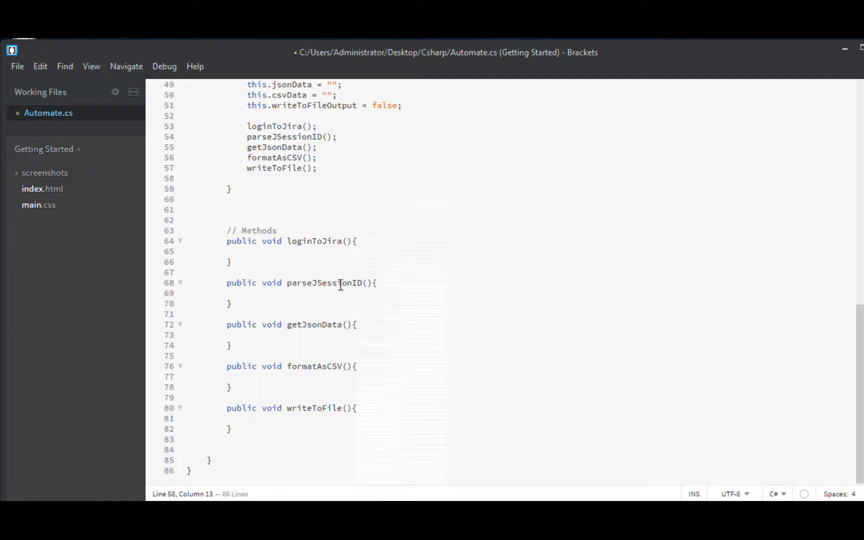
{"action": "left_click", "coordinate": [247, 178]}
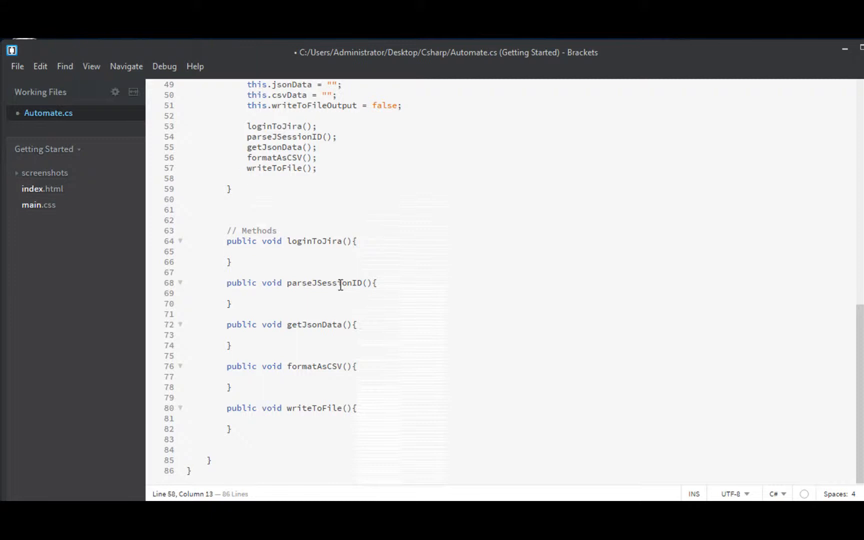
{"action": "left_click", "coordinate": [248, 178]}
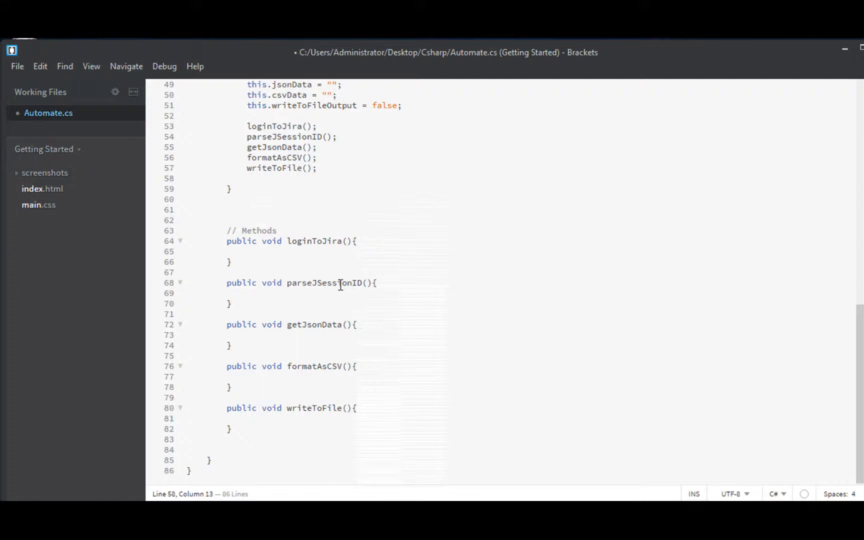
Step: Write try { } plus catch (Exception ex) with an // error handling comment inside loginToJira
{"action": "scroll", "scroll_direction": "up", "scroll_amount": 3}
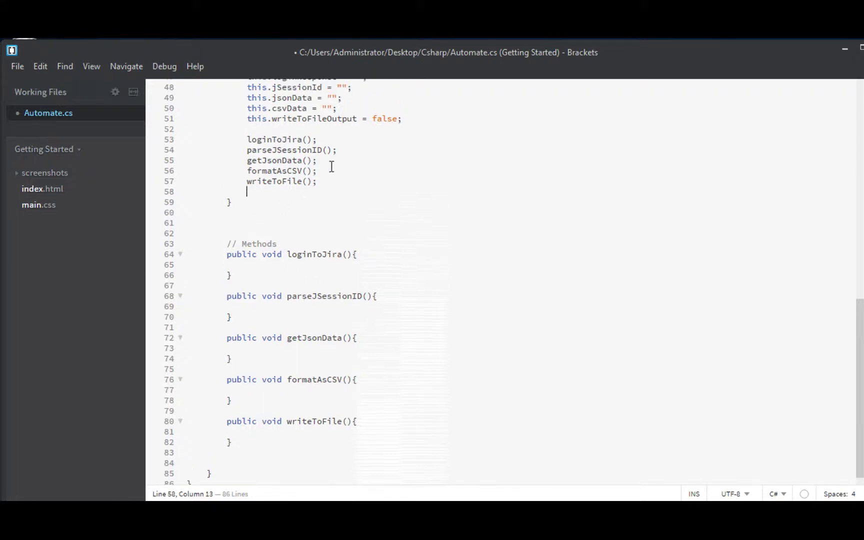
{"action": "scroll", "scroll_direction": "up", "scroll_amount": 3}
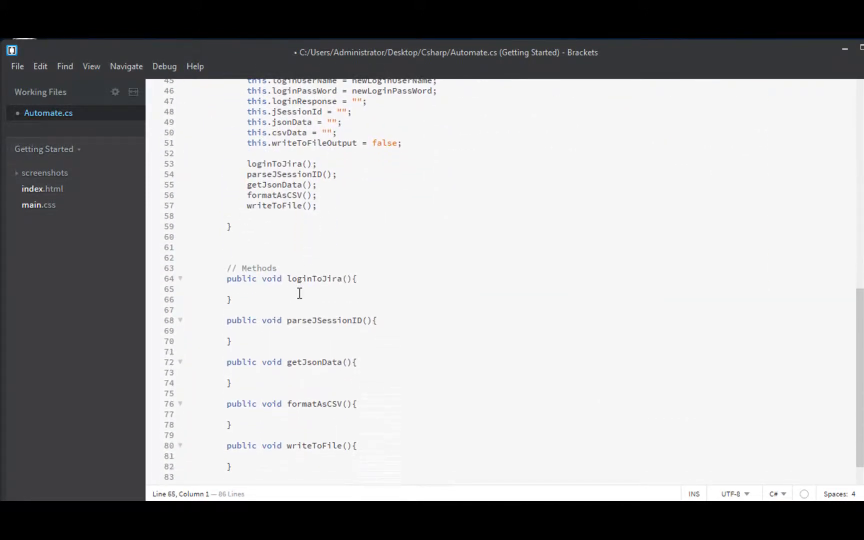
{"action": "left_click", "coordinate": [248, 289]}
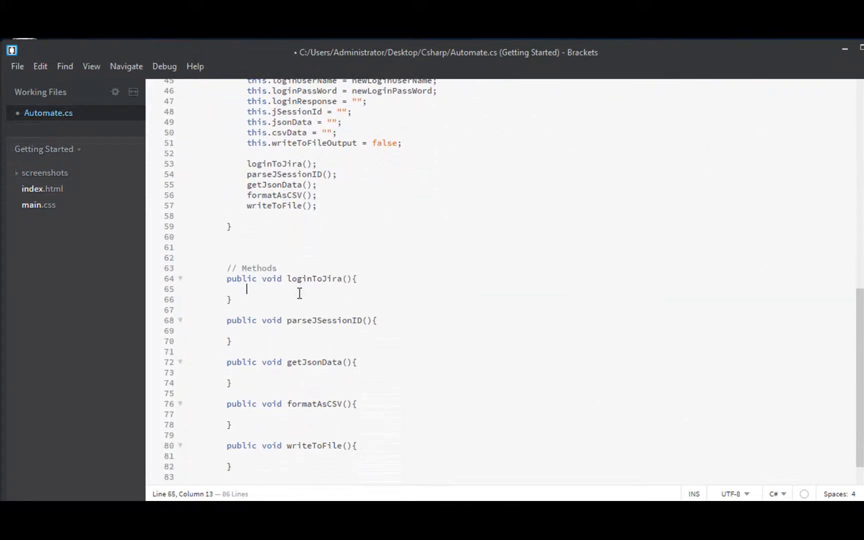
{"action": "type", "text": "t"}
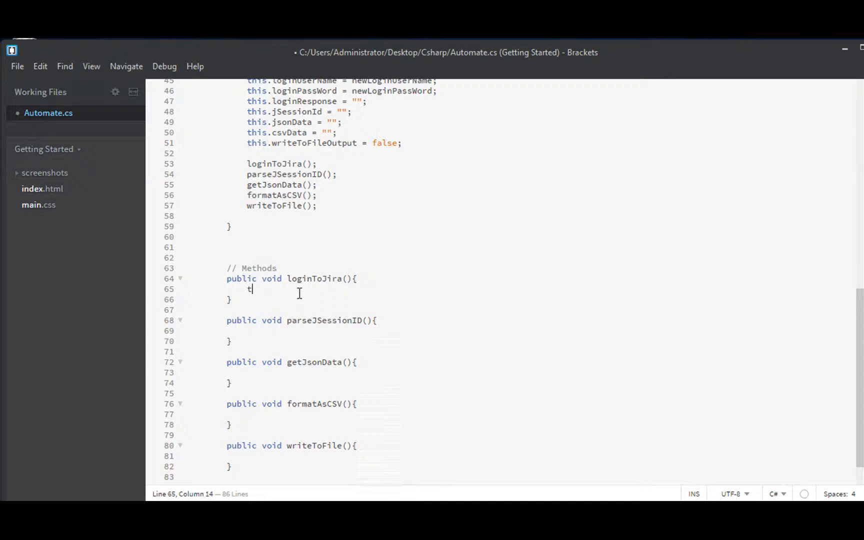
{"action": "type", "text": "ry {"}
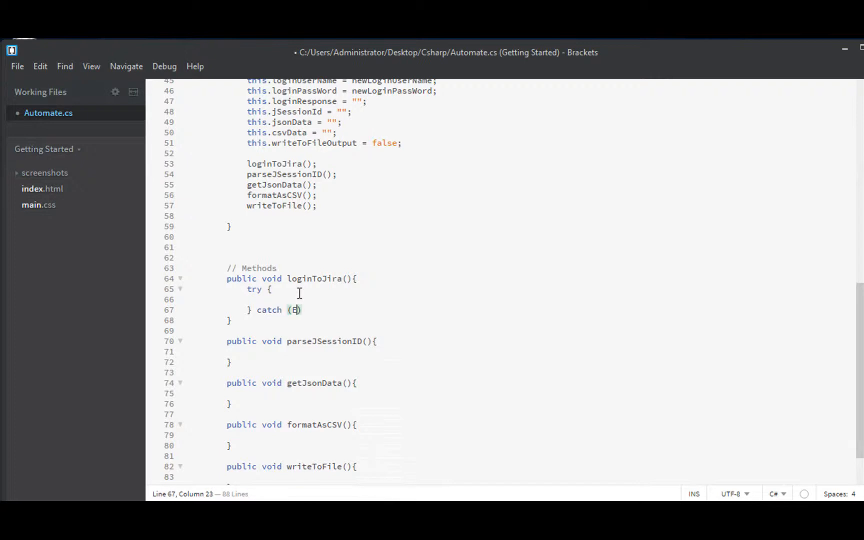
{"action": "type", "text": "xception ex"}
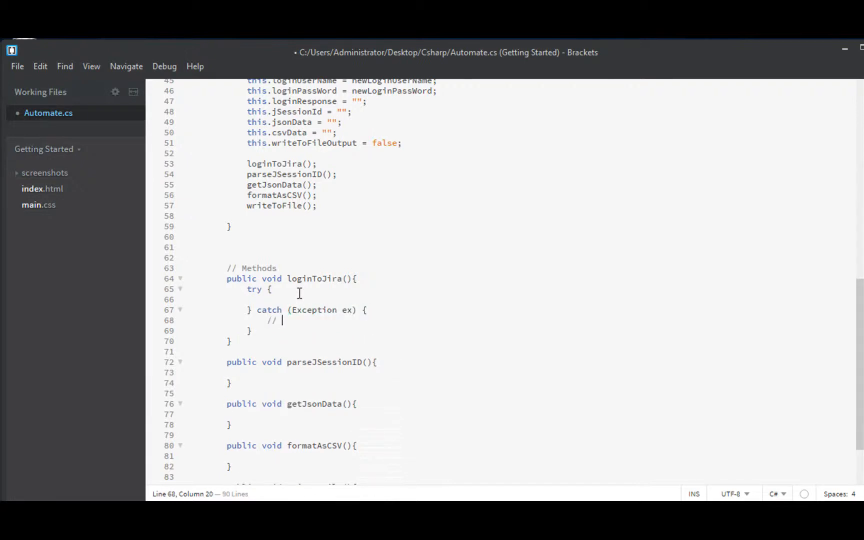
{"action": "type", "text": "error handling"}
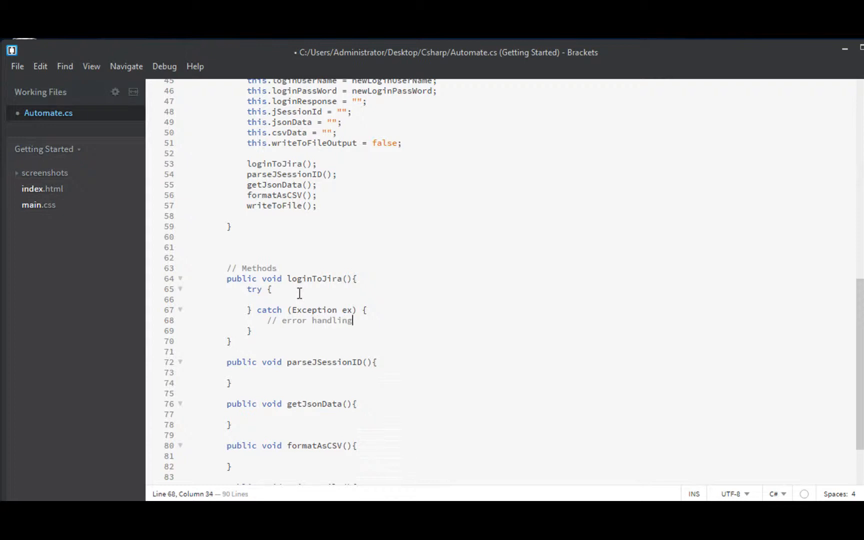
{"action": "left_click", "coordinate": [282, 299]}
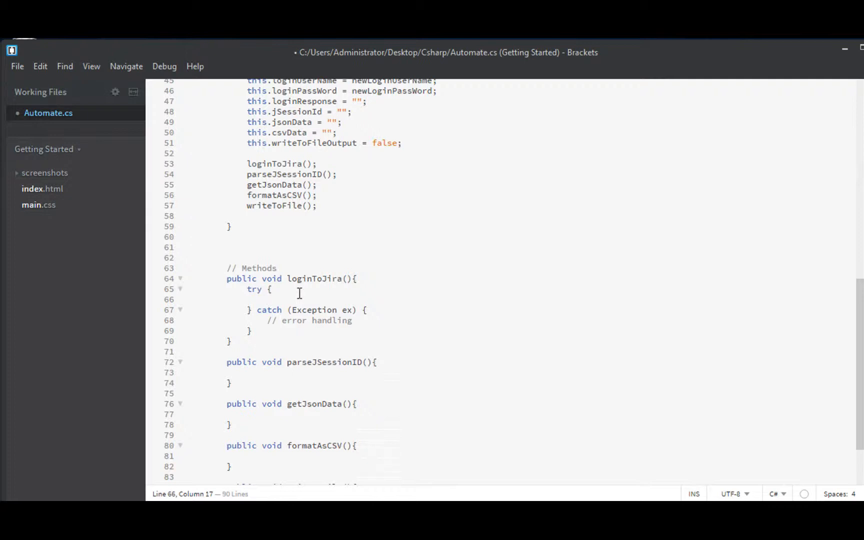
{"action": "left_click", "coordinate": [267, 299]}
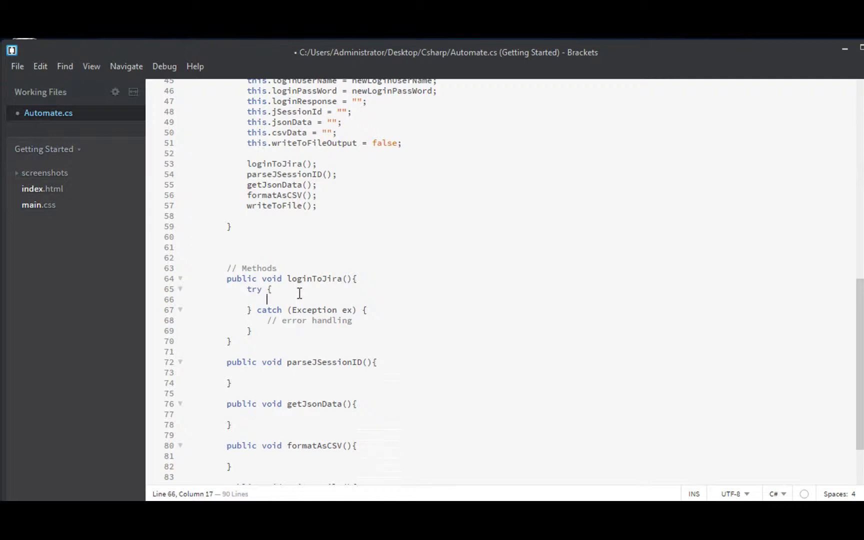
Step: Add a using System.Net; directive above the Methods comment
{"action": "scroll", "scroll_direction": "up", "scroll_amount": 3}
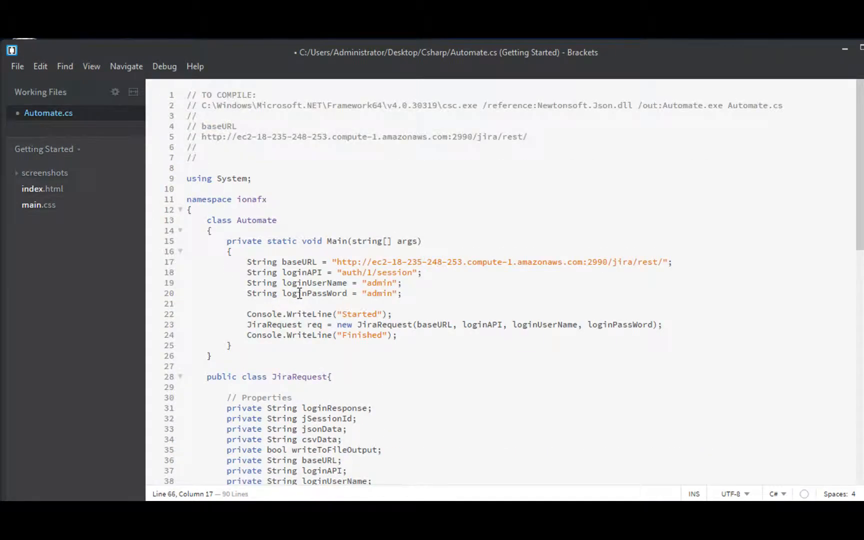
{"action": "scroll", "scroll_direction": "down", "scroll_amount": 3}
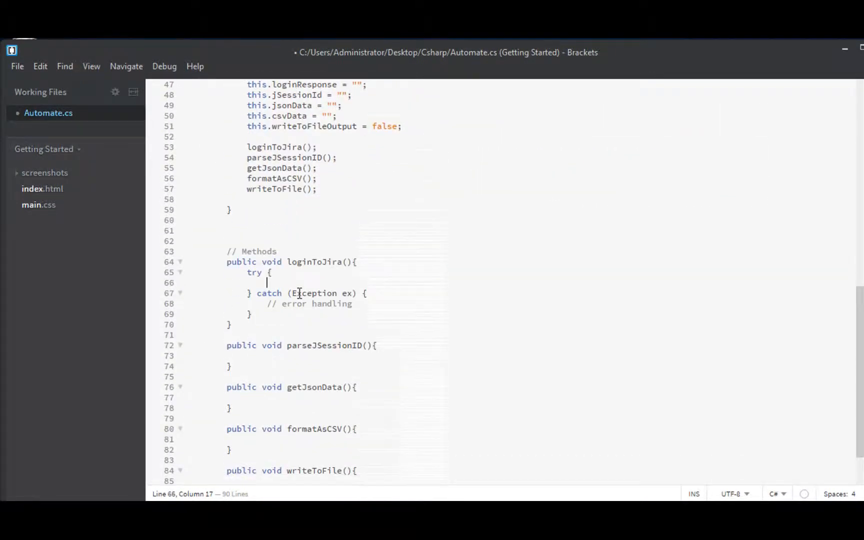
{"action": "left_click", "coordinate": [227, 241]}
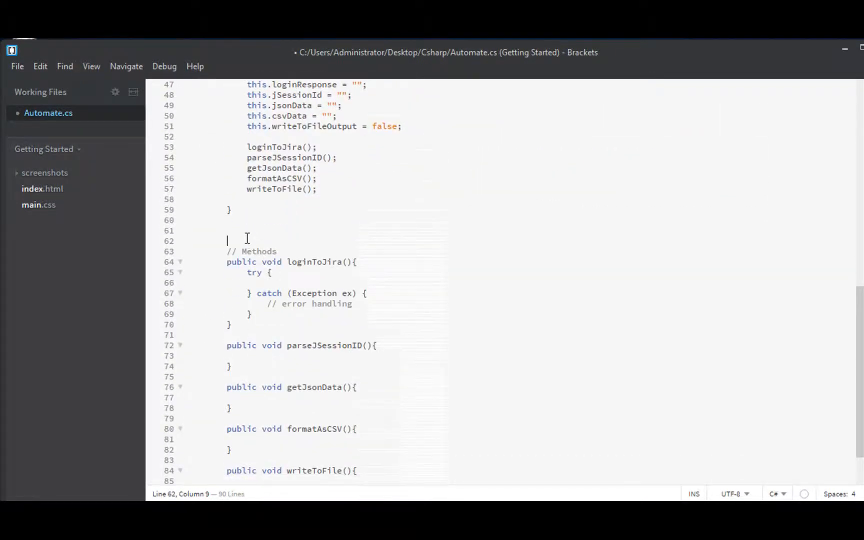
{"action": "type", "text": "using S"}
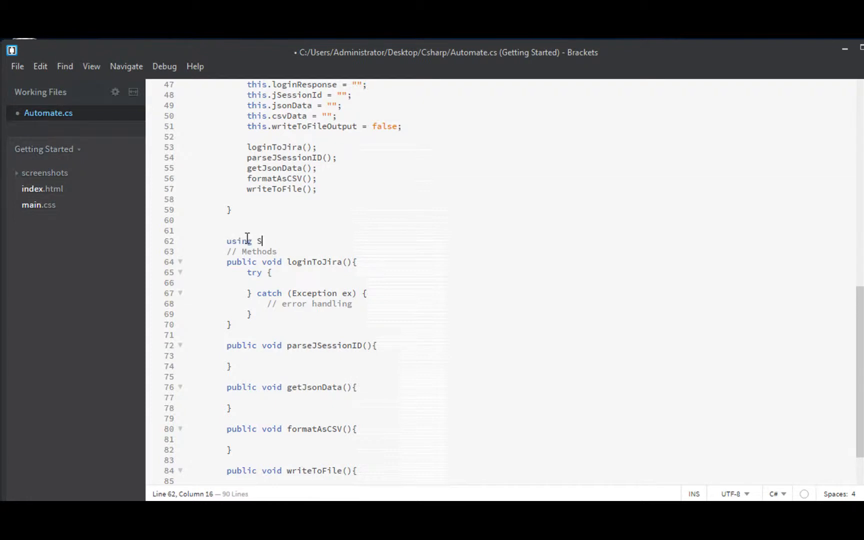
{"action": "type", "text": "ystem.Net;"}
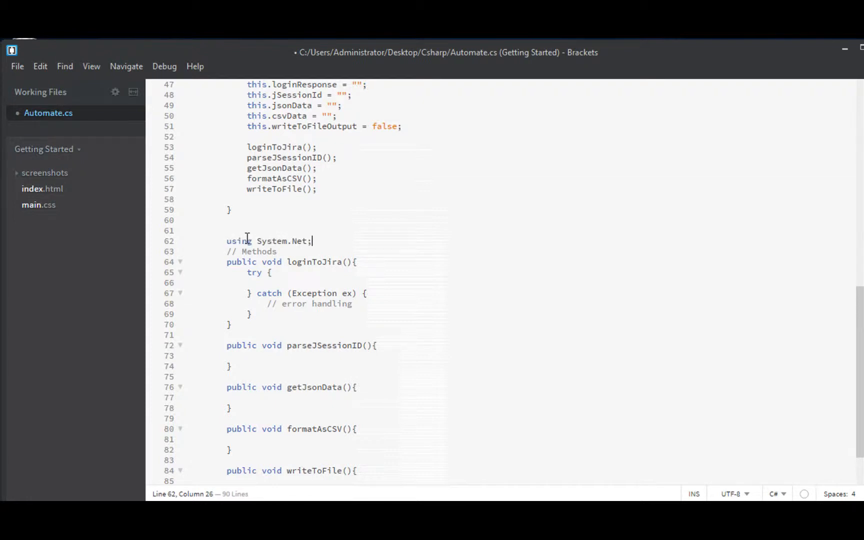
{"action": "key", "text": "enter"}
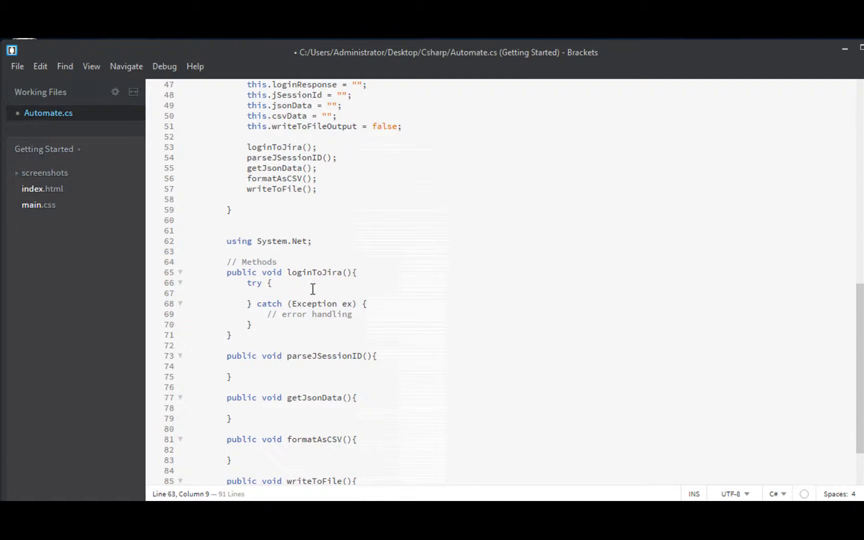
Step: In the try block, create a WebRequest from this.baseURL + this.loginAPI
{"action": "left_click", "coordinate": [267, 293]}
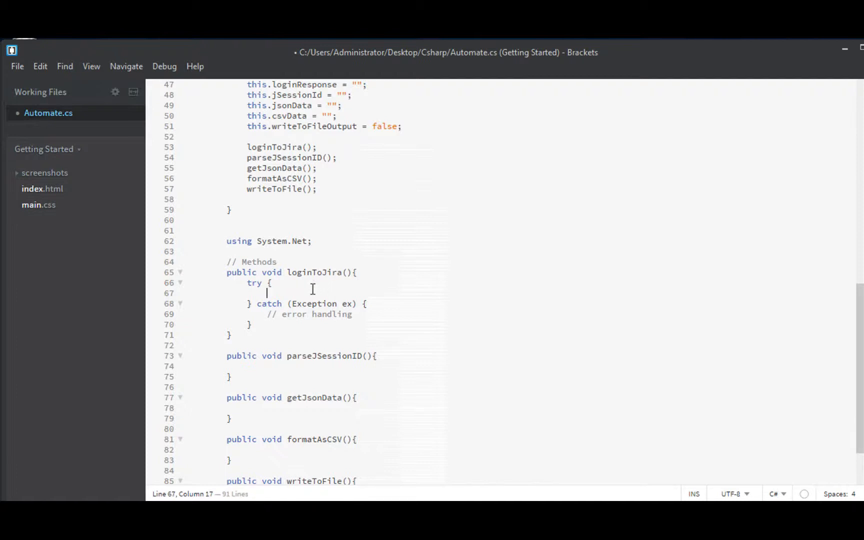
{"action": "type", "text": "WebRequest request = W"}
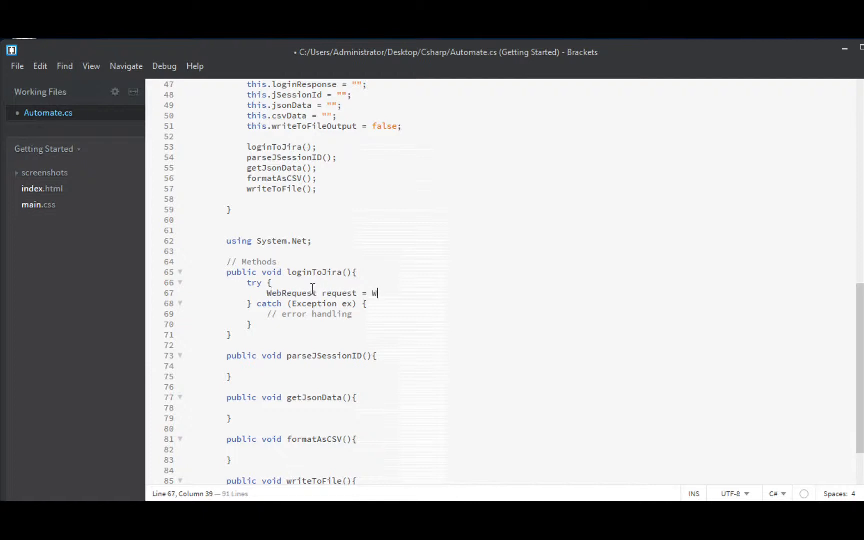
{"action": "type", "text": "ebRequest"}
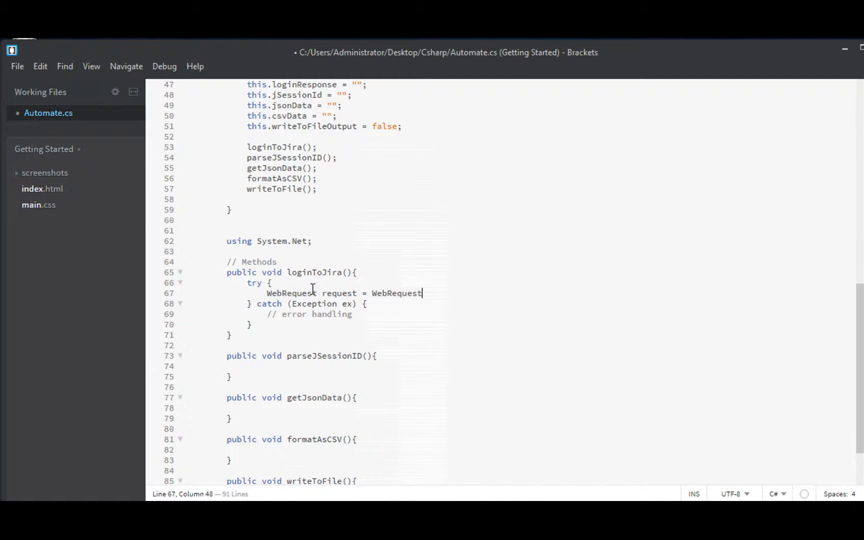
{"action": "type", "text": ".Create()"}
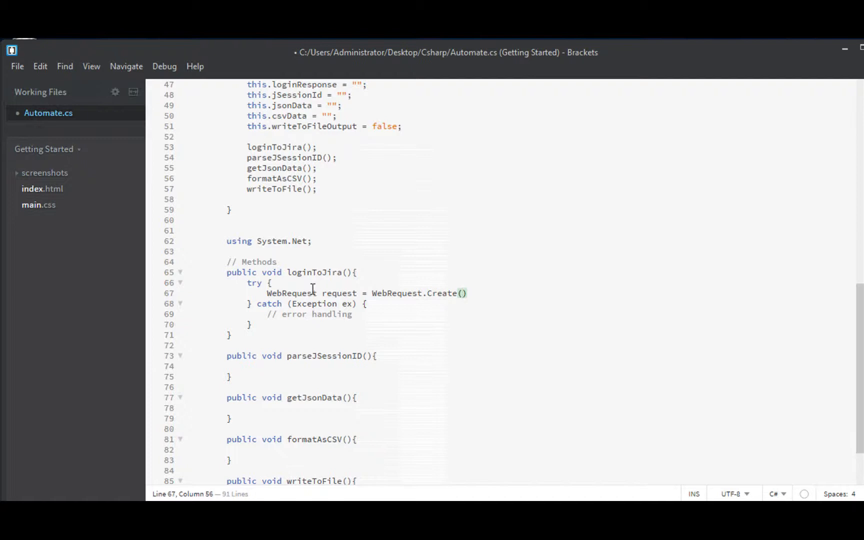
{"action": "type", "text": "this.bas"}
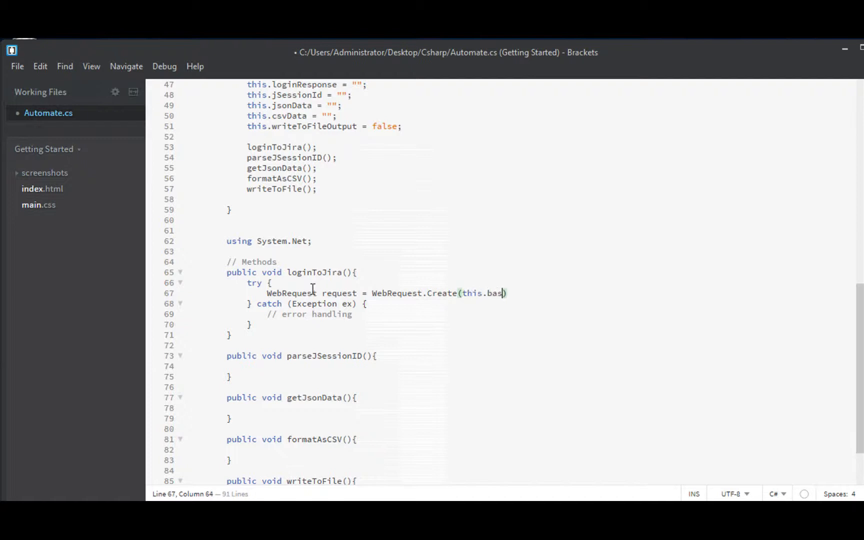
{"action": "type", "text": "URL + this."}
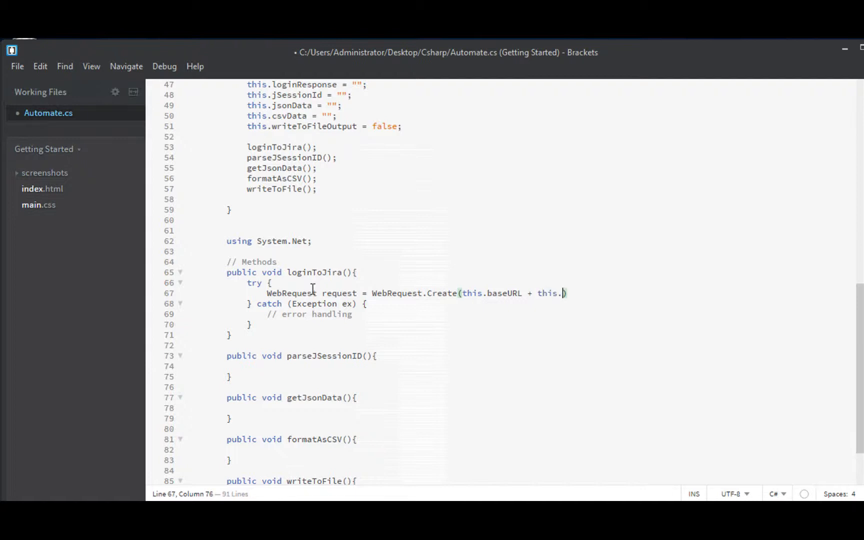
{"action": "type", "text": "loginAPI"}
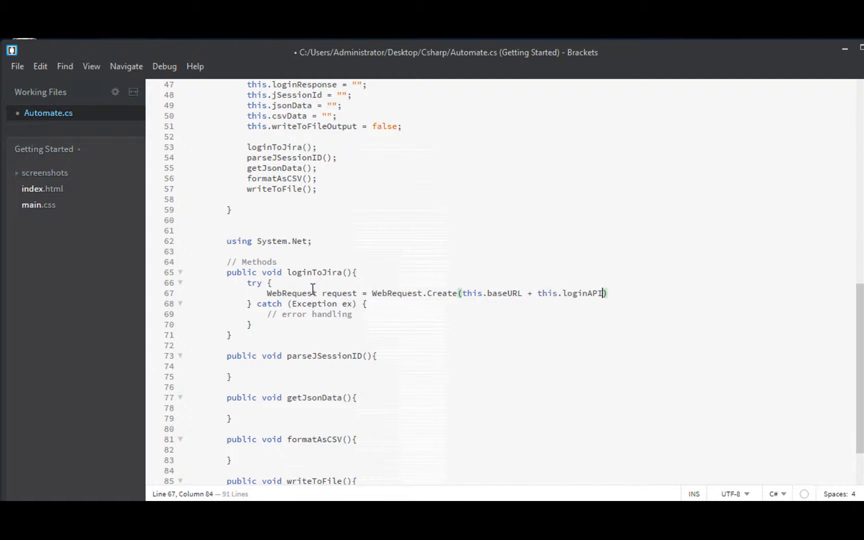
{"action": "type", "text": ";"}
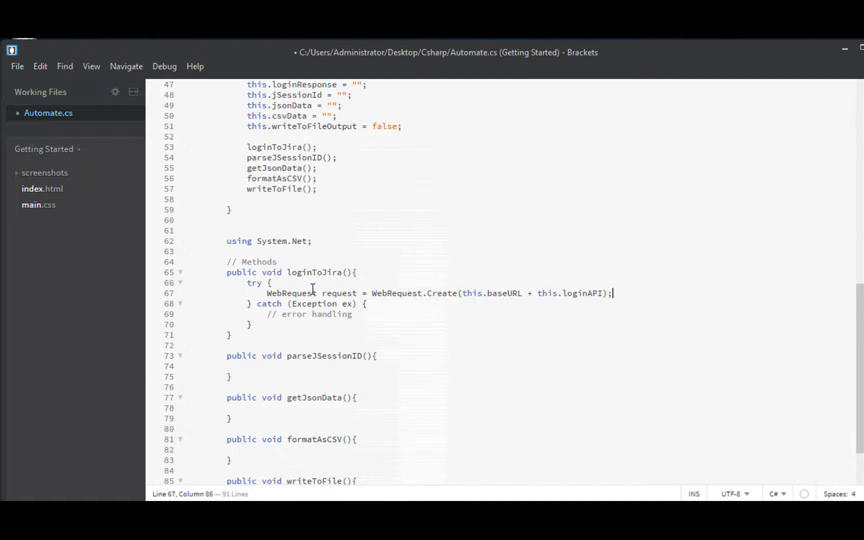
{"action": "key", "text": "enter"}
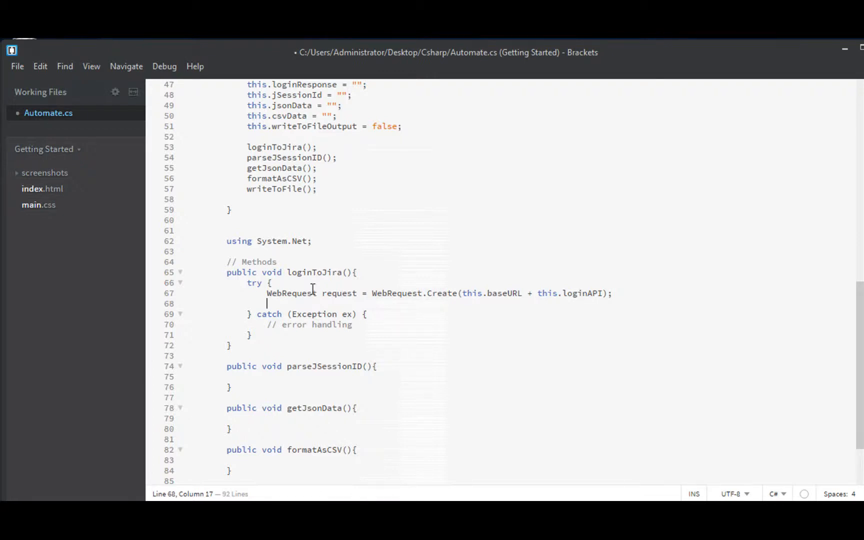
Step: Build String postData as a JSON body from this.loginUserName and this.loginPassWord
{"action": "type", "text": "String"}
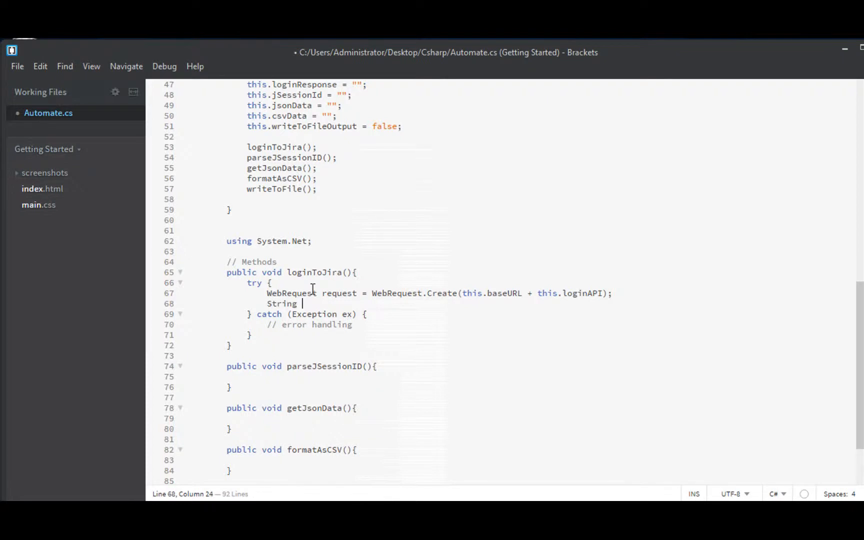
{"action": "type", "text": "postData"}
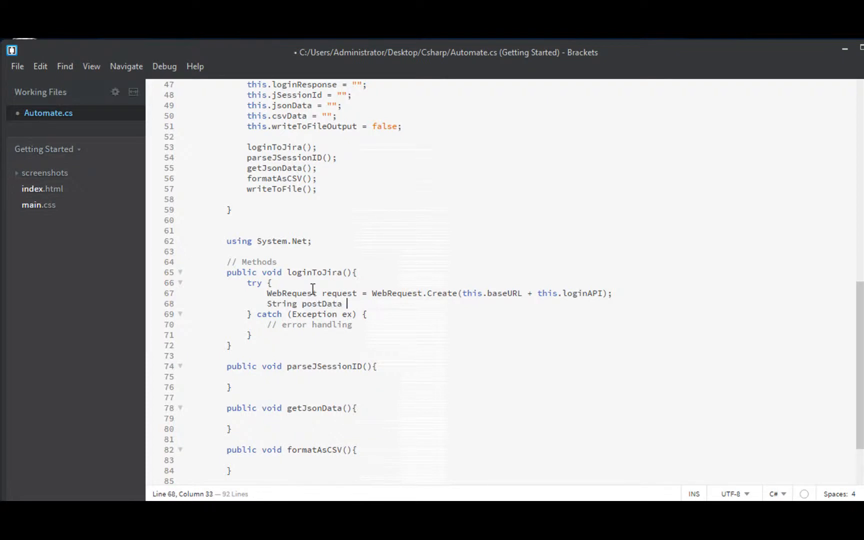
{"action": "type", "text": "= \"\""}
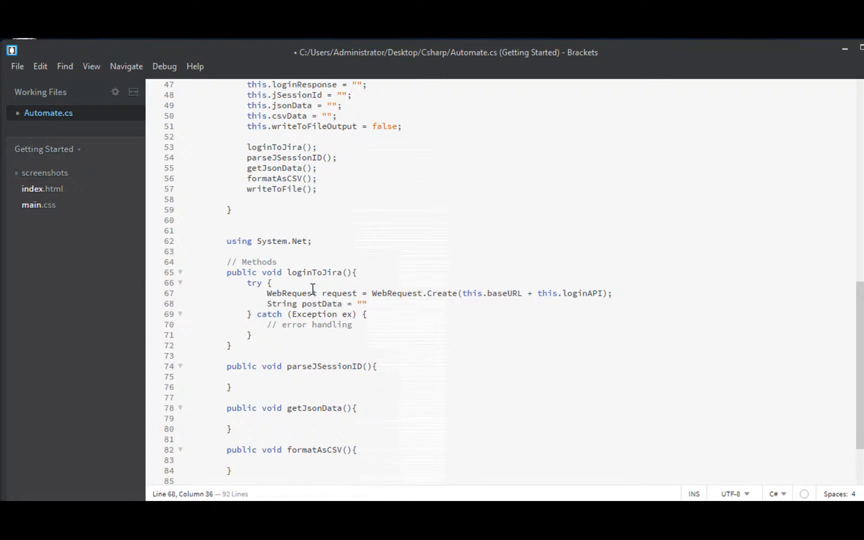
{"action": "type", "text": "{"}
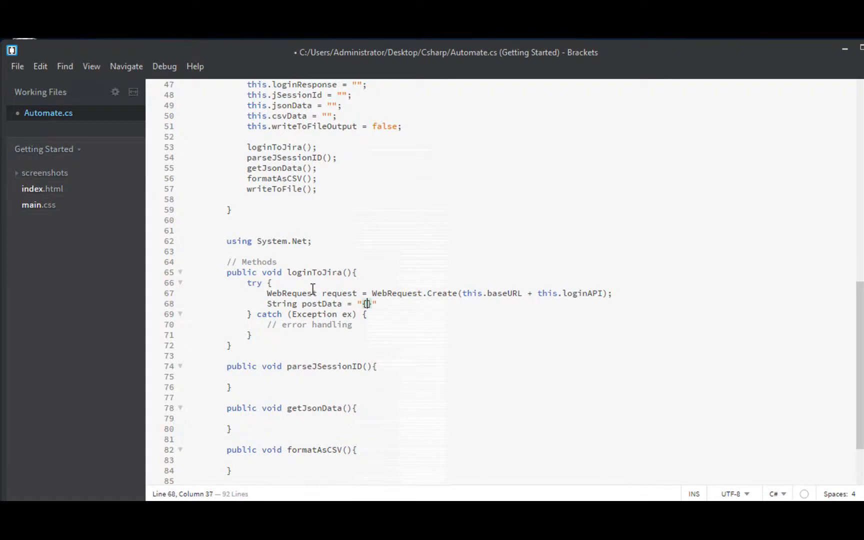
{"action": "type", "text": "{"}
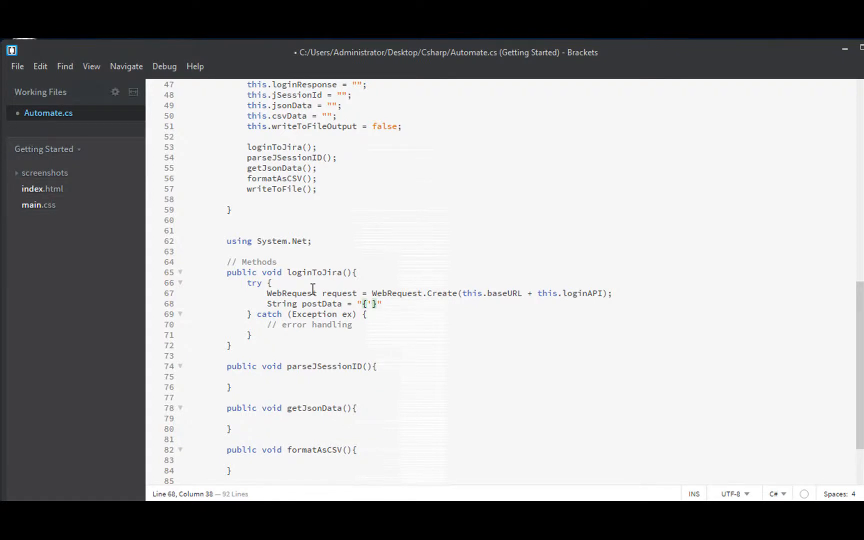
{"action": "type", "text": "\\\"username"}
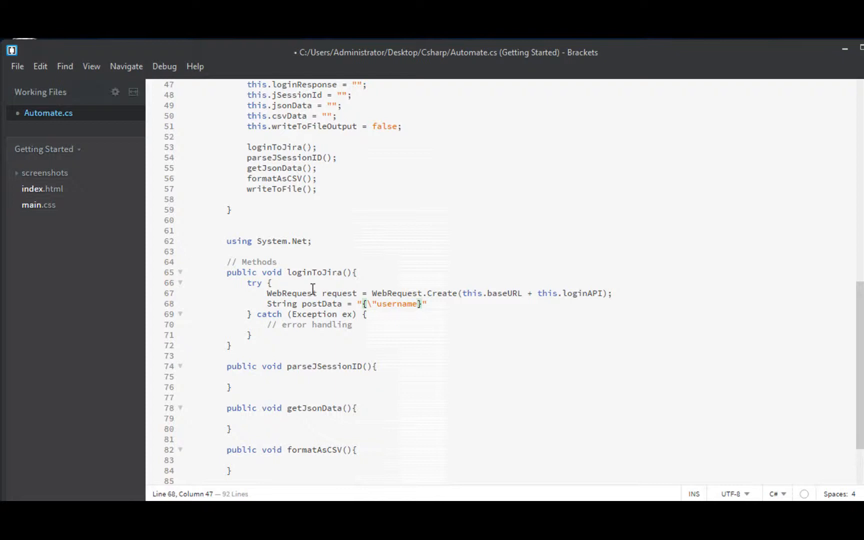
{"action": "type", "text": "\\\""}
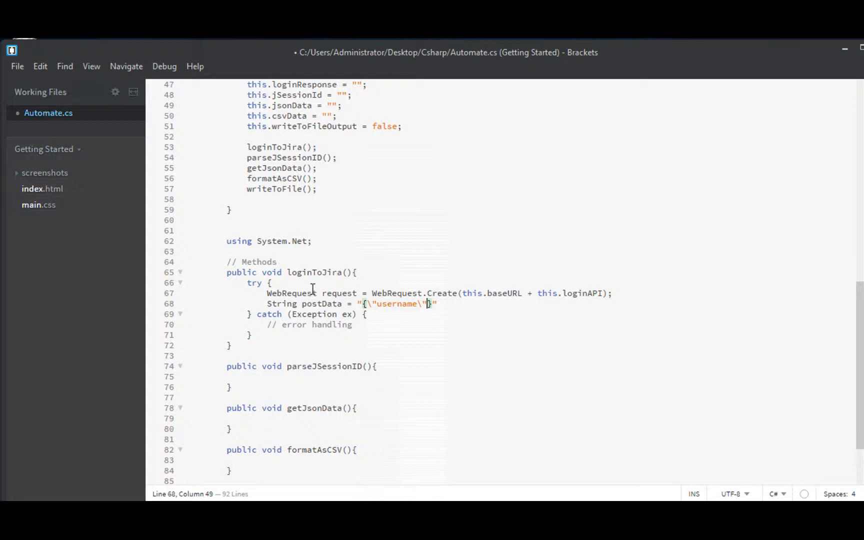
{"action": "type", "text": ":\\\""}
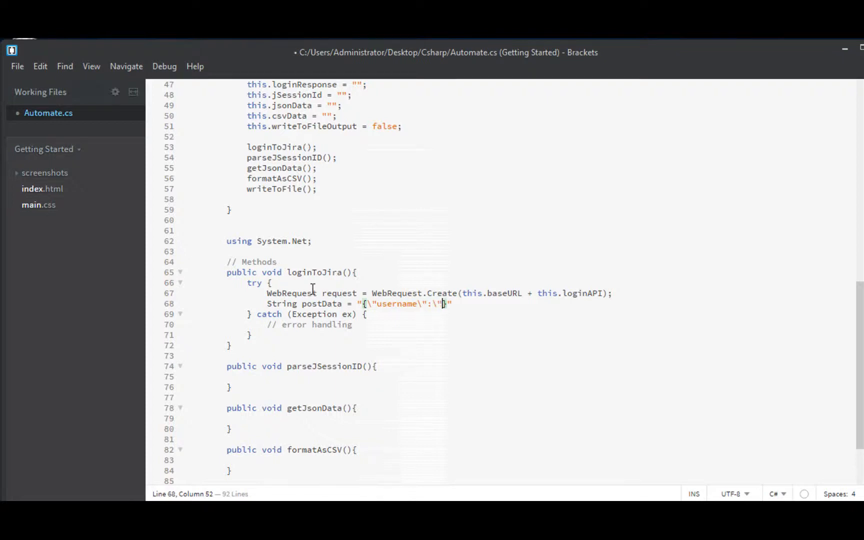
{"action": "type", "text": "\\\""}
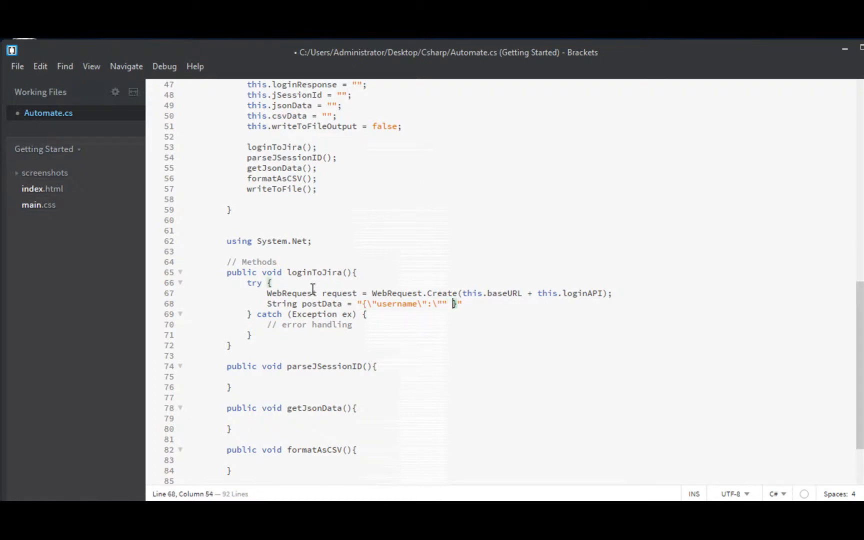
{"action": "type", "text": "+ this.logi"}
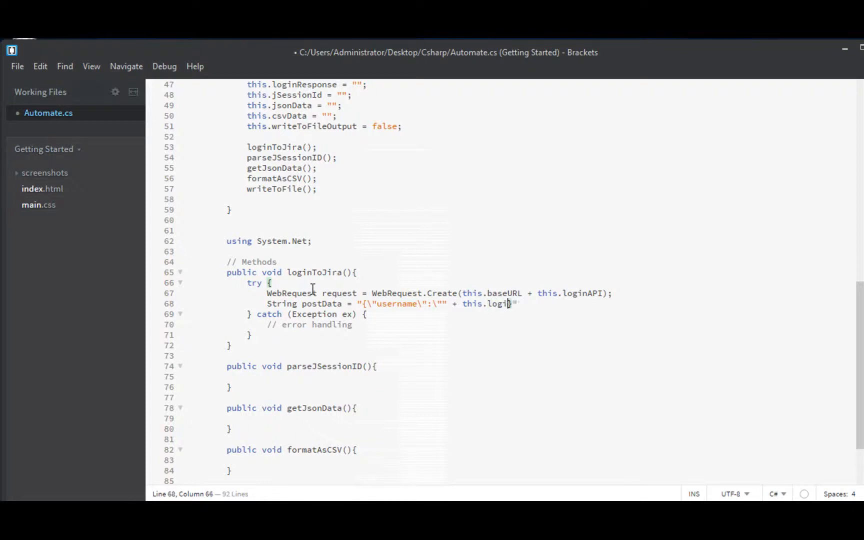
{"action": "type", "text": "UserName }"}
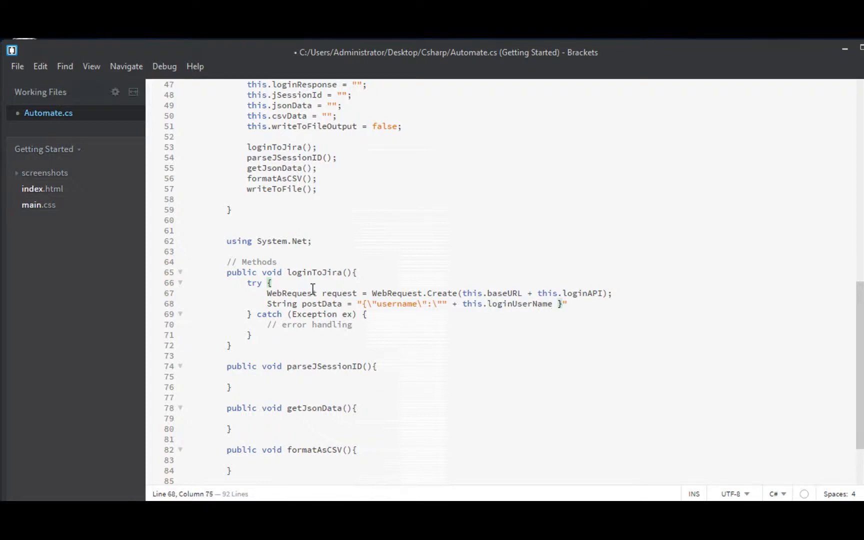
{"action": "type", "text": "="}
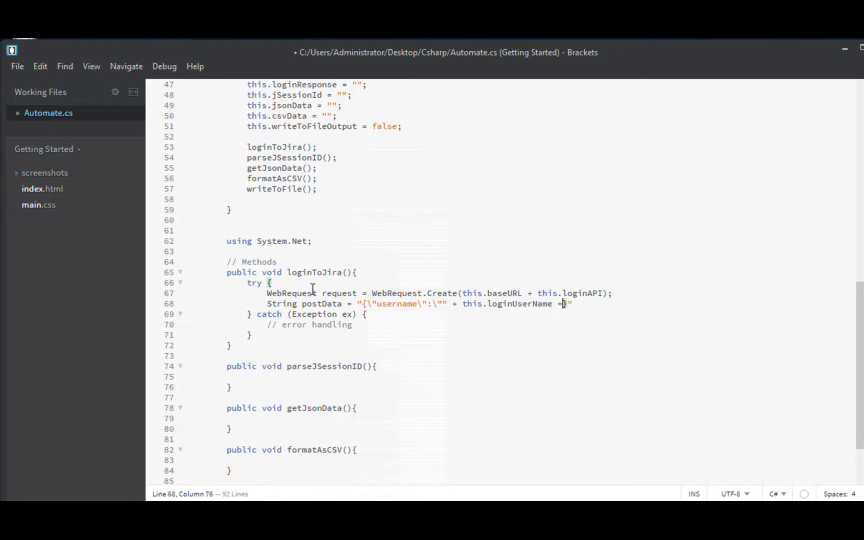
{"action": "type", "text": "\\\""}
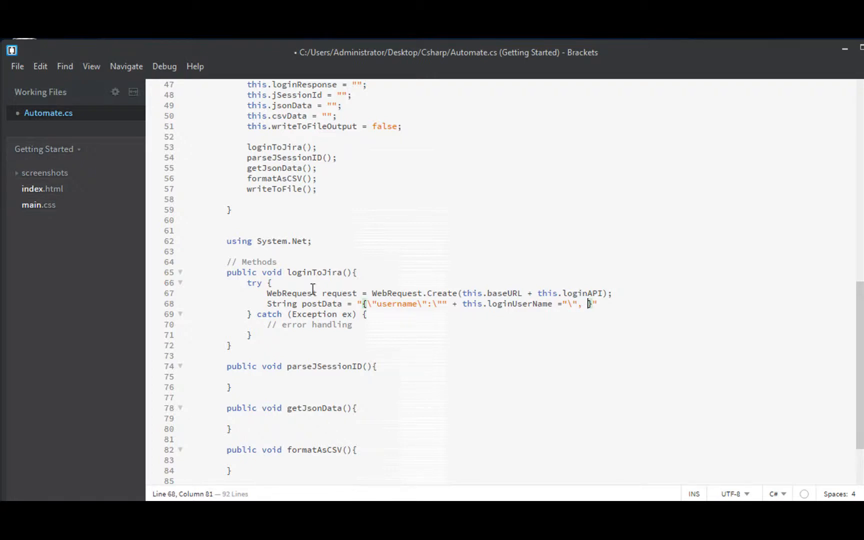
{"action": "type", "text": "\\\"password"}
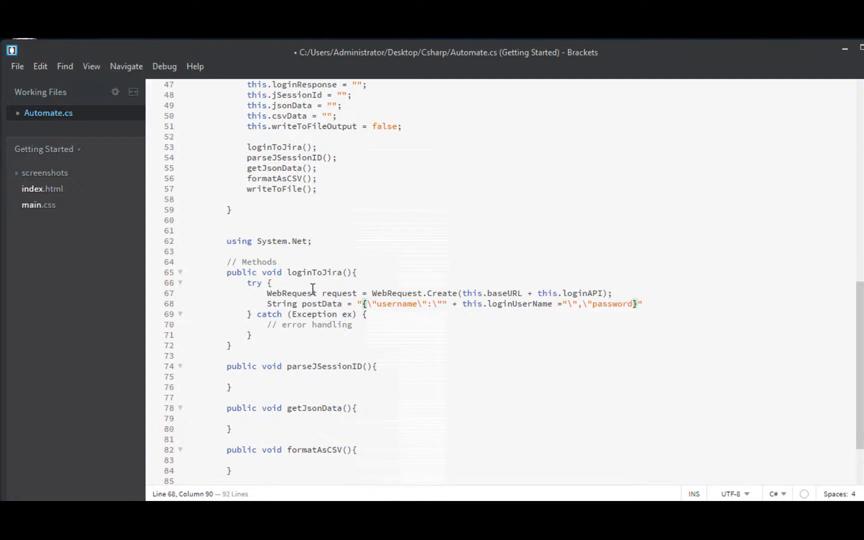
{"action": "type", "text": "\\\""}
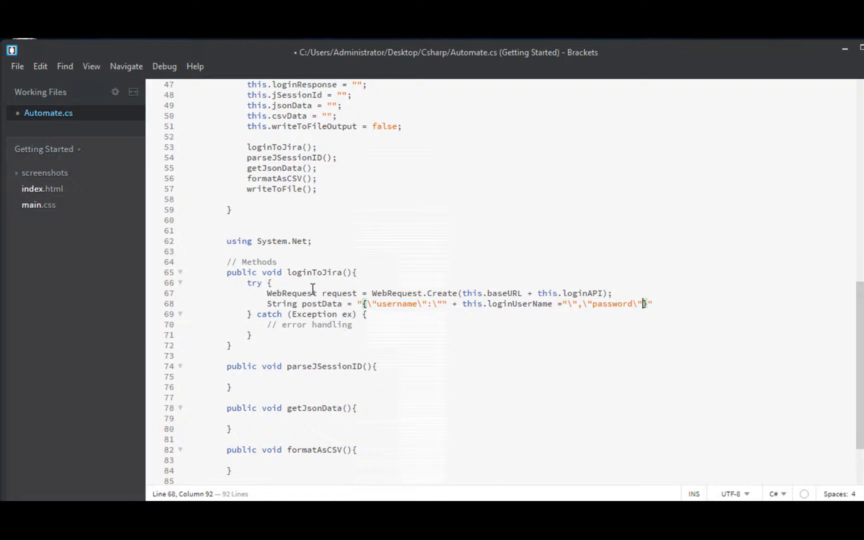
{"action": "type", "text": ":\\\"\" +"}
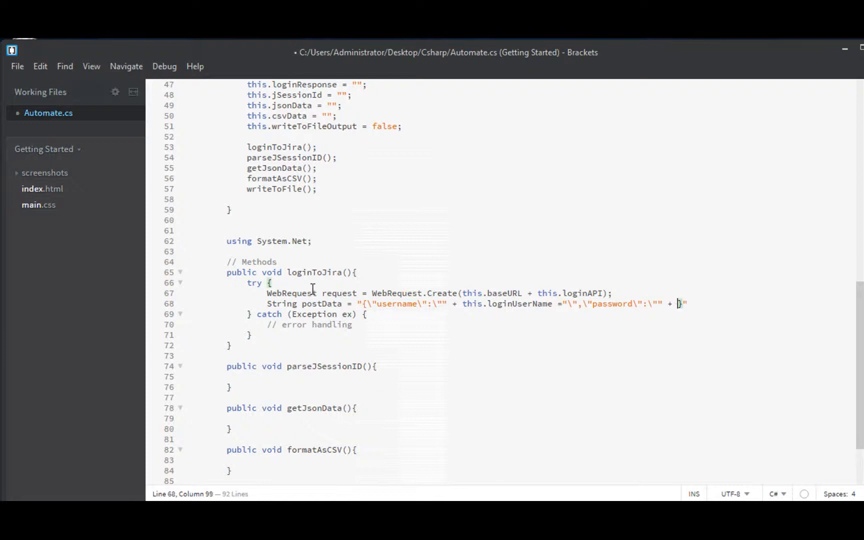
{"action": "type", "text": "this.loginPassWord + \"\""}
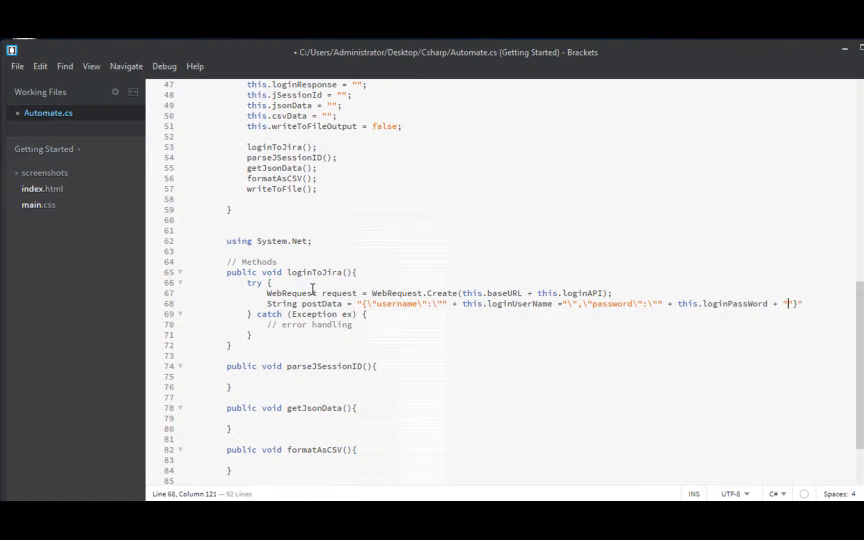
{"action": "type", "text": "\\\""}
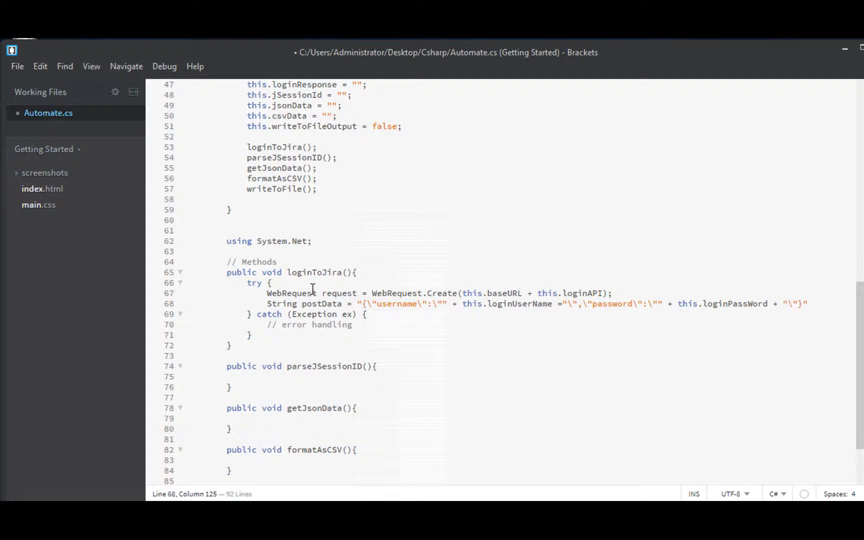
{"action": "key", "text": "enter"}
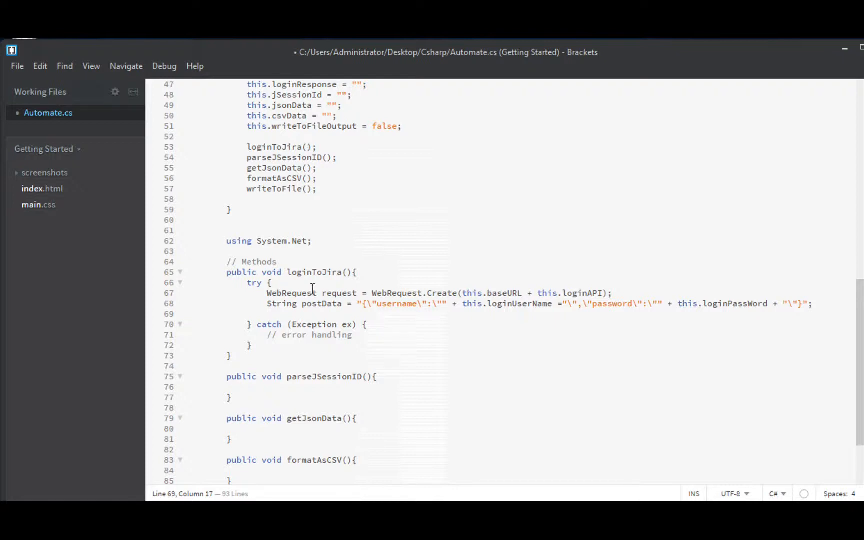
Step: Add a using System.Text; line below using System.Net, returning to after postData
{"action": "left_click", "coordinate": [266, 314]}
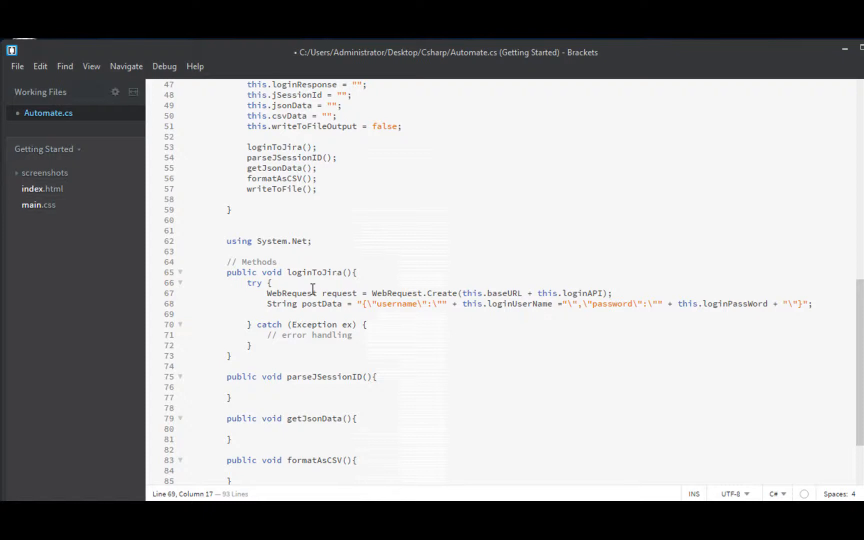
{"action": "type", "text": "using System.Text;"}
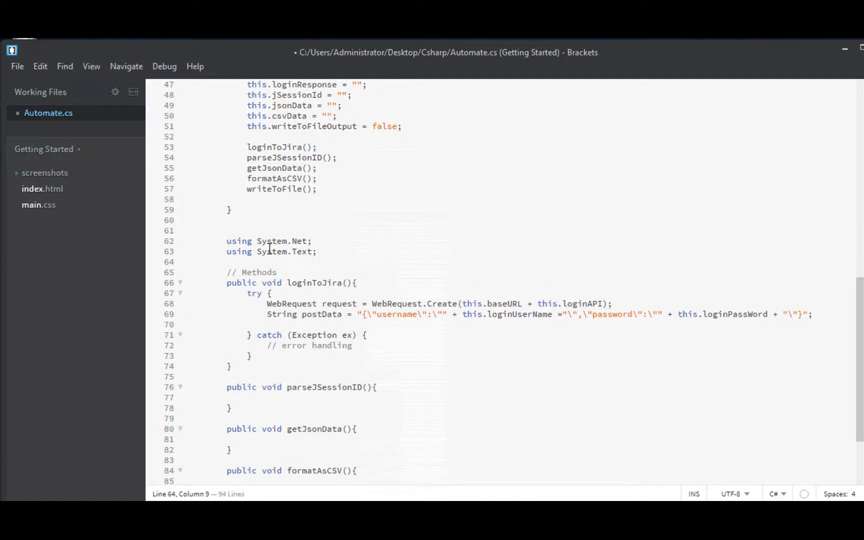
{"action": "left_click", "coordinate": [227, 324]}
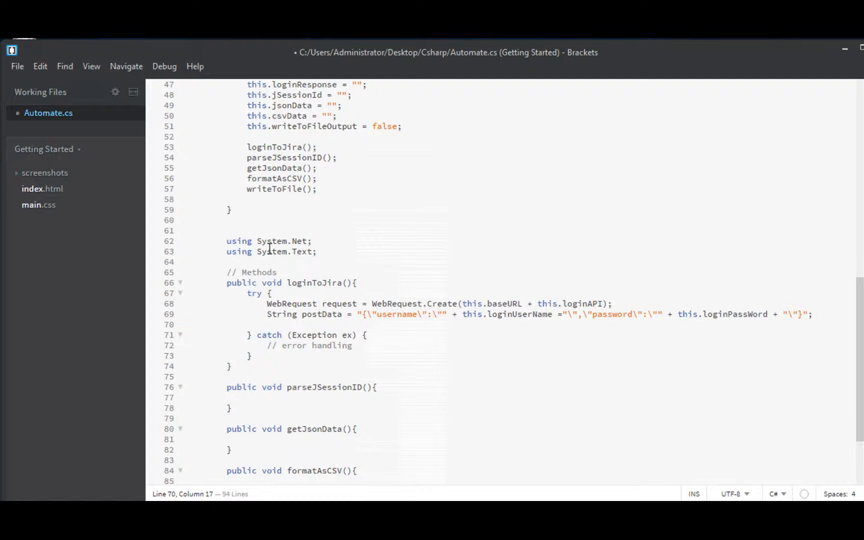
Step: After postData, add byte[] byteArray = Encoding.UTF8.GetBytes(postData);
{"action": "left_click", "coordinate": [267, 324]}
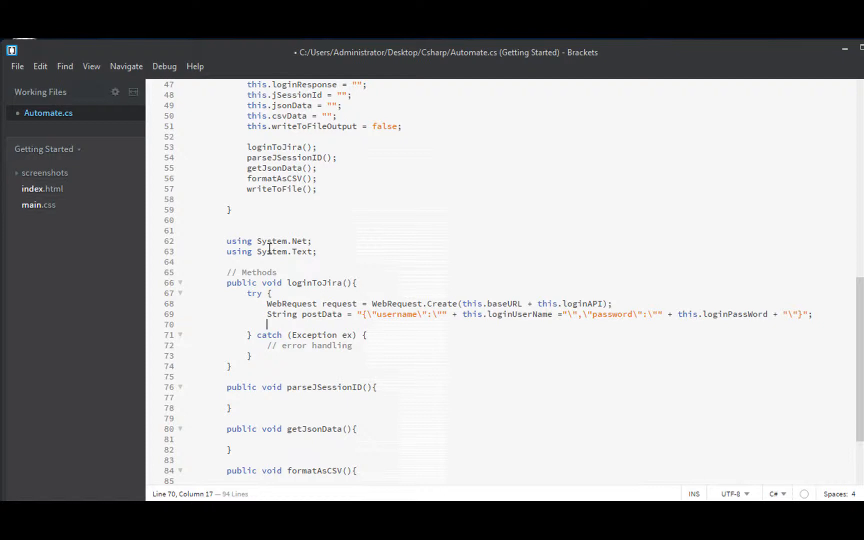
{"action": "type", "text": "byte"}
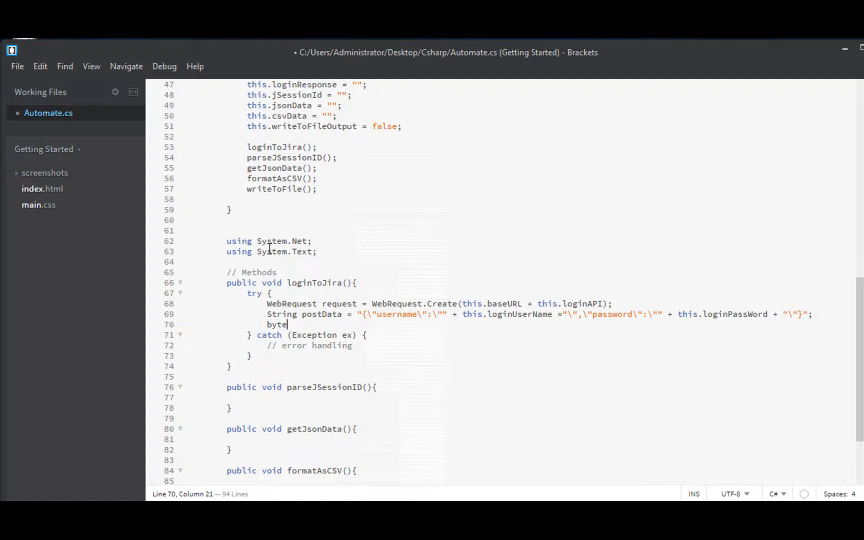
{"action": "type", "text": "[] by"}
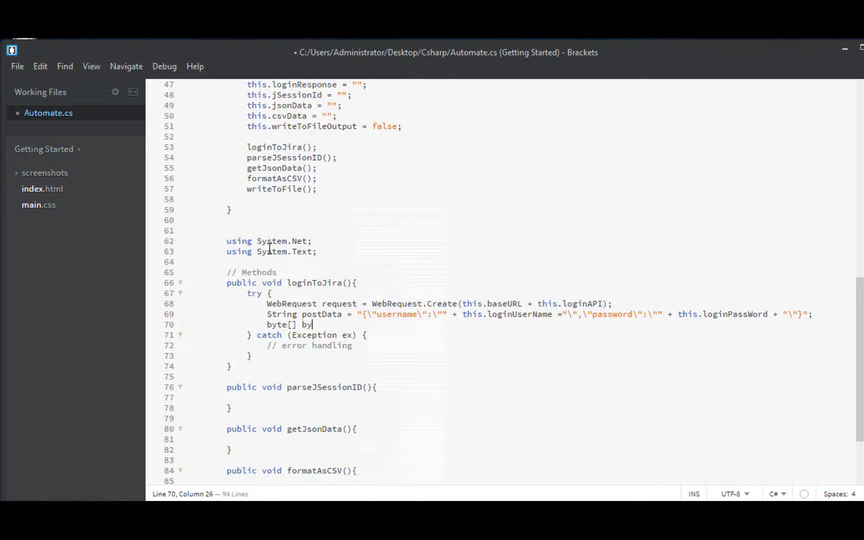
{"action": "type", "text": "teArray ="}
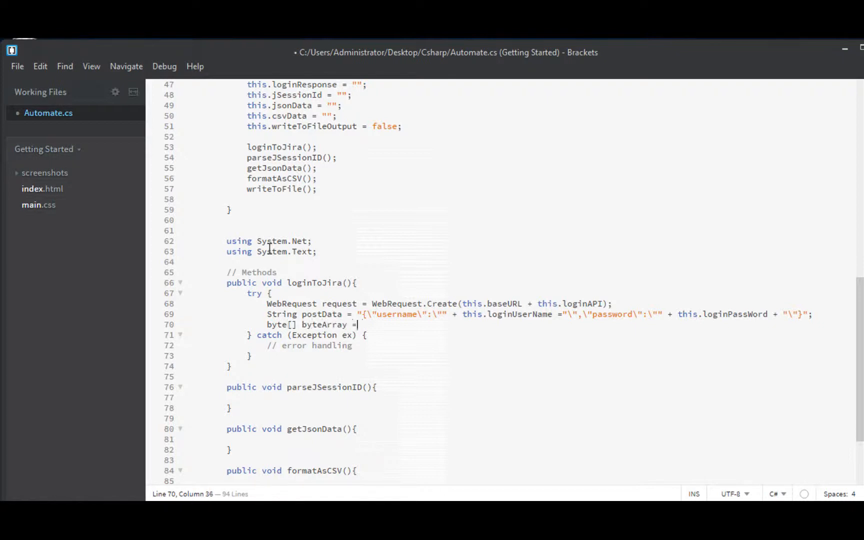
{"action": "type", "text": "Encoding.UT"}
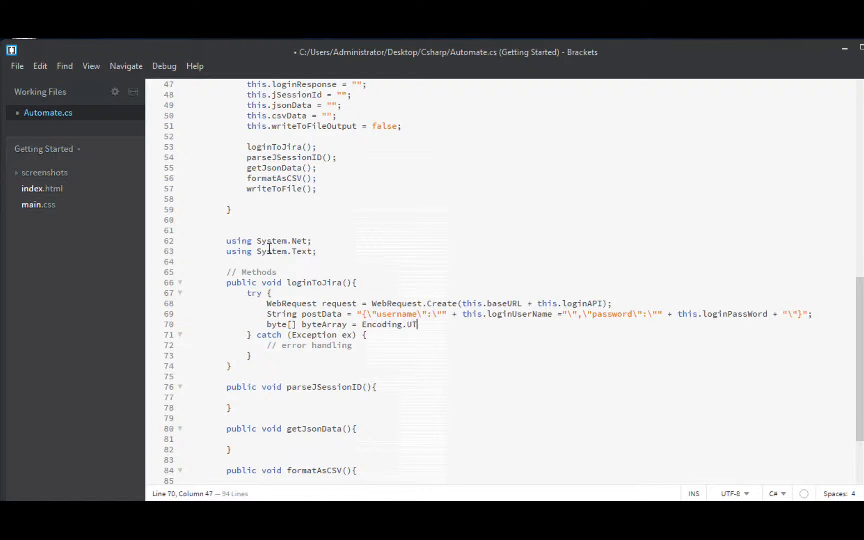
{"action": "type", "text": "F8.GetBytes("}
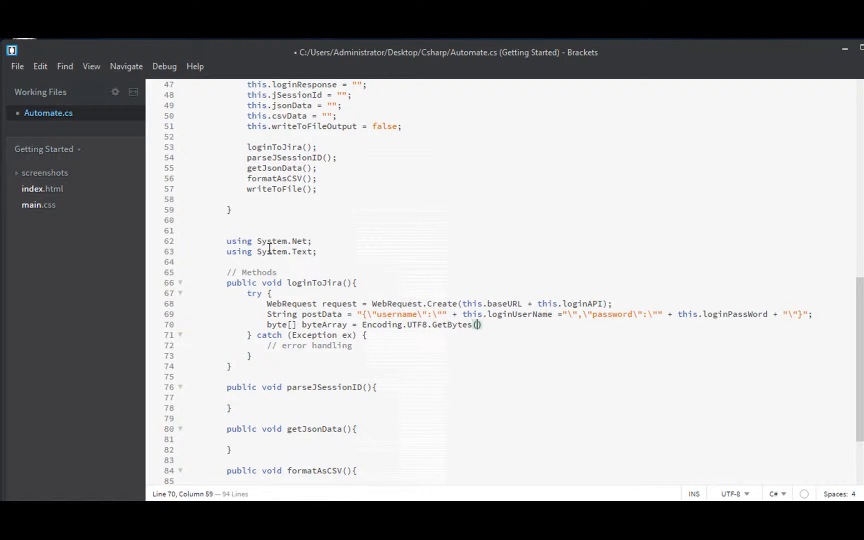
{"action": "type", "text": "postData"}
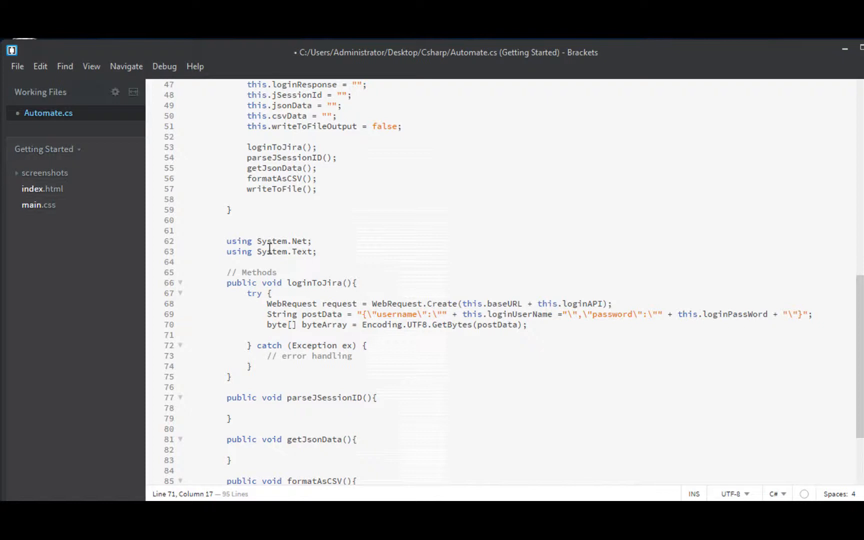
Step: Set request.Method to "POST", ContentType to "application/json", and ContentLength to byteArray.Length
{"action": "type", "text": "request."}
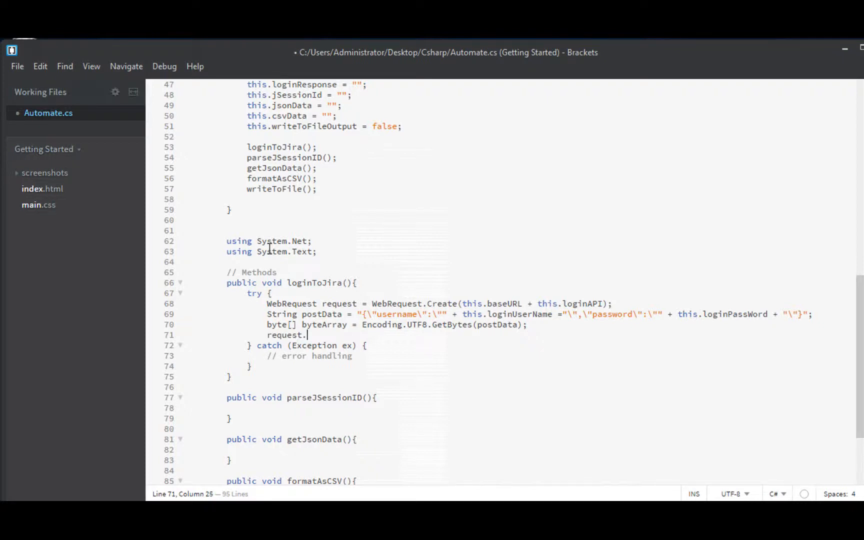
{"action": "type", "text": "Metho"}
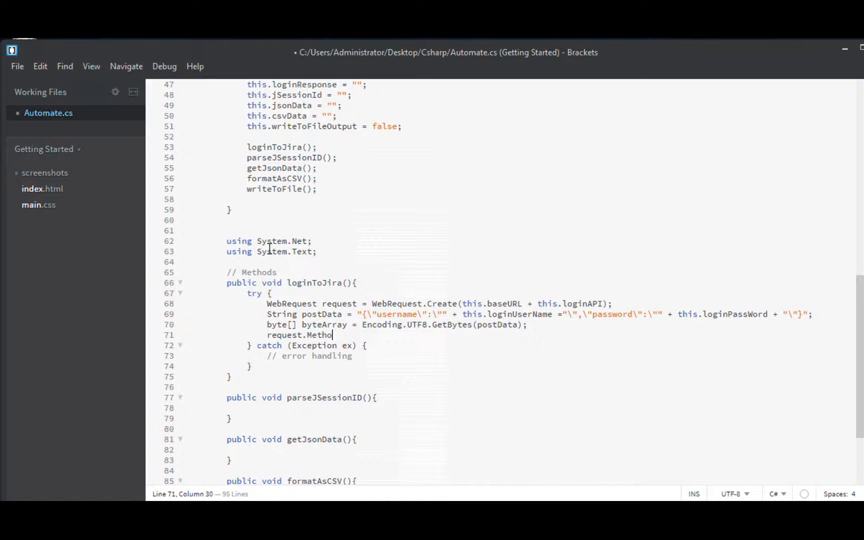
{"action": "type", "text": "= \"POST\";"}
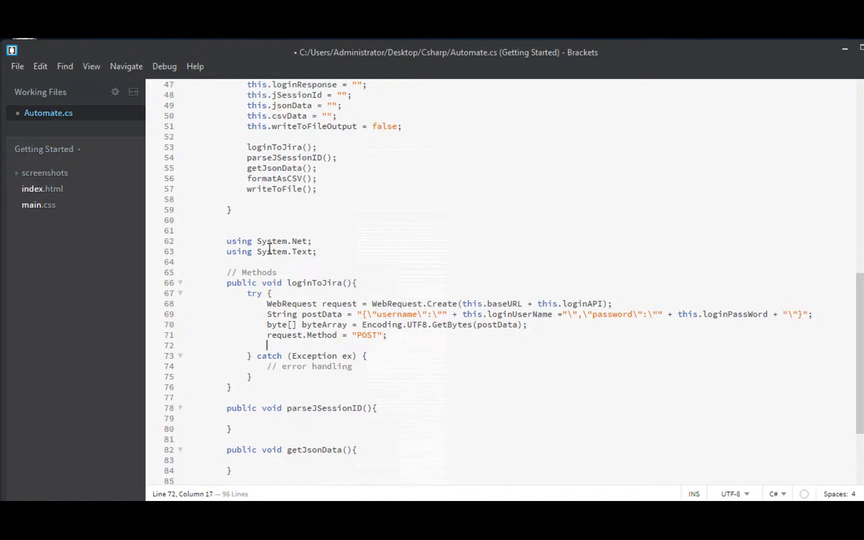
{"action": "type", "text": "request.ContentType"}
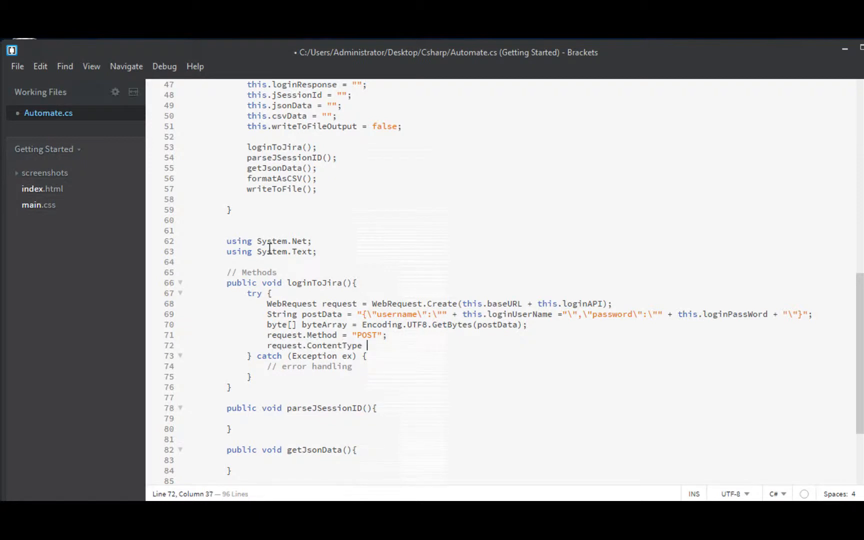
{"action": "type", "text": "= \"\""}
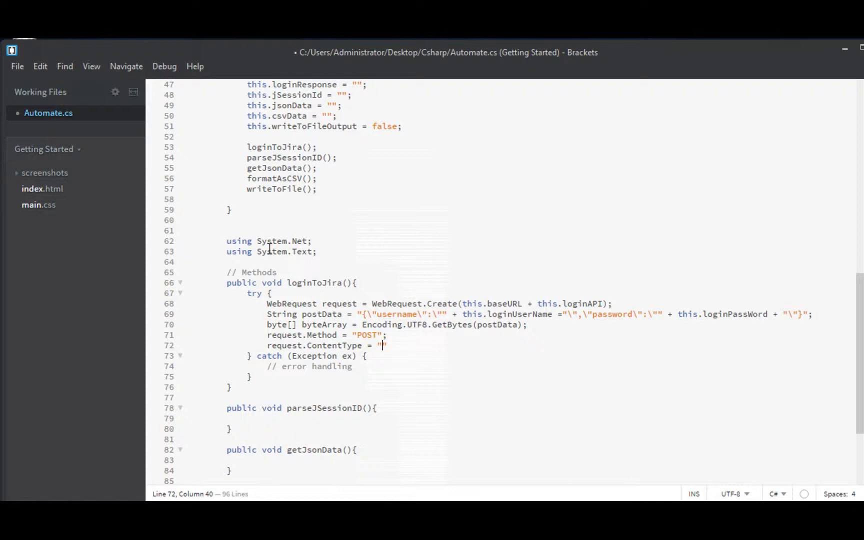
{"action": "type", "text": "app"}
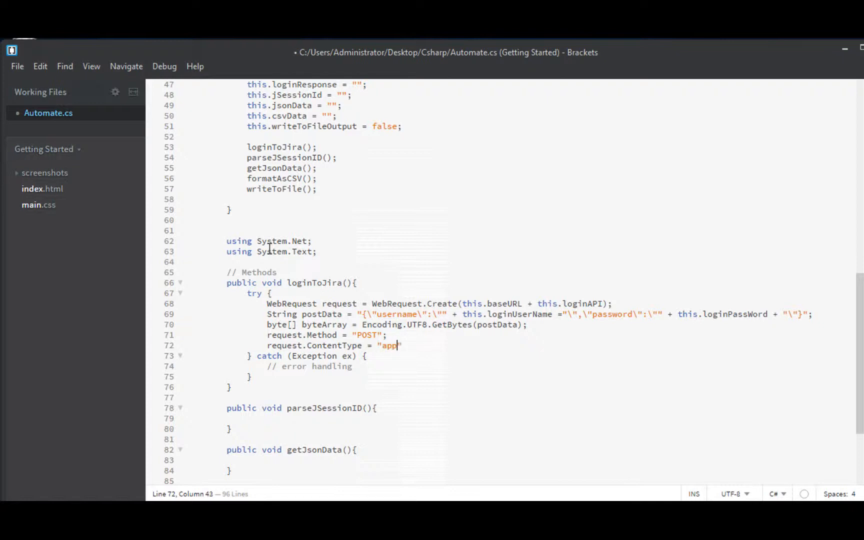
{"action": "type", "text": "lication/json\""}
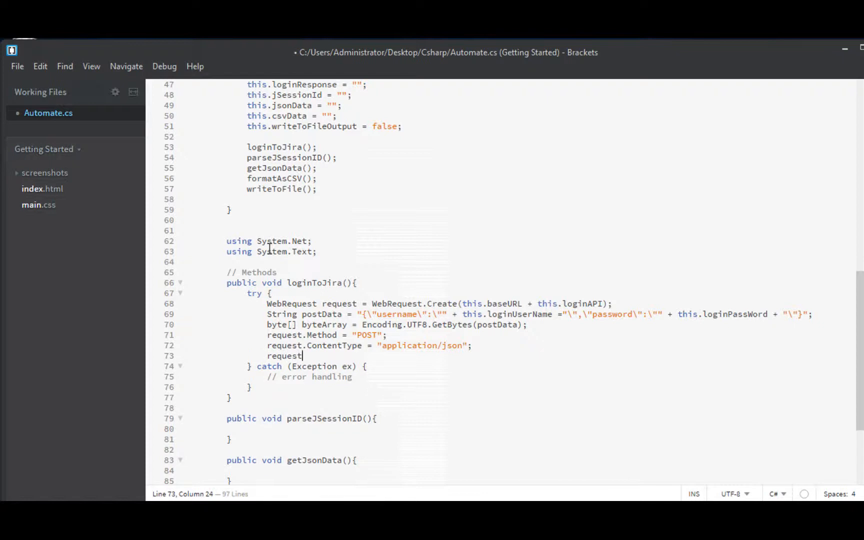
{"action": "type", "text": ".ContentLe"}
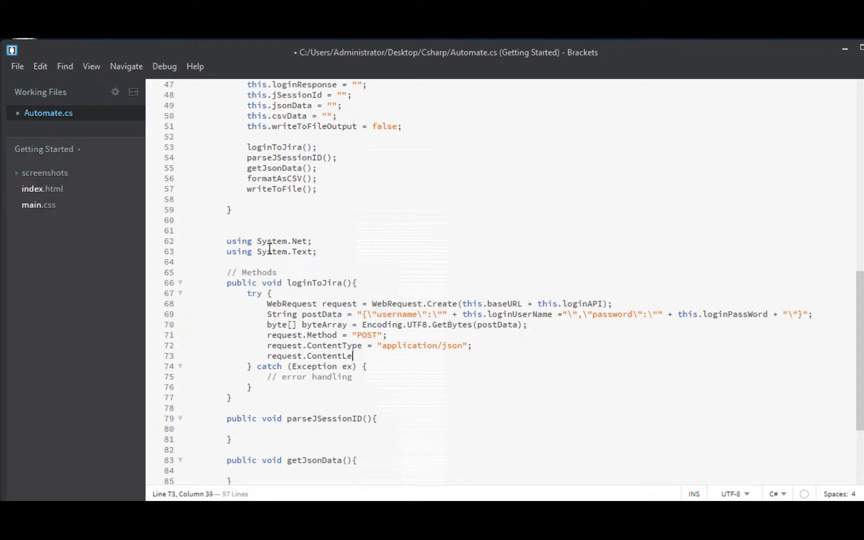
{"action": "type", "text": "gth"}
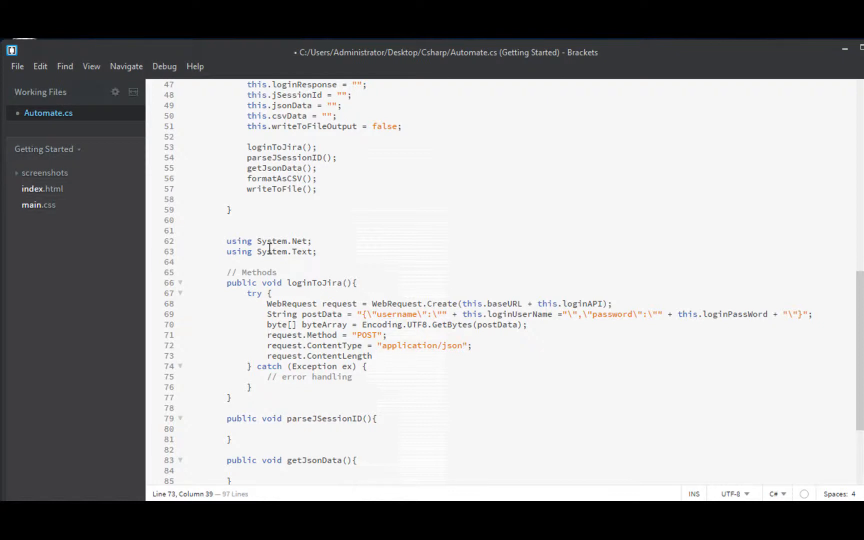
{"action": "type", "text": "= byteA"}
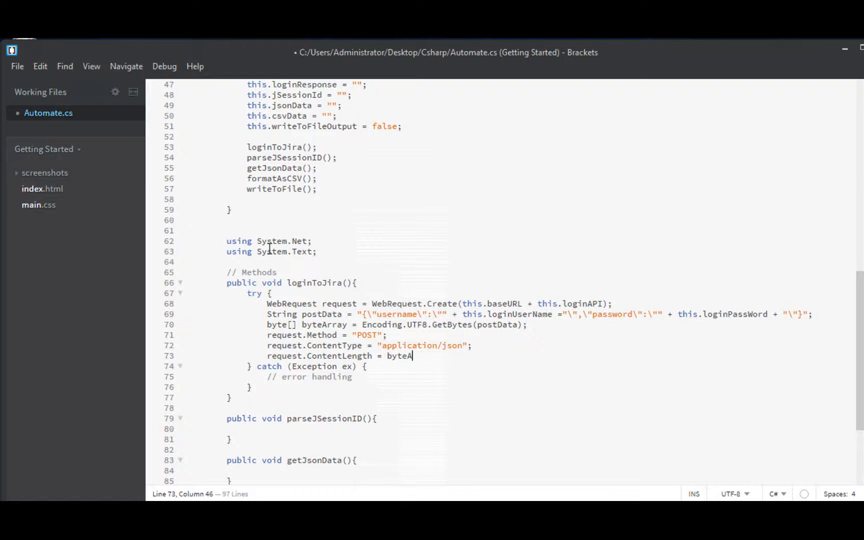
{"action": "type", "text": "rray.Length;"}
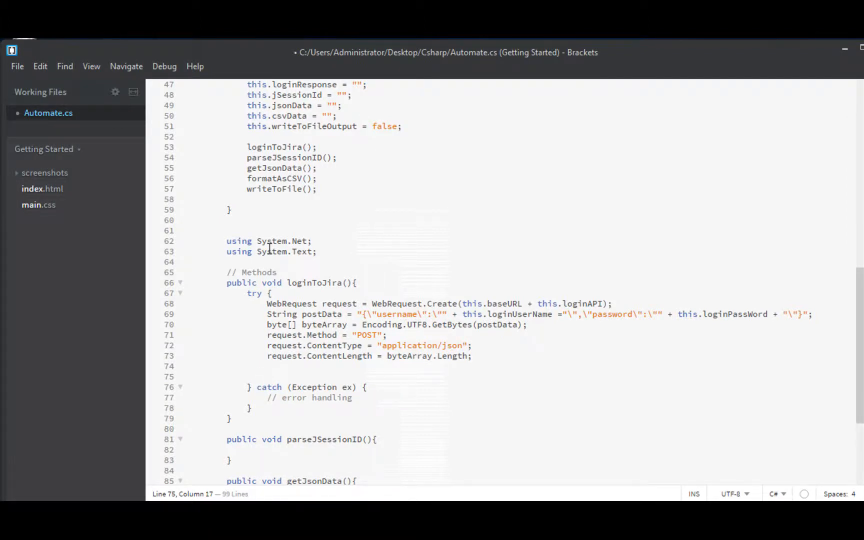
Step: Add a using System.IO; directive alongside the other using lines
{"action": "type", "text": "Stream"}
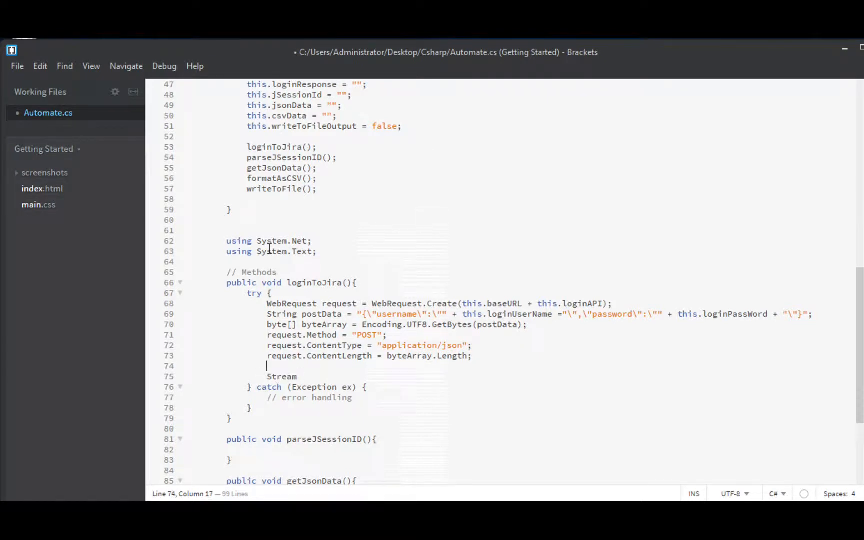
{"action": "type", "text": "usin"}
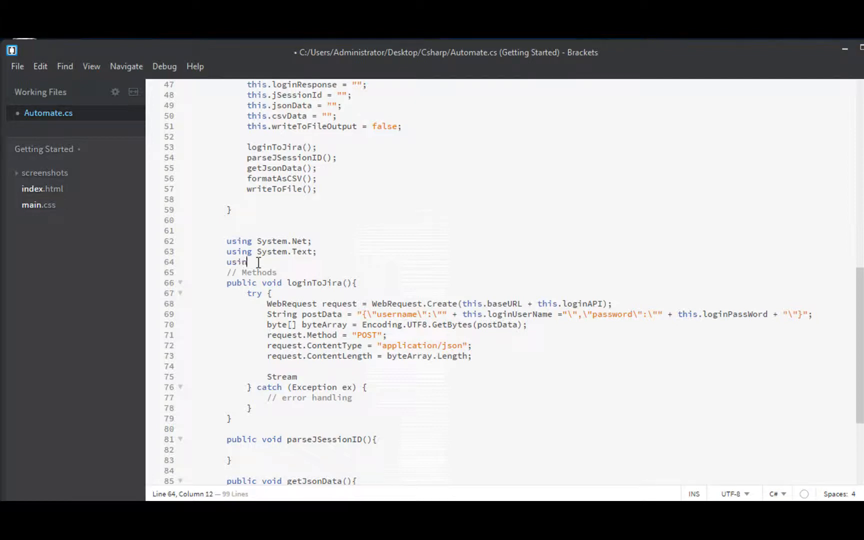
{"action": "type", "text": "System."}
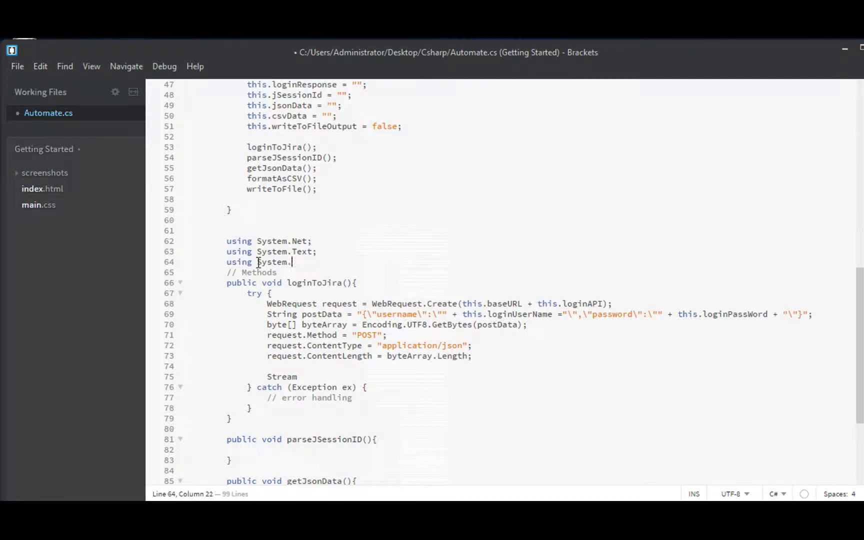
{"action": "type", "text": "IO;"}
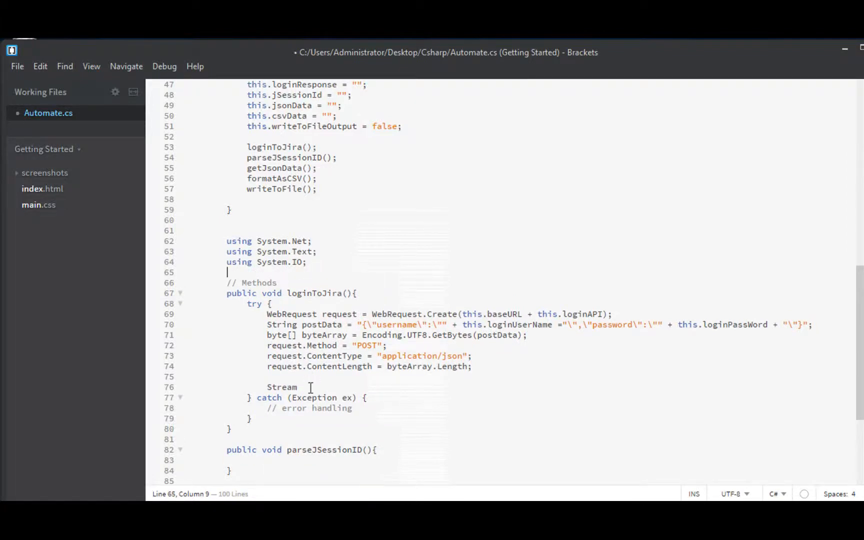
Step: Finish the Stream dataStream = request.GetRequestStream(); statement in the try block
{"action": "left_click", "coordinate": [298, 387]}
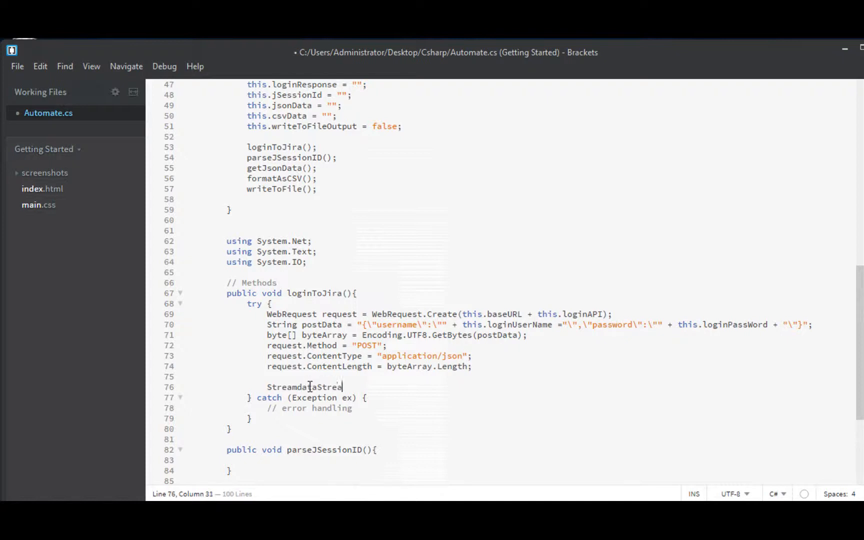
{"action": "type", "text": ","}
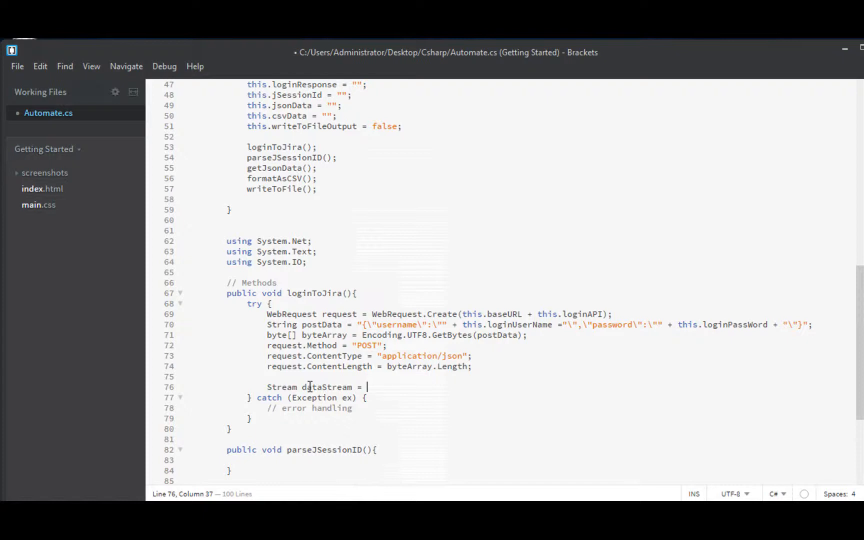
{"action": "type", "text": "request"}
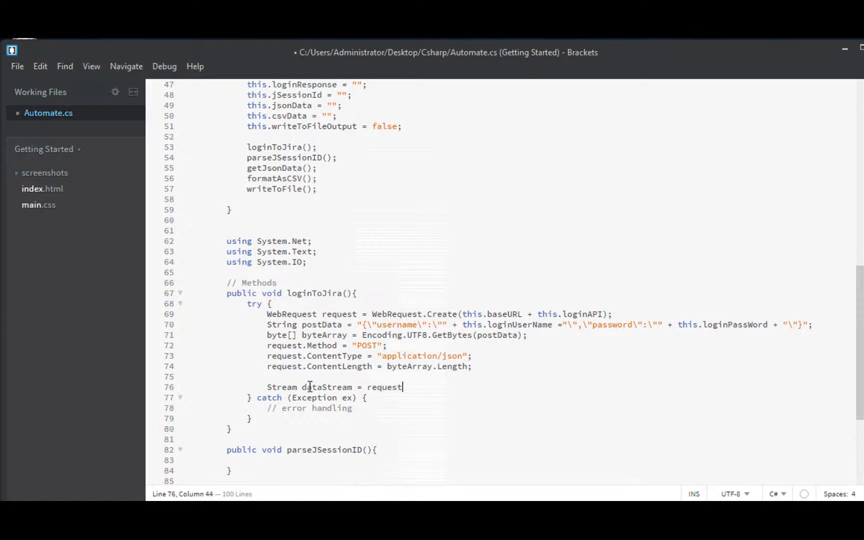
{"action": "type", "text": ".GetReq"}
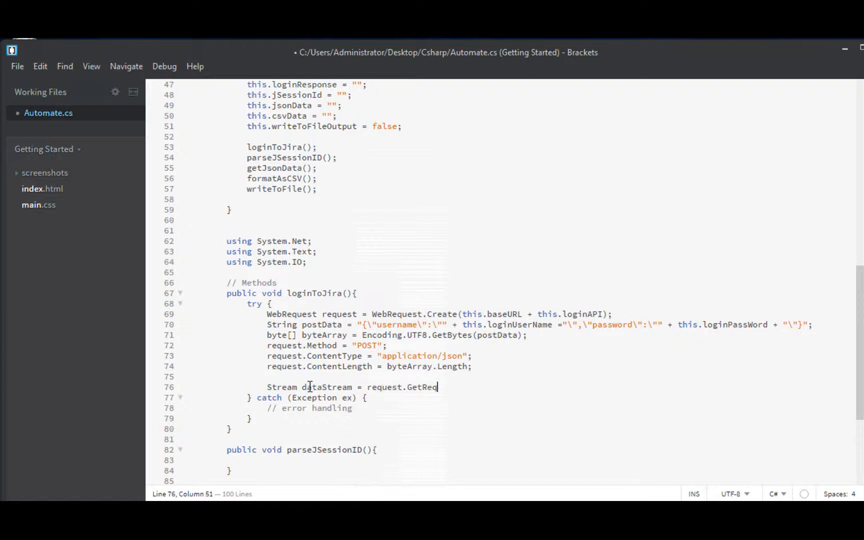
{"action": "type", "text": "uestStream()"}
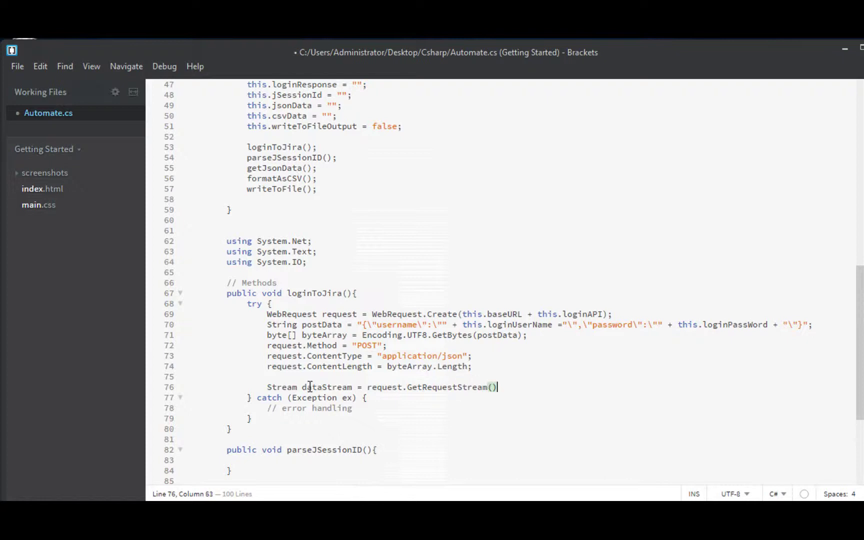
{"action": "key", "text": "enter"}
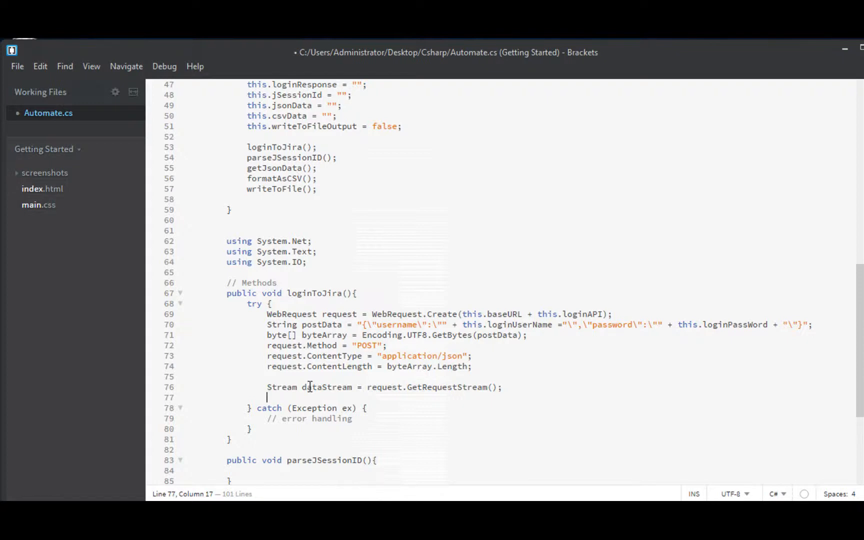
Step: Call dataStream.Write(byteArray, 0, byteArray.Length), then dataStream.Close()
{"action": "type", "text": "dat"}
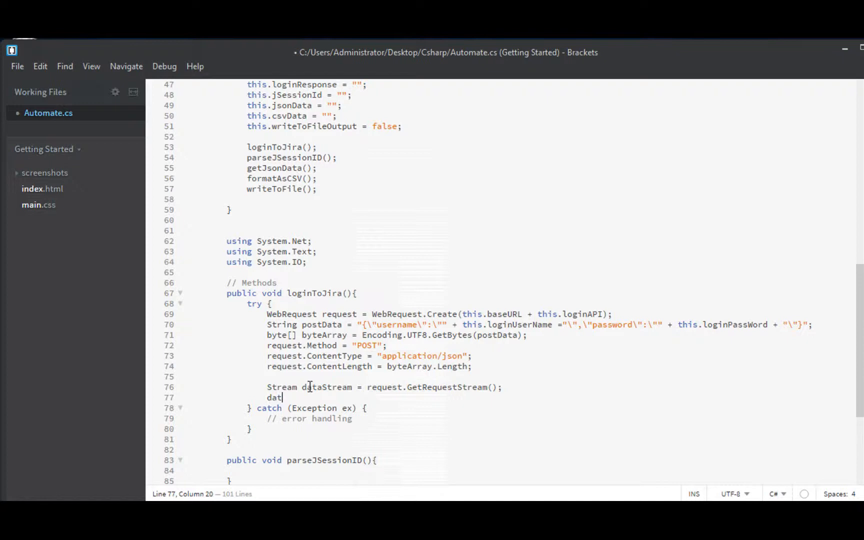
{"action": "type", "text": "aStream"}
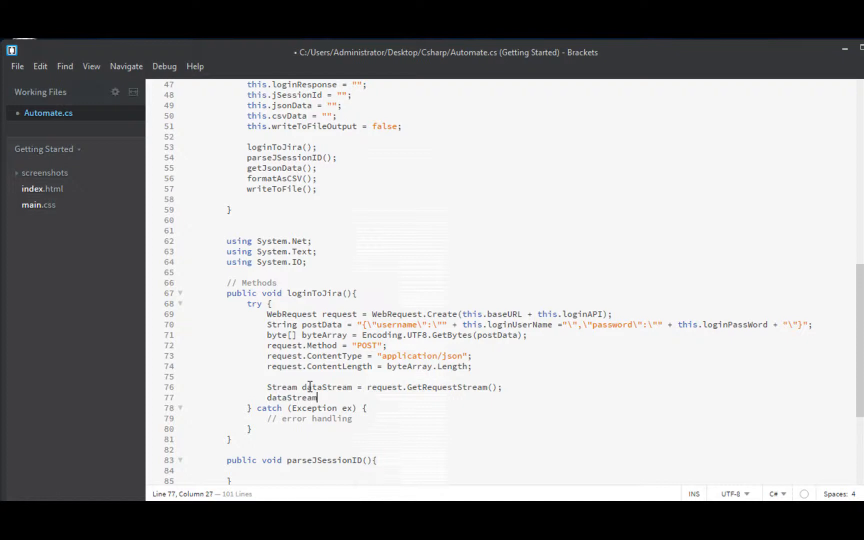
{"action": "type", "text": ".Write()"}
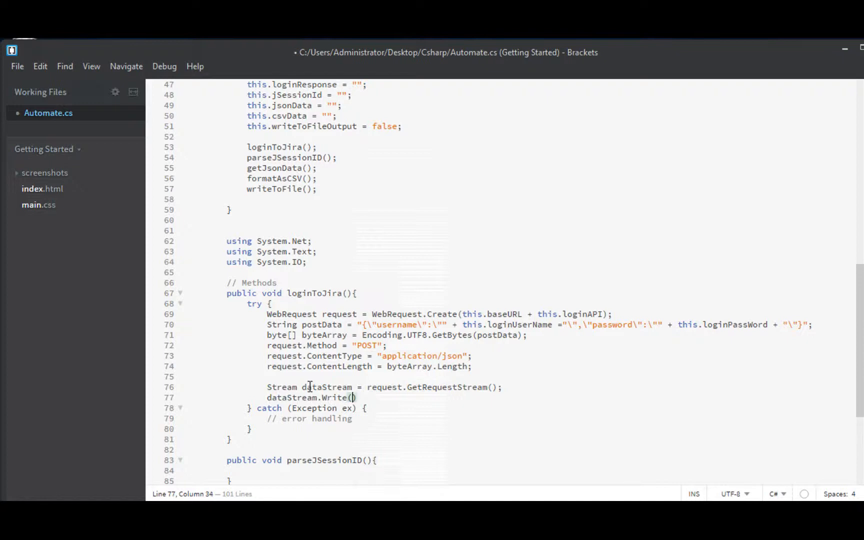
{"action": "type", "text": "byteArray,"}
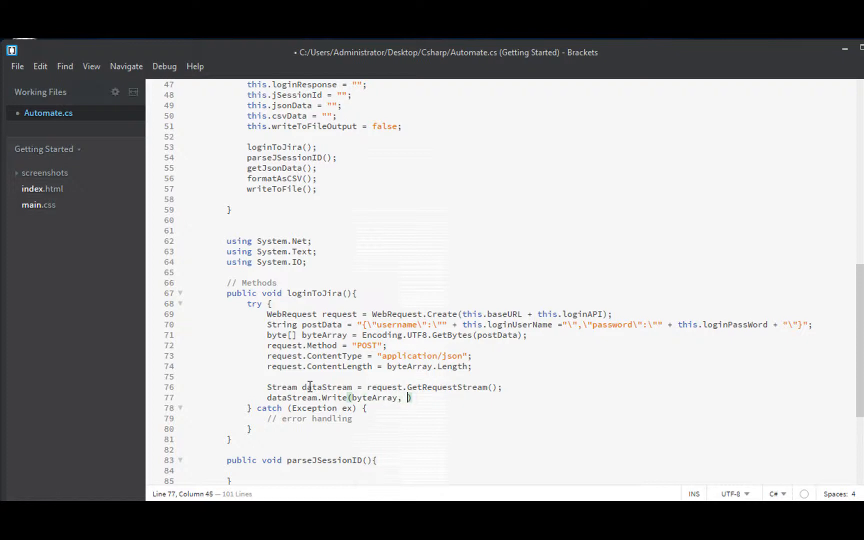
{"action": "type", "text": "0,"}
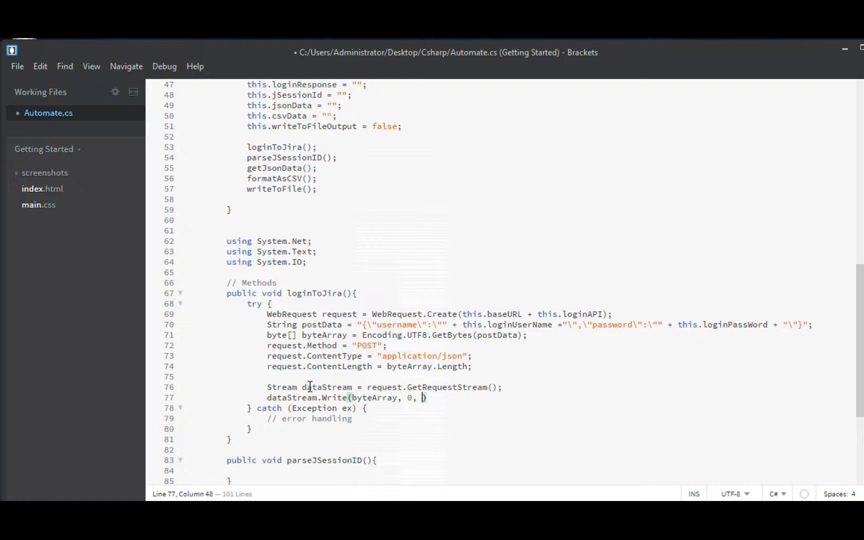
{"action": "type", "text": "byte"}
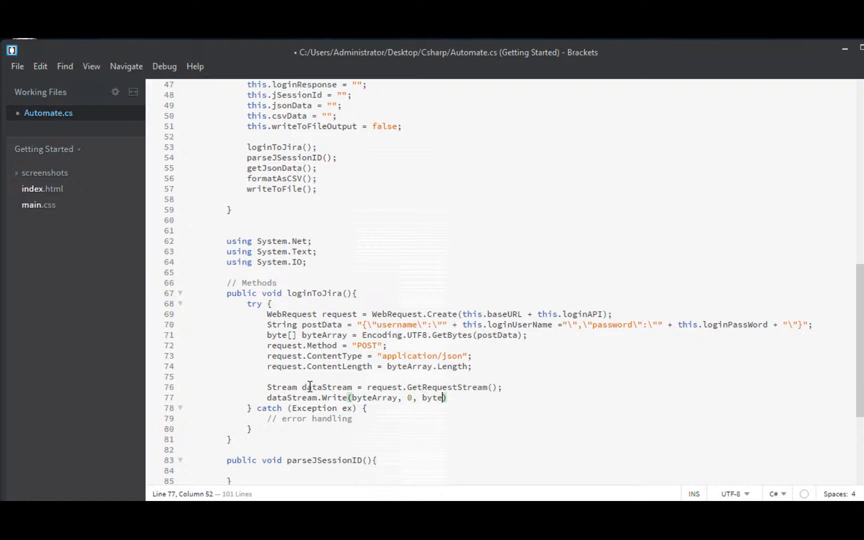
{"action": "type", "text": "Array."}
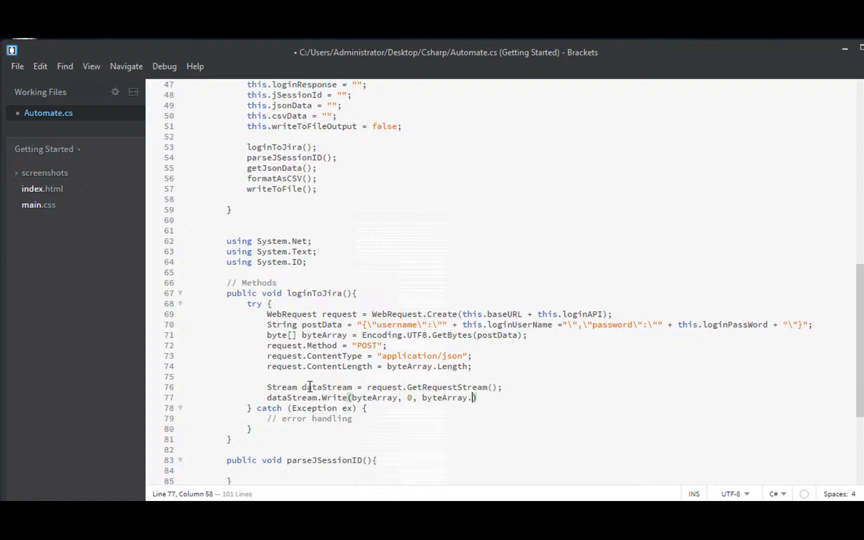
{"action": "type", "text": "Length"}
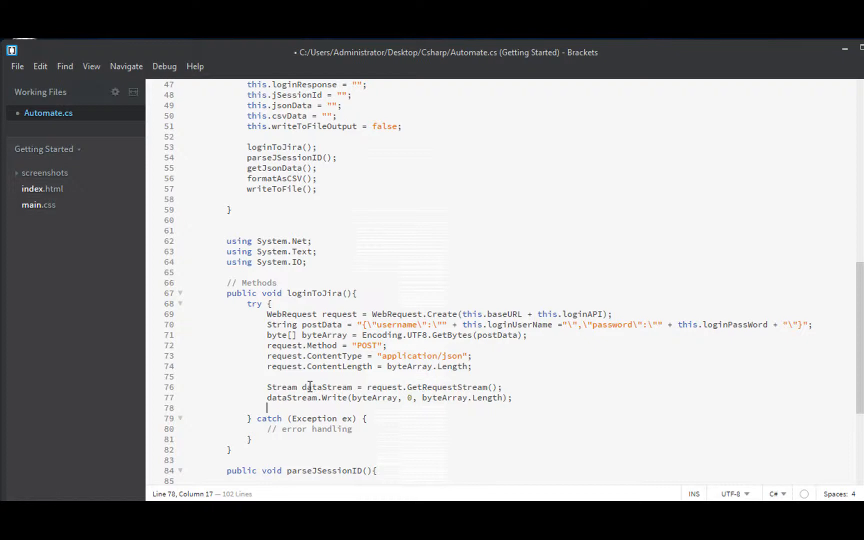
{"action": "type", "text": "dataStream.Cl"}
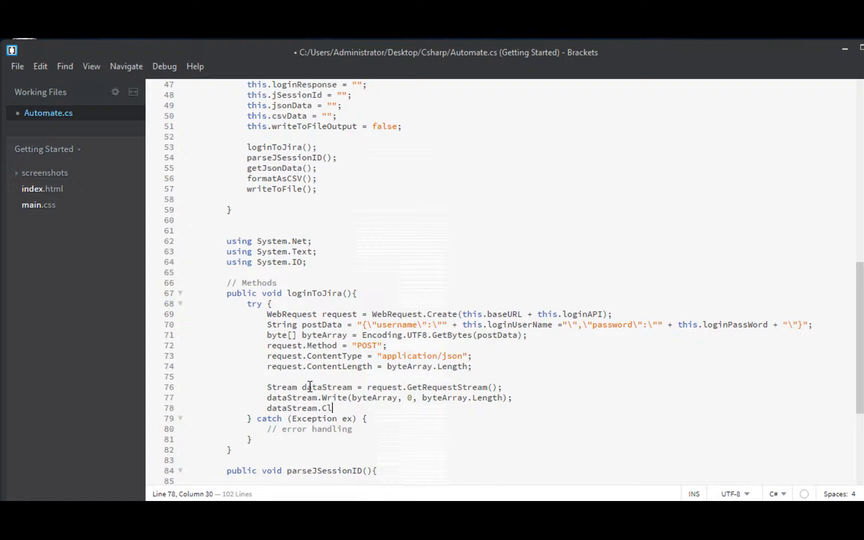
{"action": "type", "text": "ose();"}
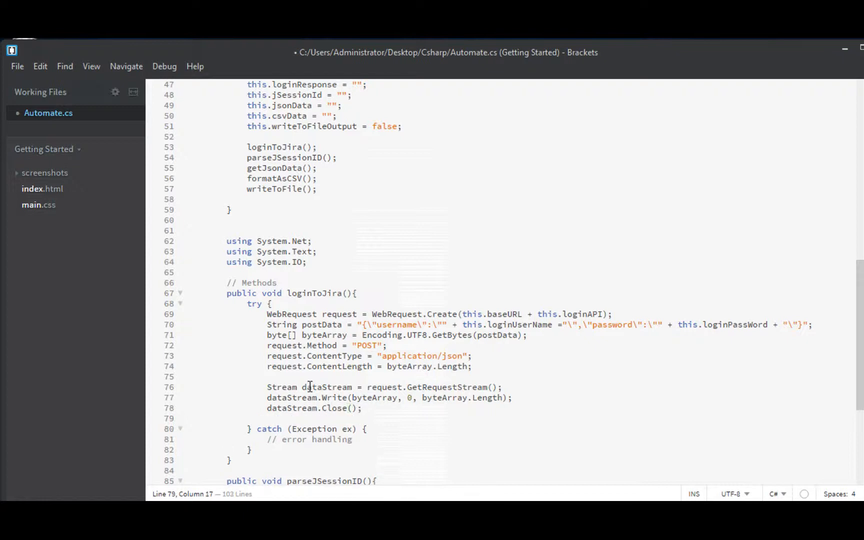
{"action": "key", "text": "Enter"}
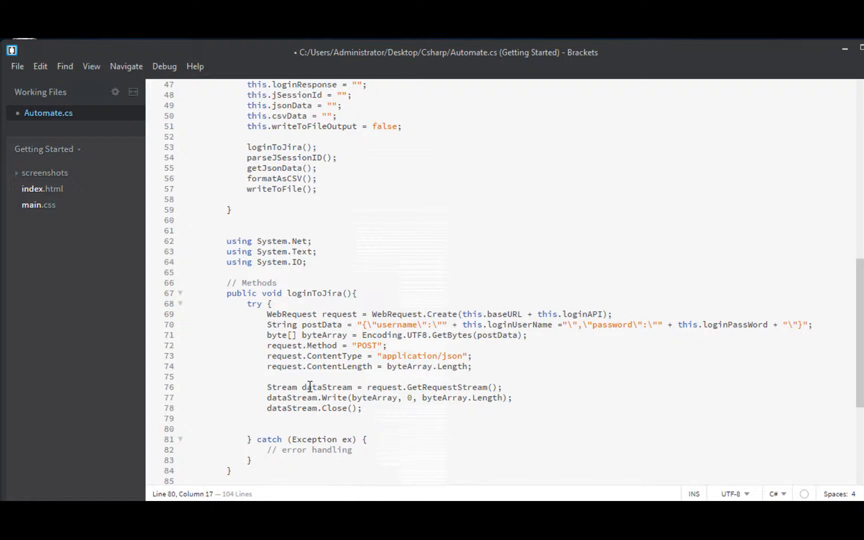
Step: On line 80, add WebResponse response = request.GetResponse();
{"action": "left_click", "coordinate": [266, 429]}
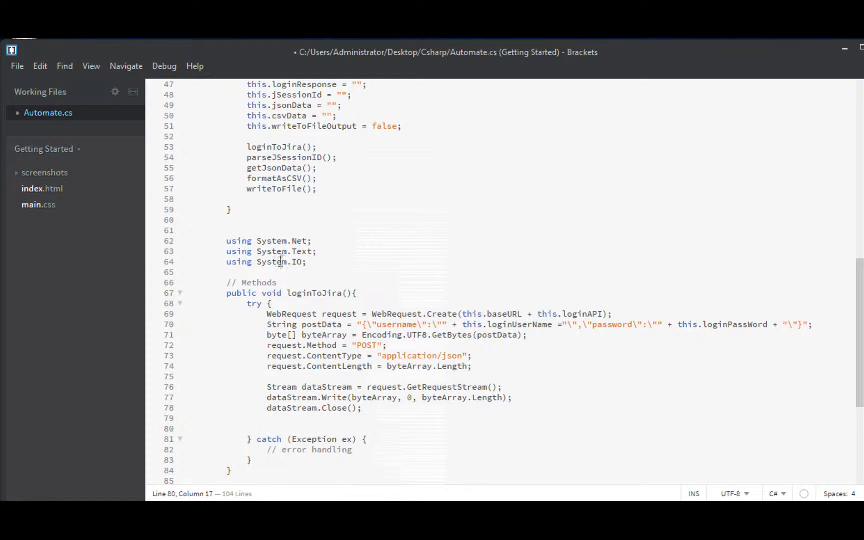
{"action": "double_click", "coordinate": [281, 241]}
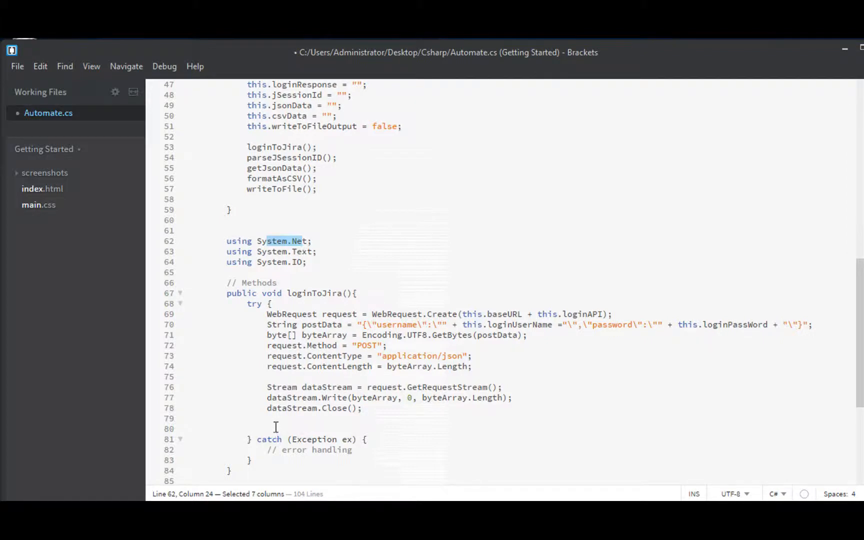
{"action": "left_click", "coordinate": [275, 428]}
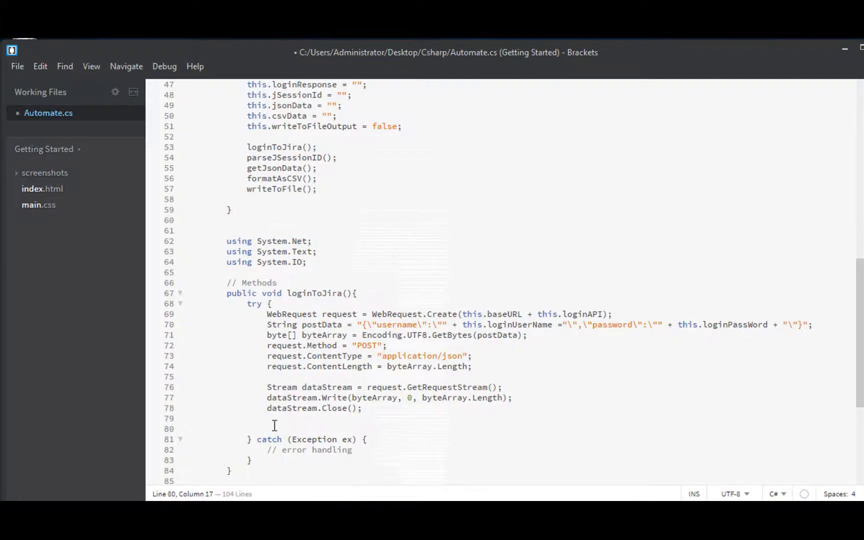
{"action": "type", "text": "WebR"}
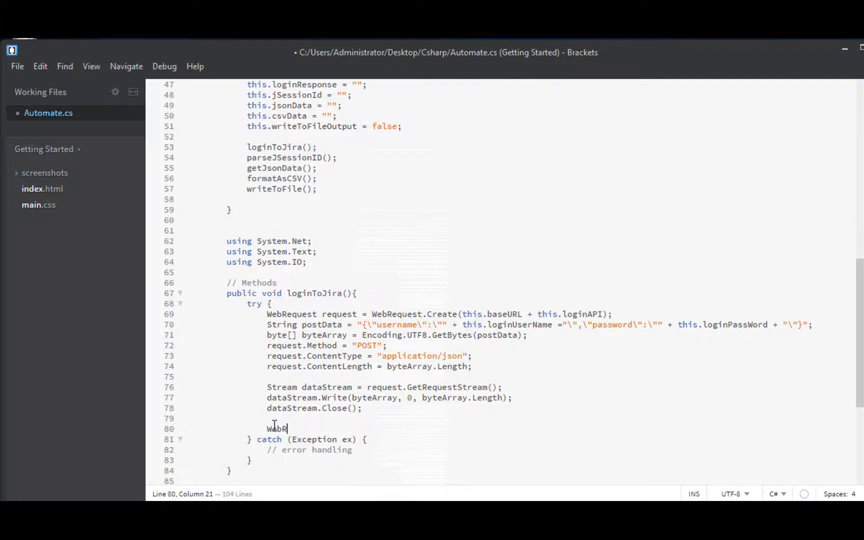
{"action": "type", "text": "esponse"}
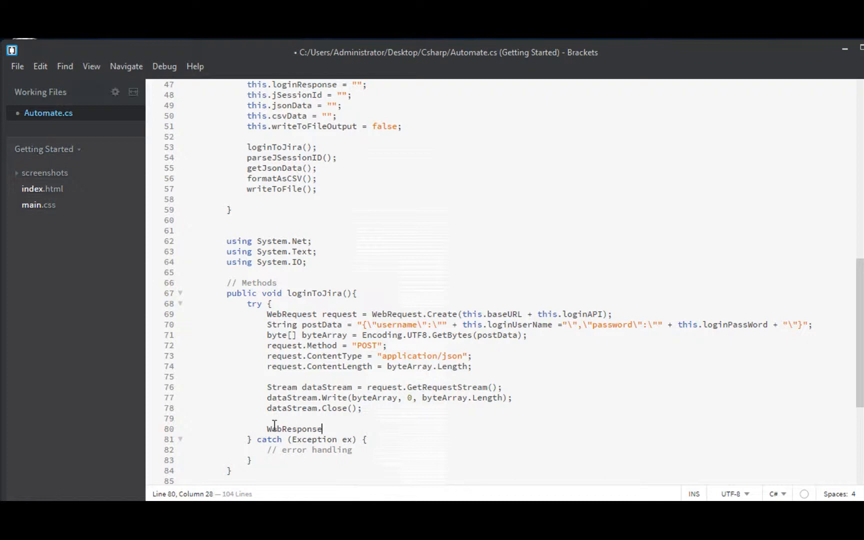
{"action": "type", "text": "respo"}
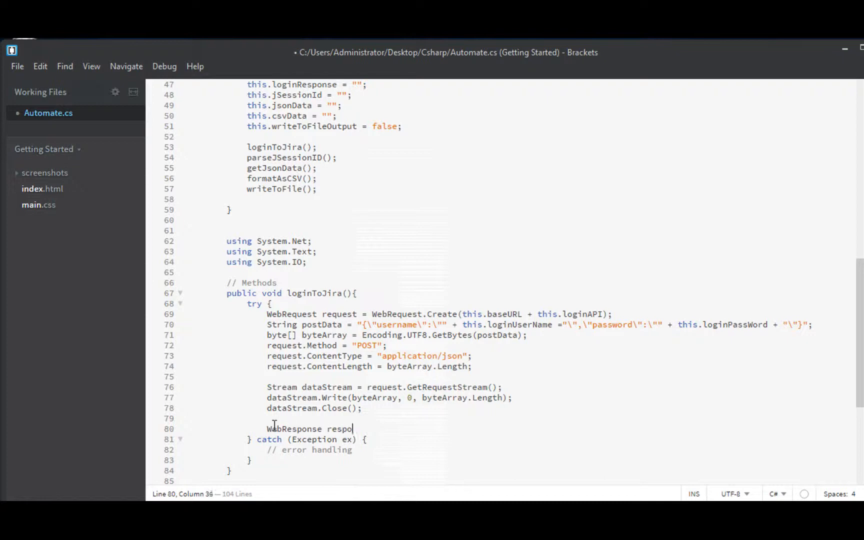
{"action": "type", "text": "nse = request."}
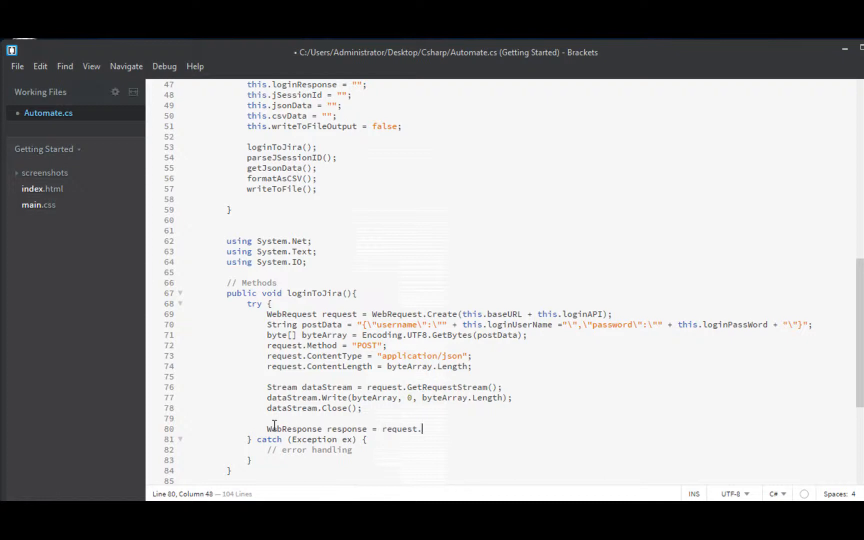
{"action": "type", "text": "GetRes"}
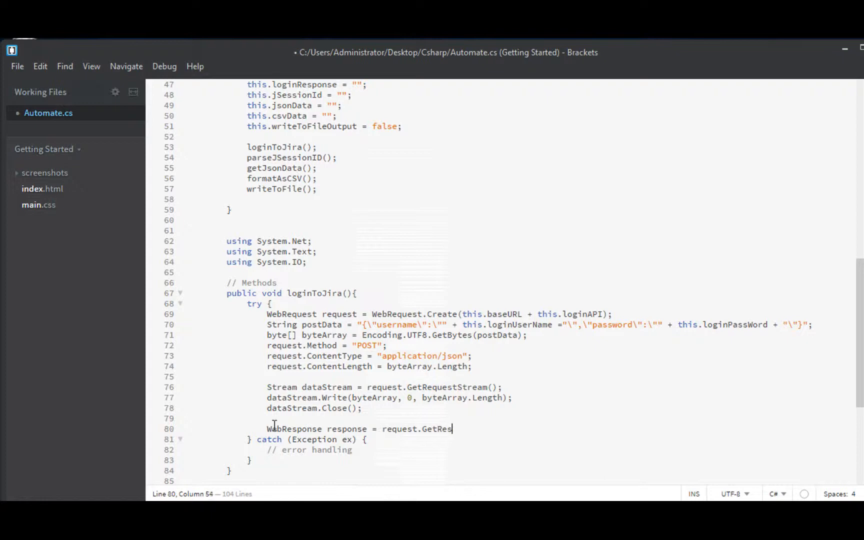
{"action": "type", "text": "ponse()"}
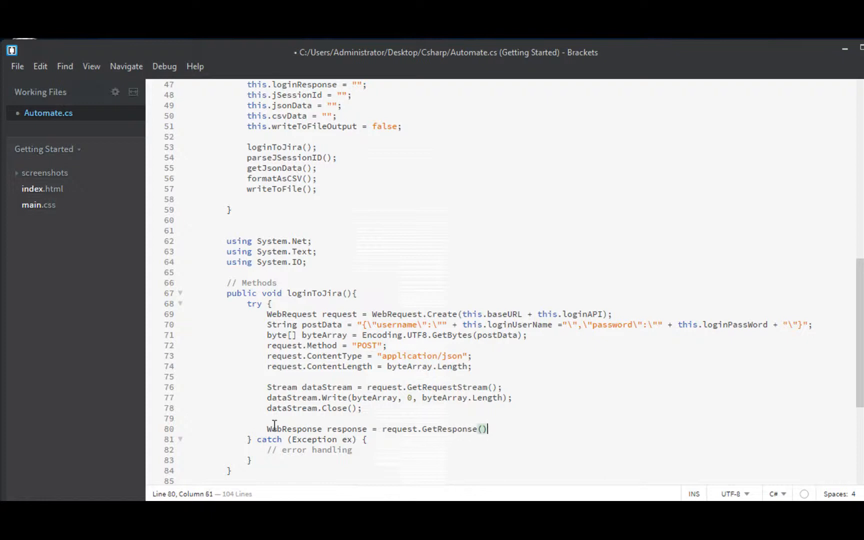
{"action": "type", "text": ";"}
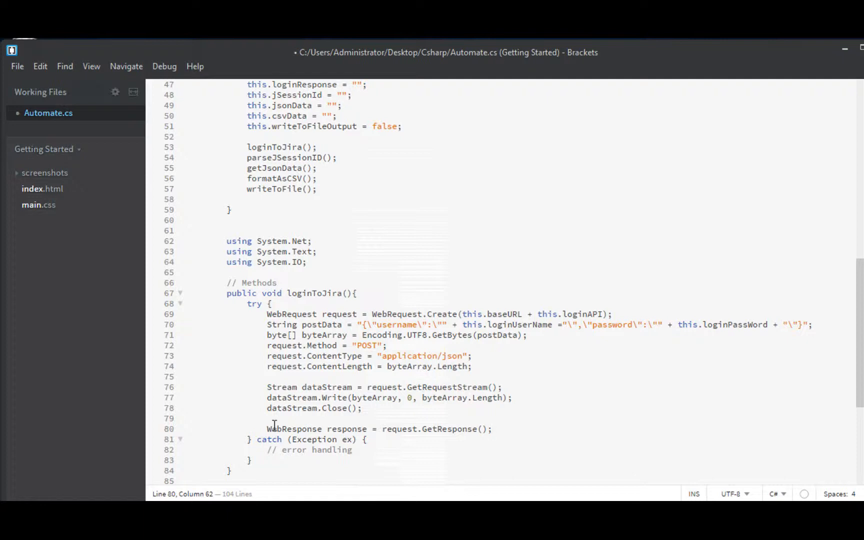
{"action": "key", "text": "enter"}
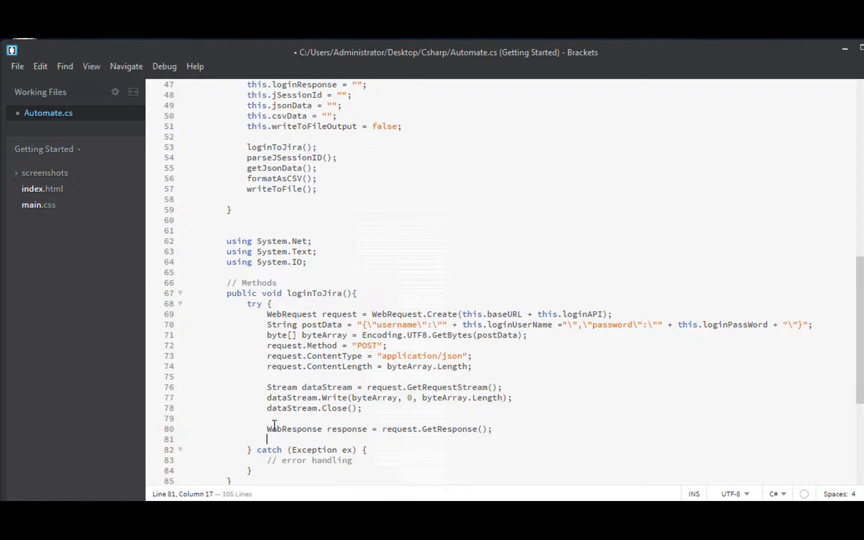
Step: Reassign dataStream = response.GetResponseStream(); and move to new line 82
{"action": "type", "text": "dataStream"}
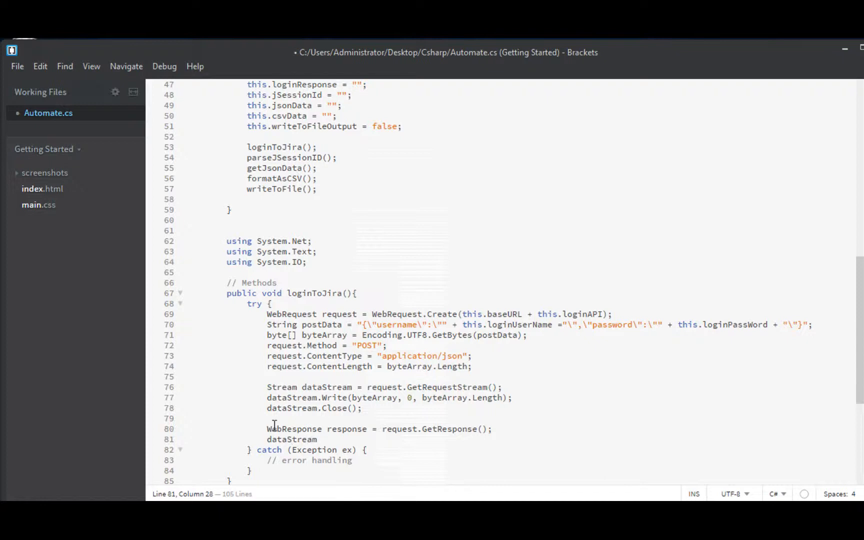
{"action": "type", "text": "="}
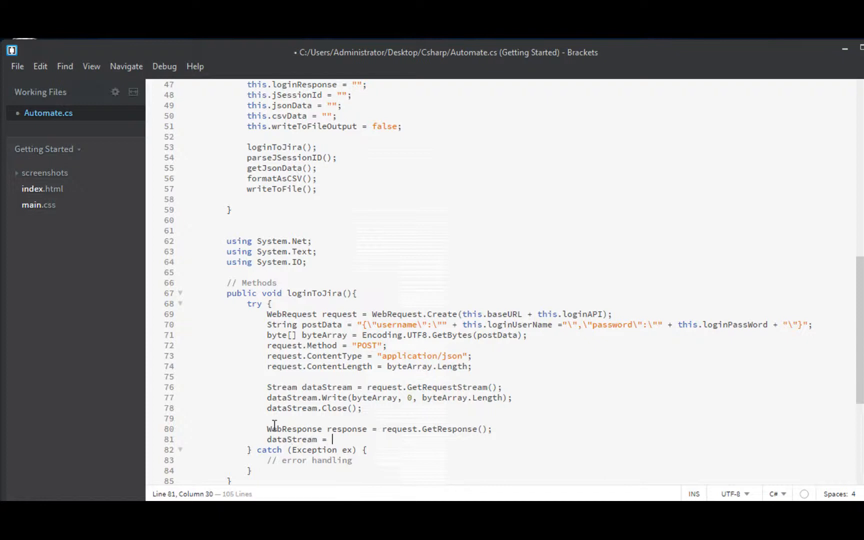
{"action": "type", "text": "response"}
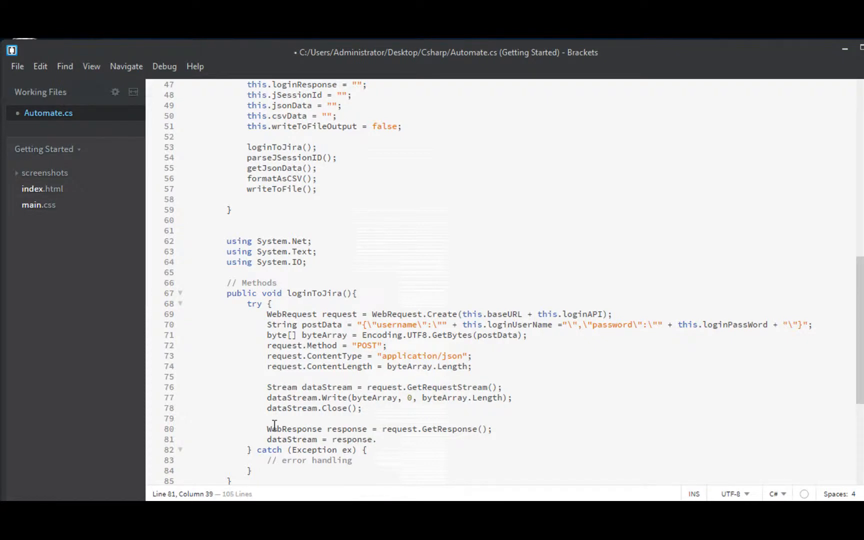
{"action": "type", "text": ".GetResponse"}
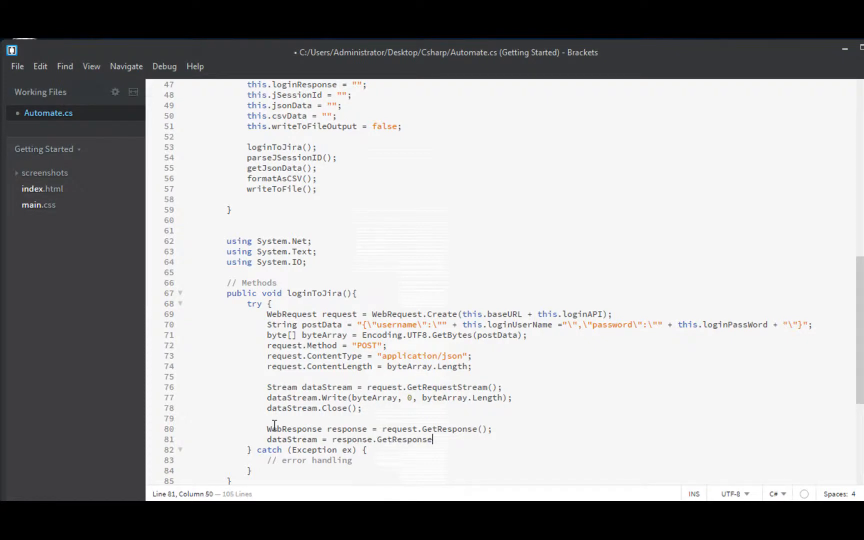
{"action": "type", "text": "Stream()"}
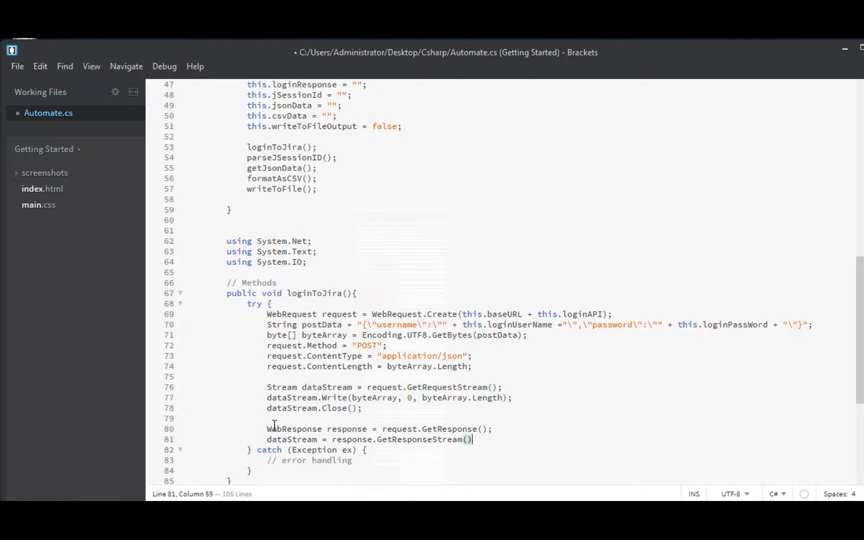
{"action": "key", "text": "Return"}
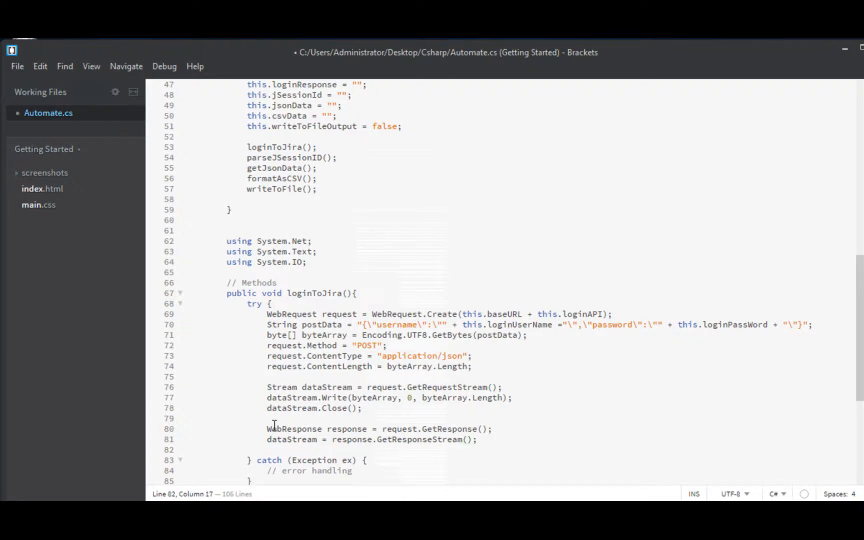
{"action": "left_click", "coordinate": [267, 450]}
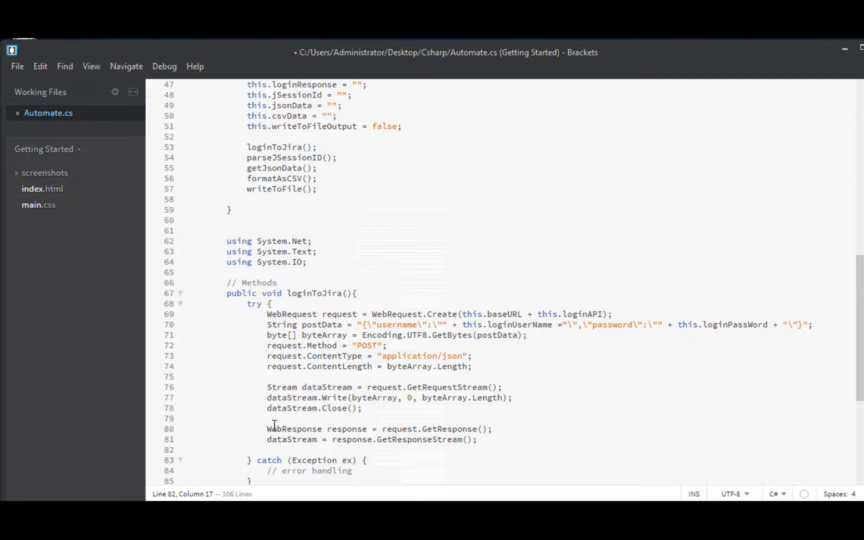
{"action": "mouse_move", "coordinate": [373, 416]}
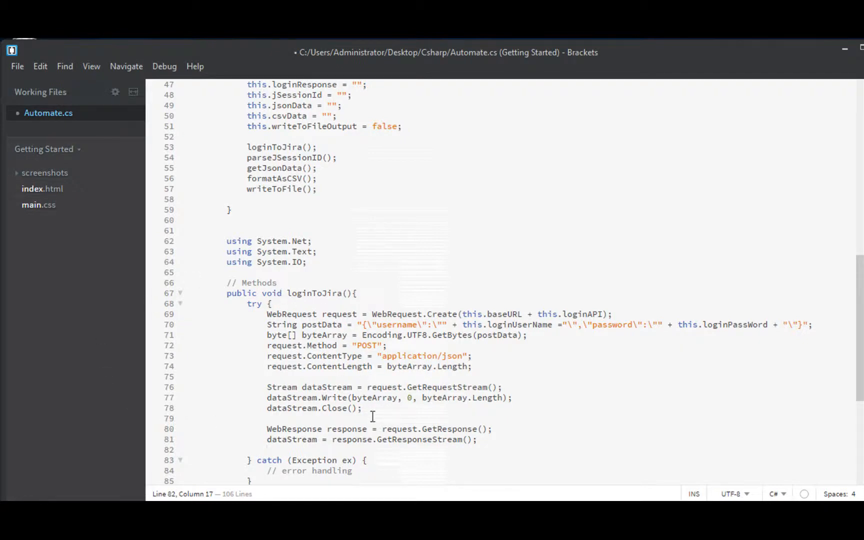
Step: Wrap dataStream in a new StreamReader named reader
{"action": "type", "text": "StreamRea"}
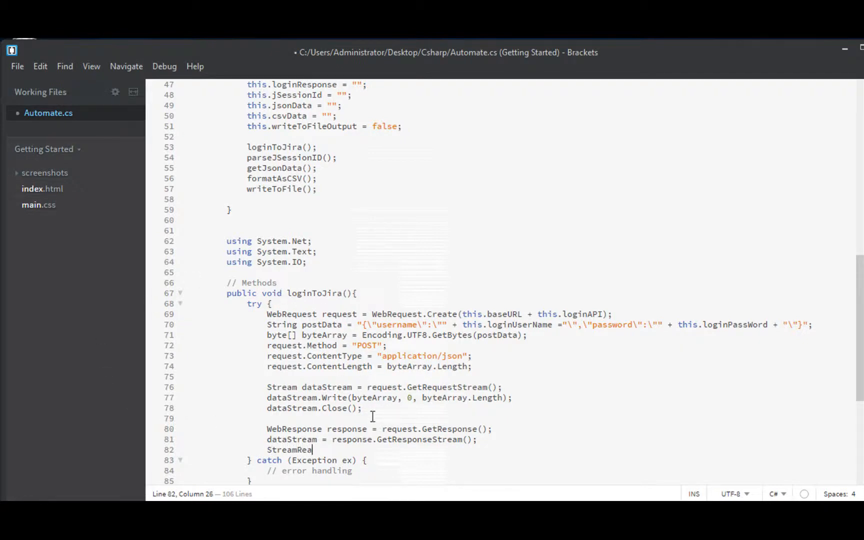
{"action": "type", "text": "der rea"}
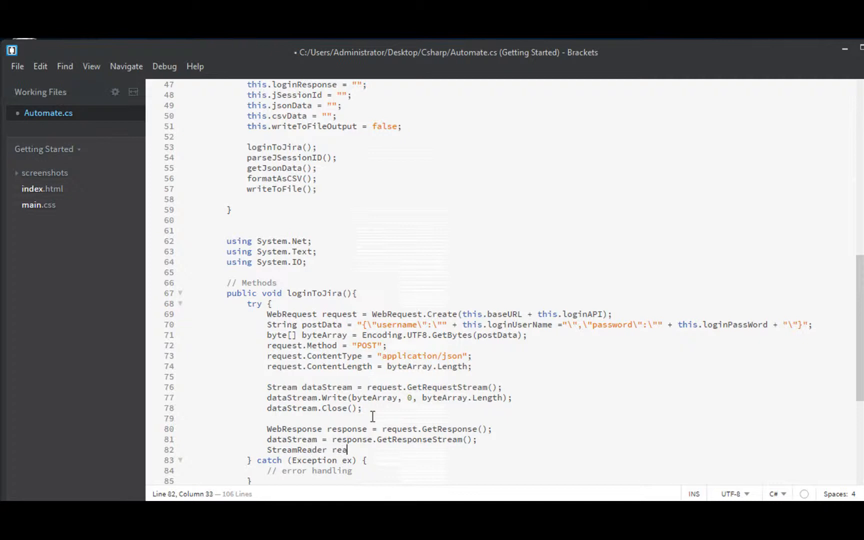
{"action": "type", "text": "der ="}
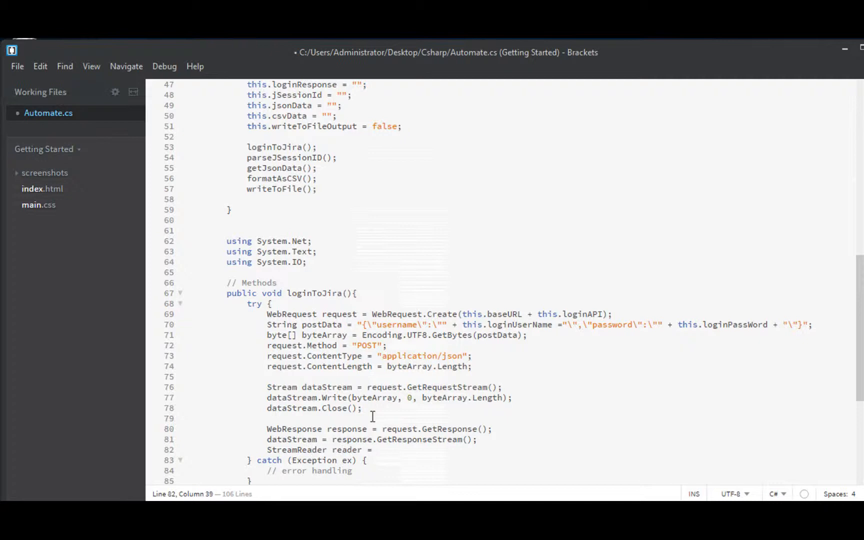
{"action": "type", "text": "new Stream"}
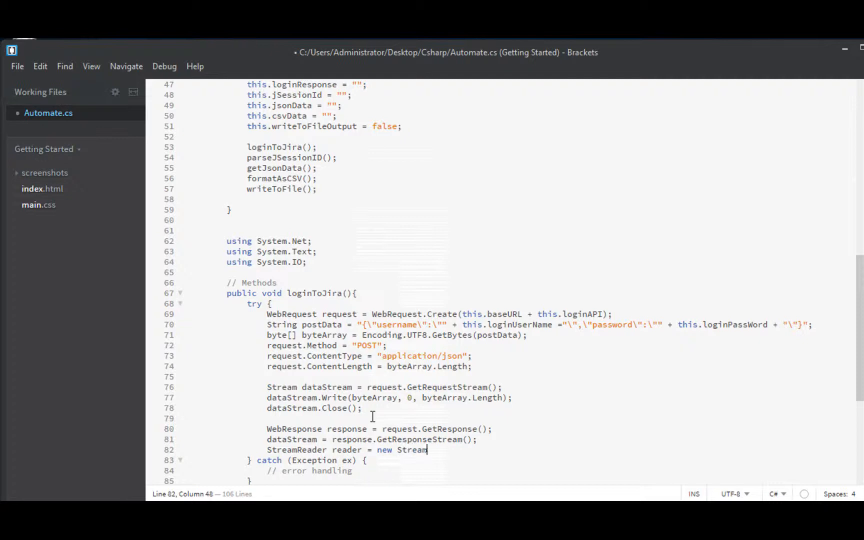
{"action": "type", "text": "Reader(d"}
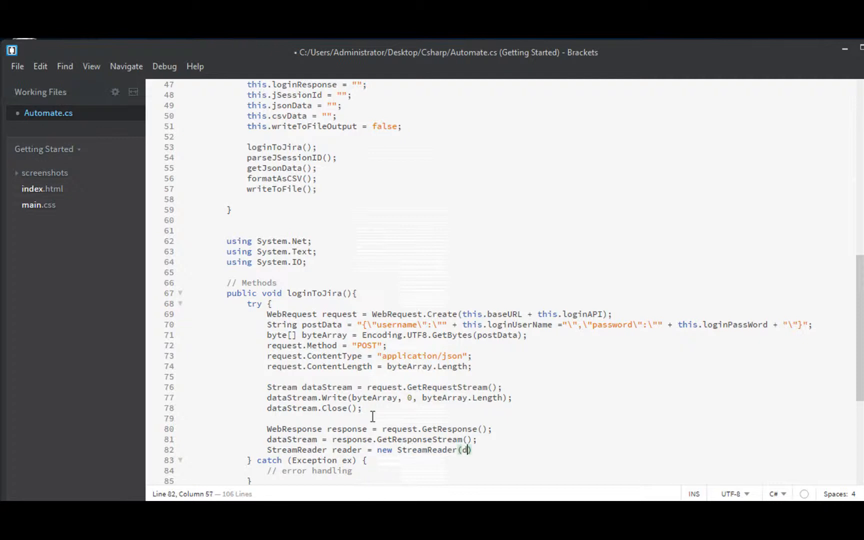
{"action": "type", "text": "ataStream)"}
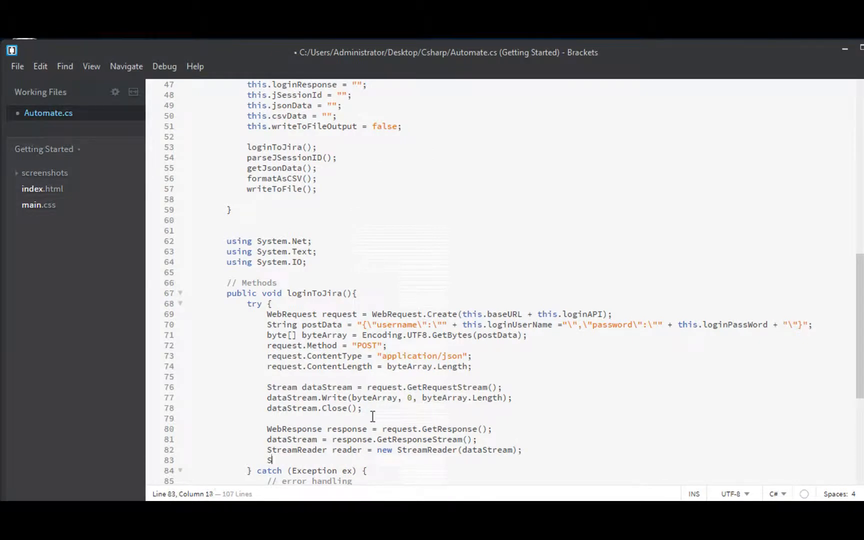
Step: Read responseFromServer via reader.ReadToEnd() and assign it to this.loginResponse
{"action": "type", "text": "tring responseFromServer ="}
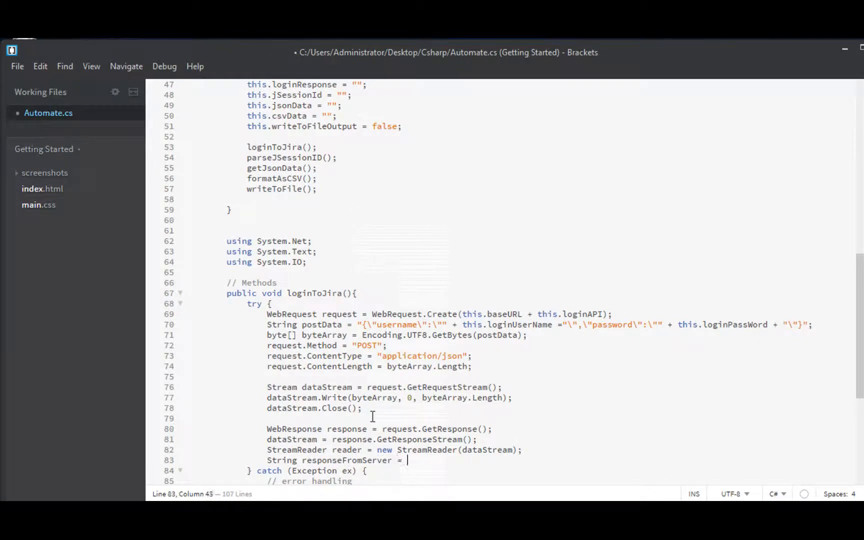
{"action": "type", "text": "reader."}
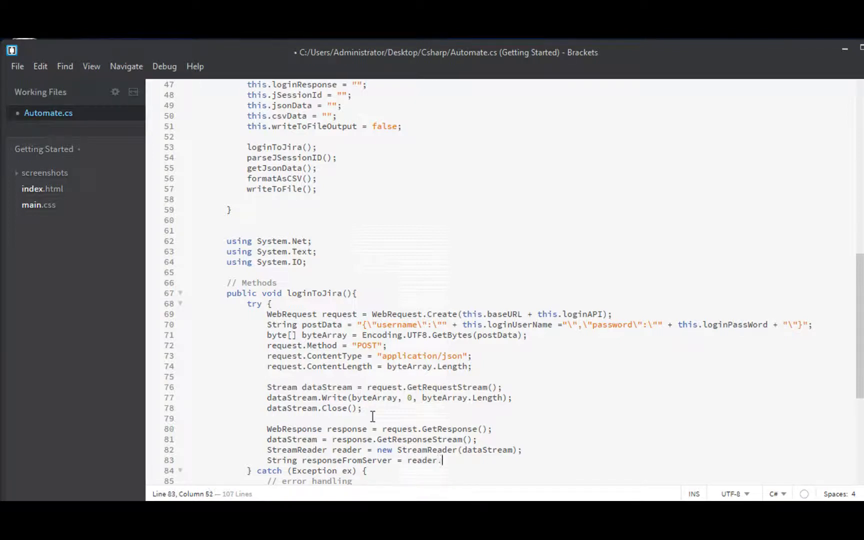
{"action": "type", "text": "Read"}
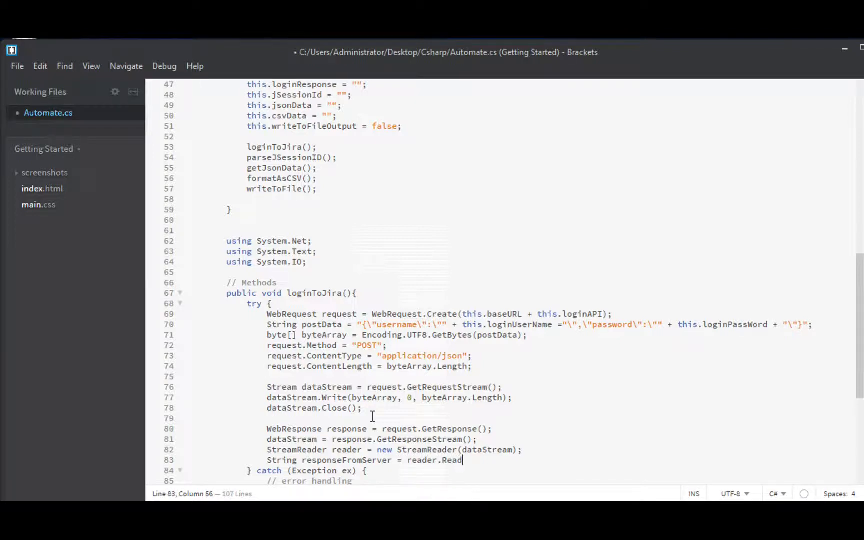
{"action": "type", "text": "ToEnd();"}
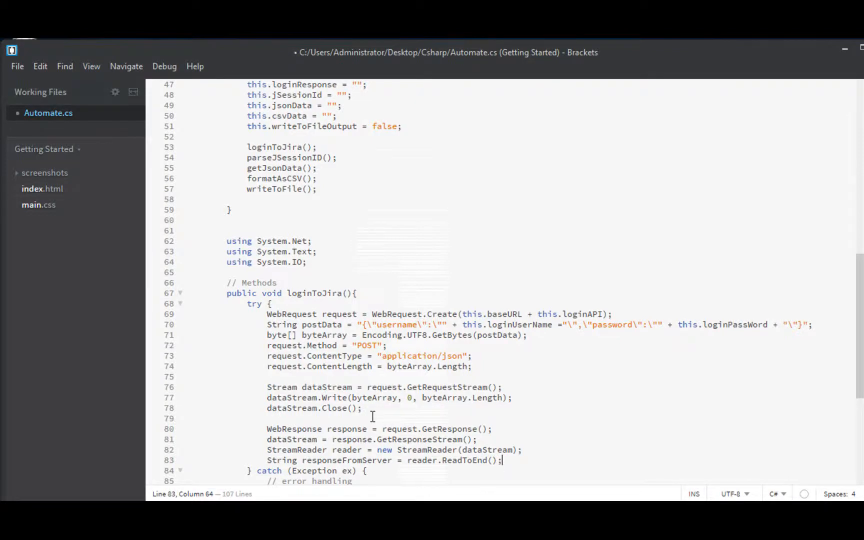
{"action": "key", "text": "enter"}
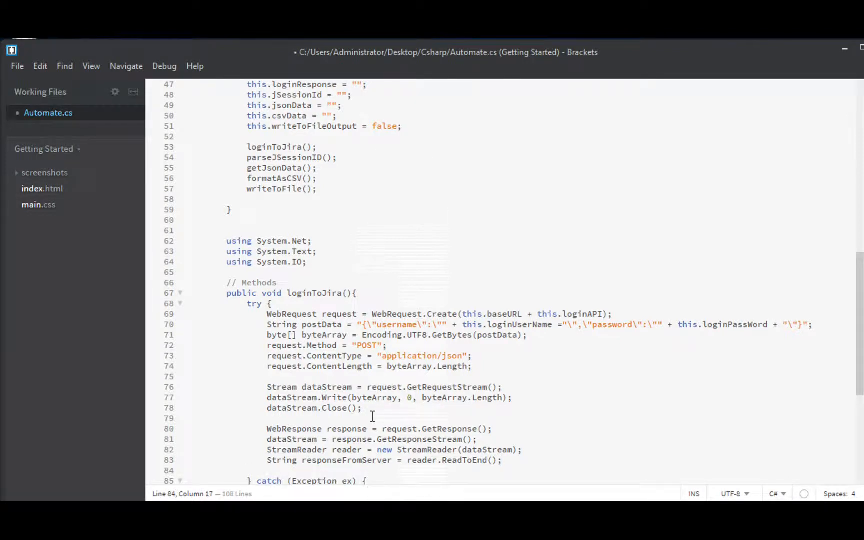
{"action": "type", "text": "this.l"}
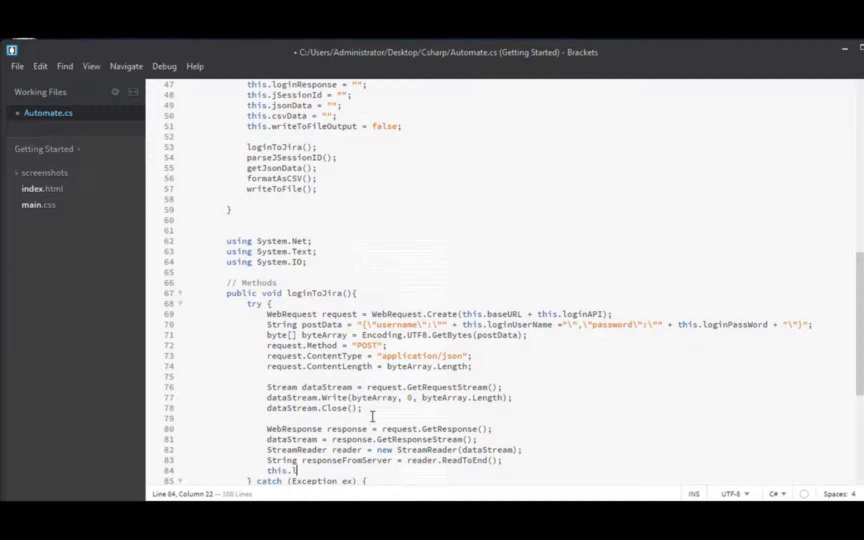
{"action": "type", "text": "oginResponse"}
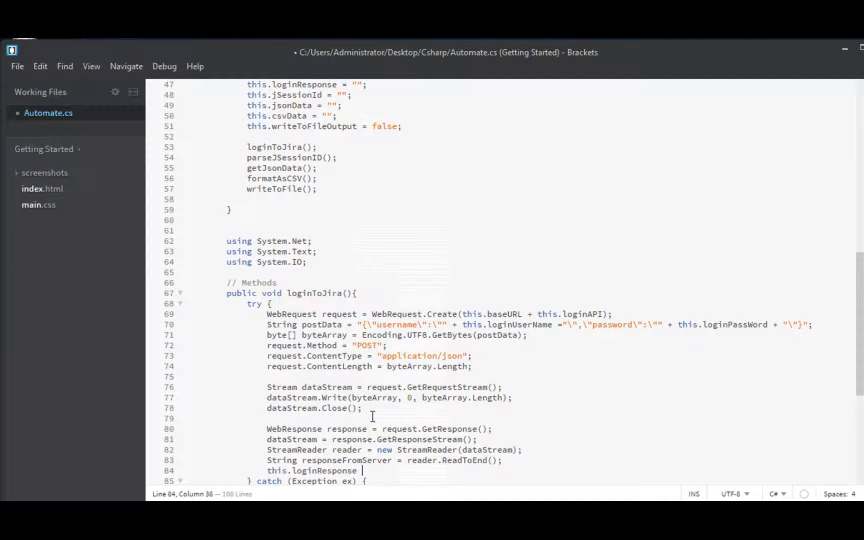
{"action": "type", "text": "= resopnseFromServer;"}
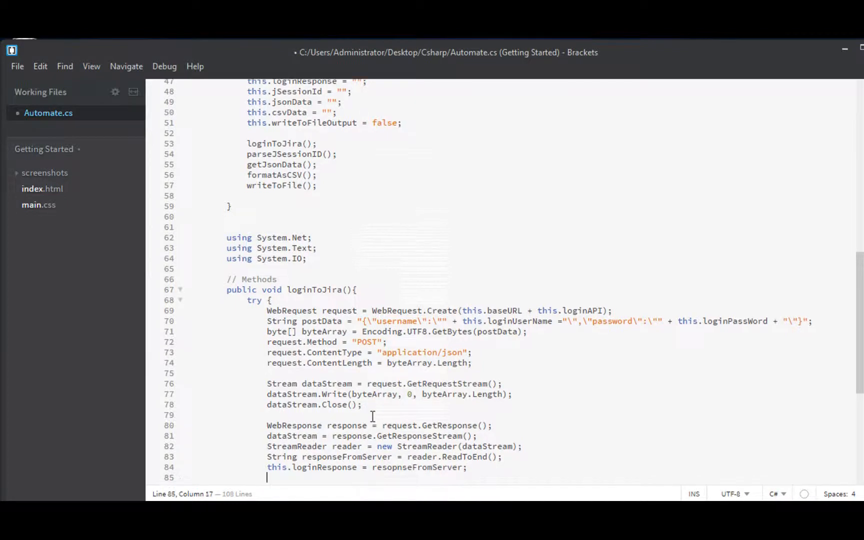
Step: Add reader.Close(), dataStream.Close() and response.Close() after the loginResponse assignment
{"action": "key", "text": "enter"}
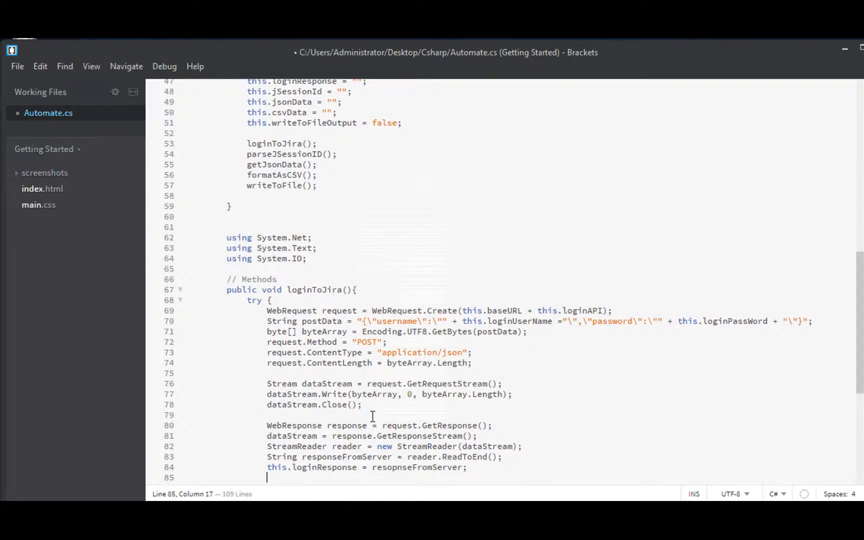
{"action": "type", "text": "reader.Close();"}
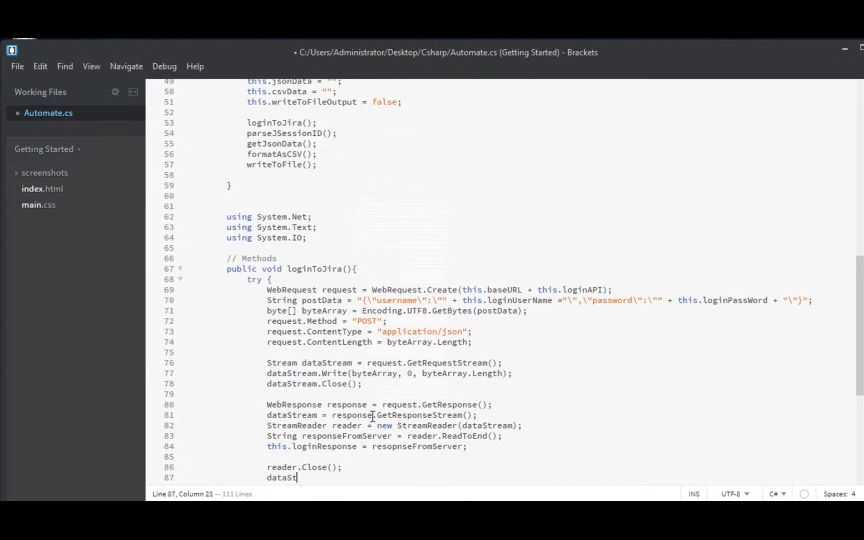
{"action": "type", "text": "e"}
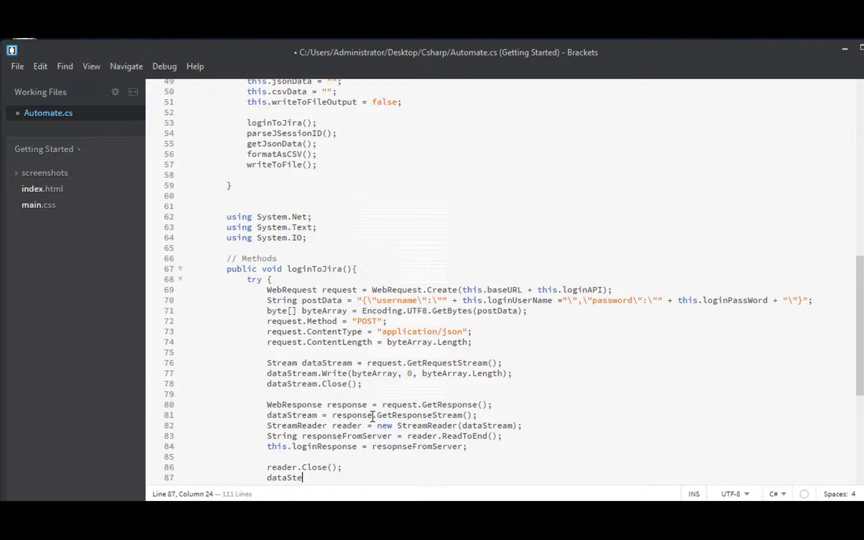
{"action": "type", "text": "eam"}
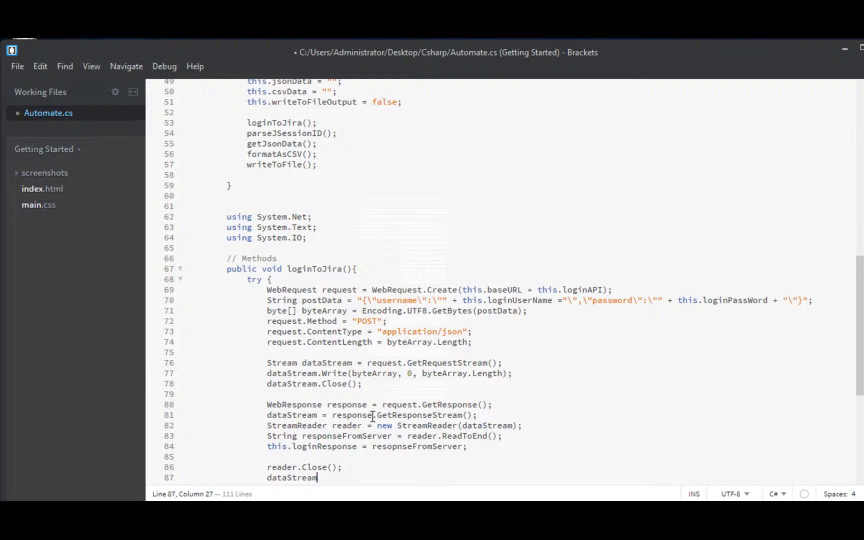
{"action": "type", "text": ".Close();"}
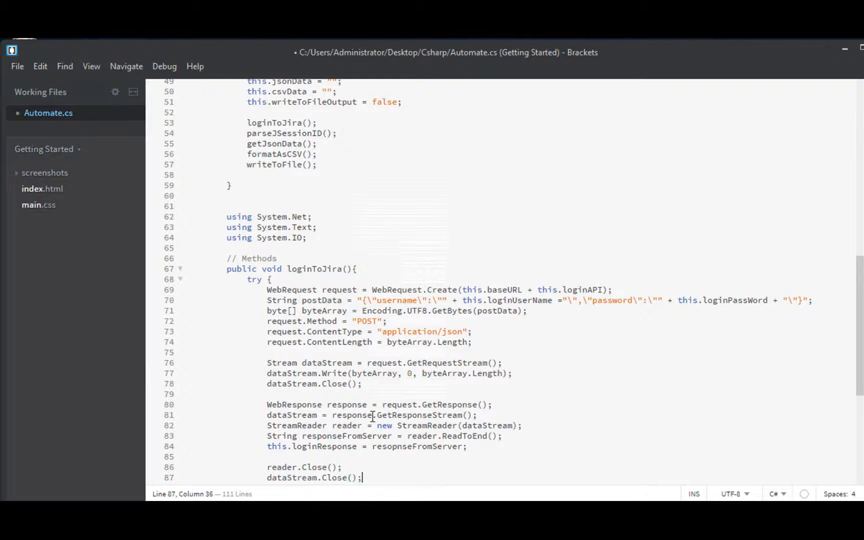
{"action": "type", "text": "respons"}
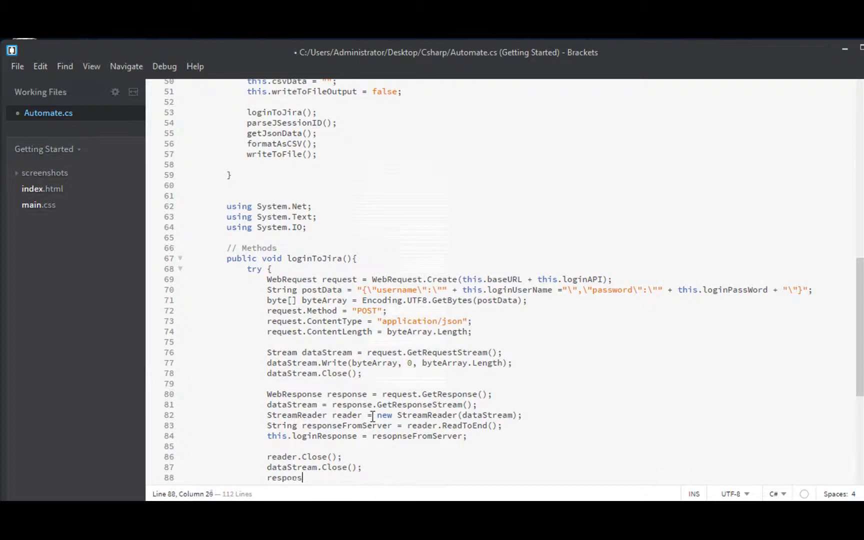
{"action": "type", "text": "e.Close();"}
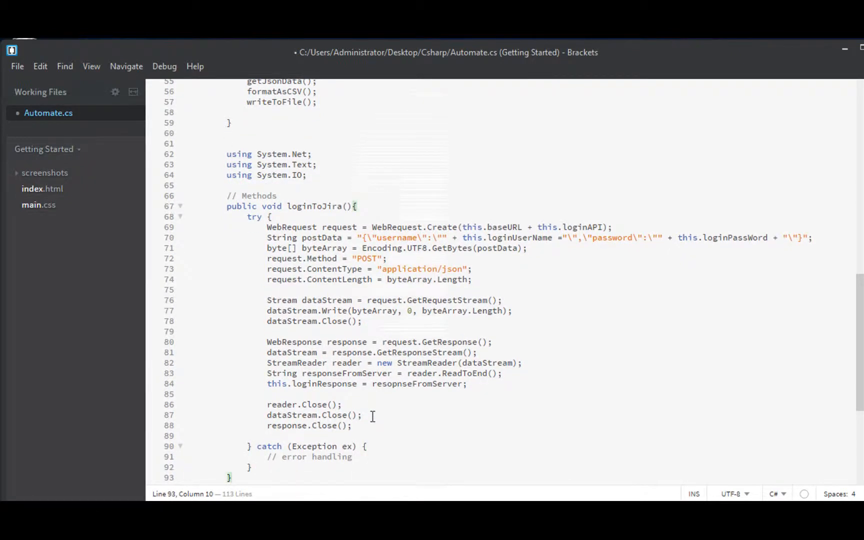
{"action": "scroll", "scroll_direction": "down", "scroll_amount": 3}
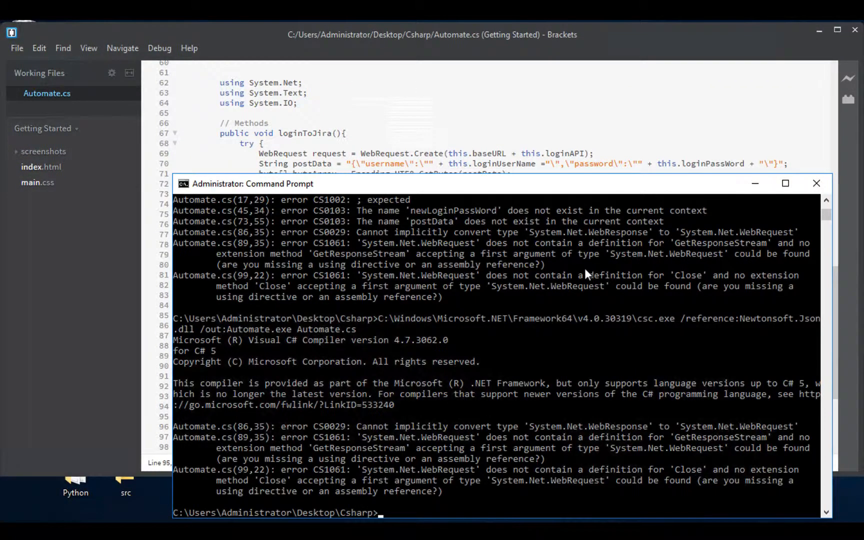
Step: Scroll through the compile errors flagging invalid 'using' tokens on lines 62–64
{"action": "scroll", "scroll_direction": "down", "scroll_amount": 3}
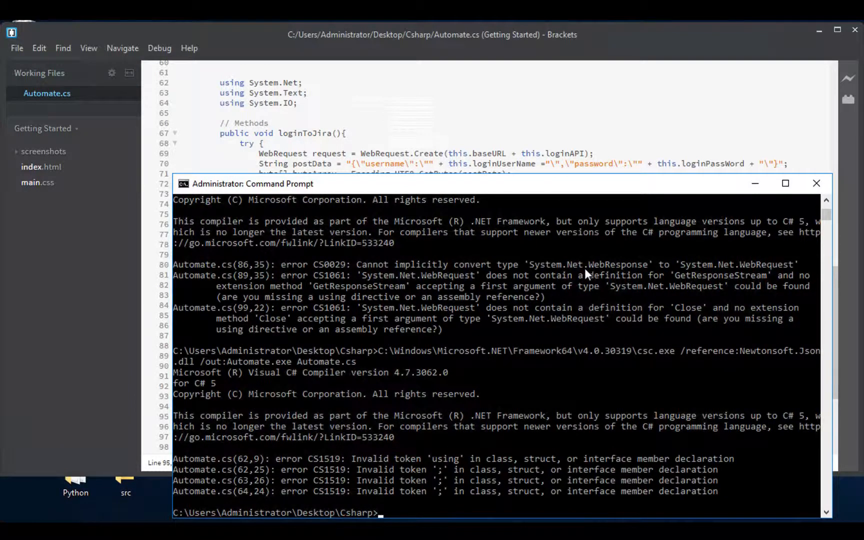
{"action": "mouse_move", "coordinate": [464, 116]}
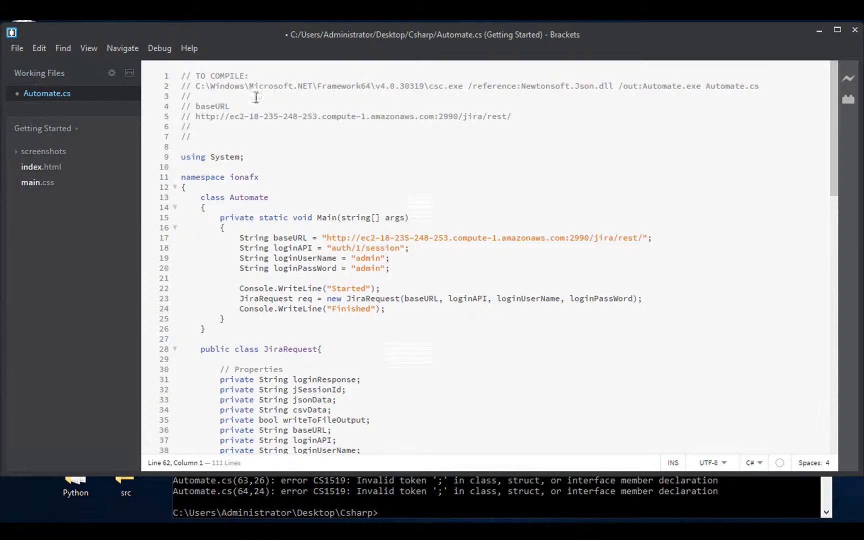
Step: Put 'using System.Net;' and the other using directives under 'using System;' at the top
{"action": "type", "text": "using System.Net;"}
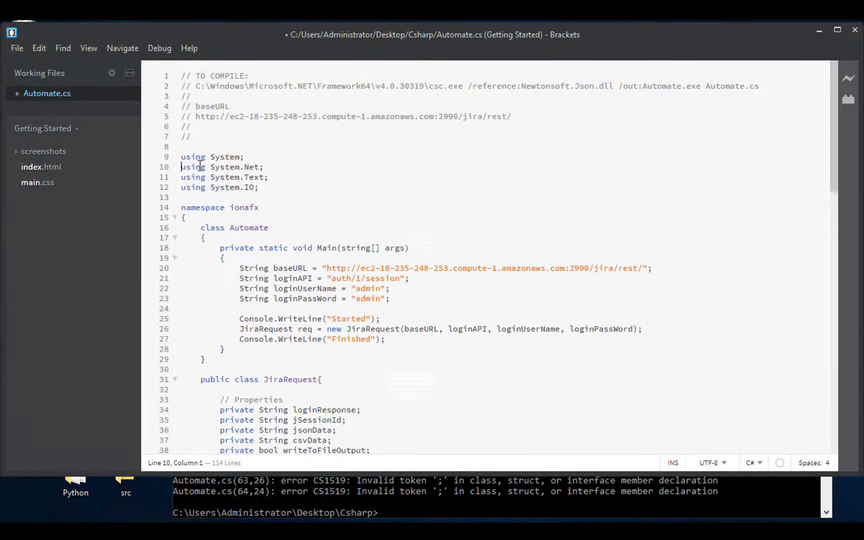
{"action": "scroll", "scroll_direction": "down", "scroll_amount": 3}
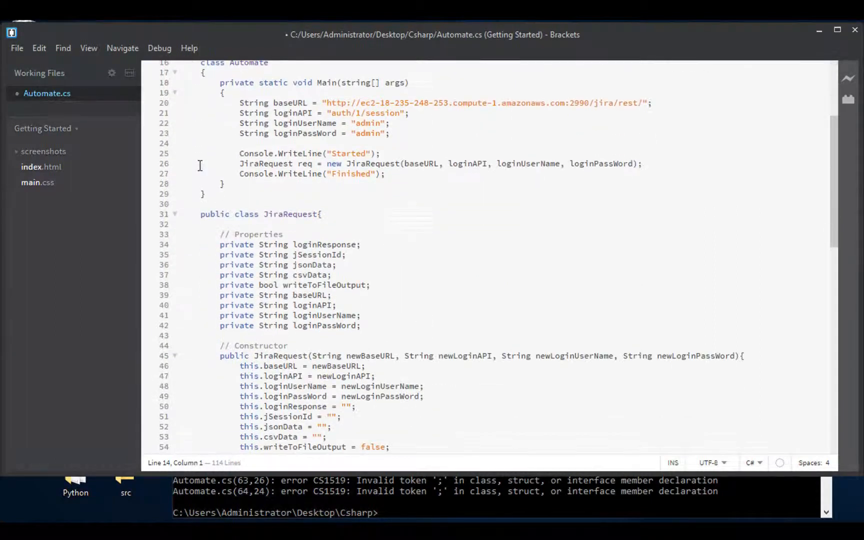
{"action": "scroll", "scroll_direction": "down", "scroll_amount": 3}
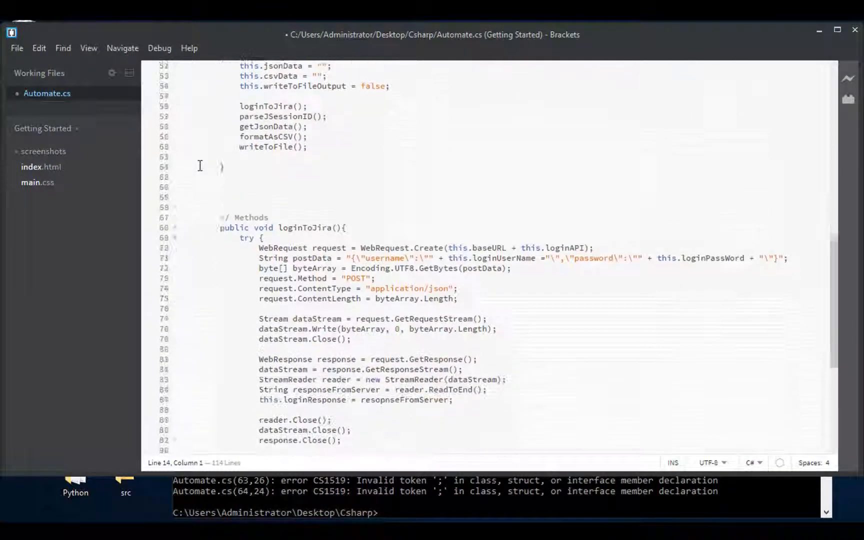
{"action": "scroll", "scroll_direction": "down", "scroll_amount": 3}
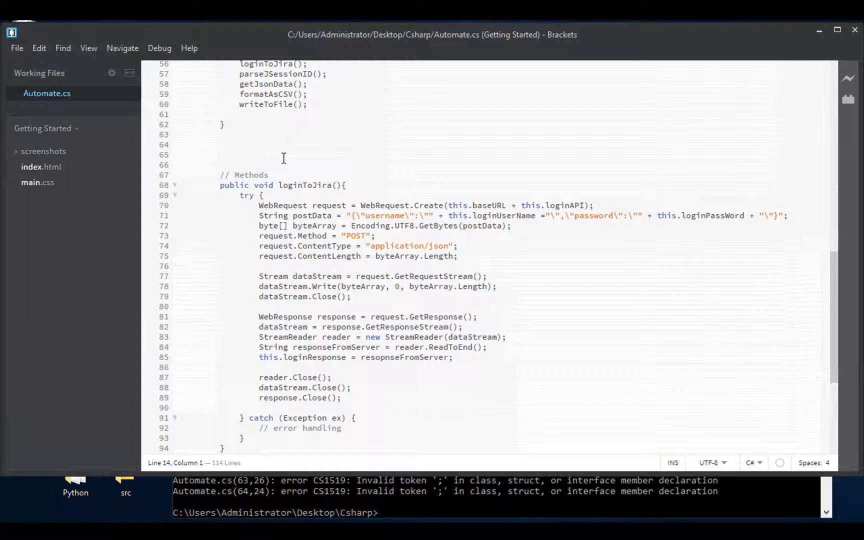
{"action": "scroll", "scroll_direction": "down", "scroll_amount": 3}
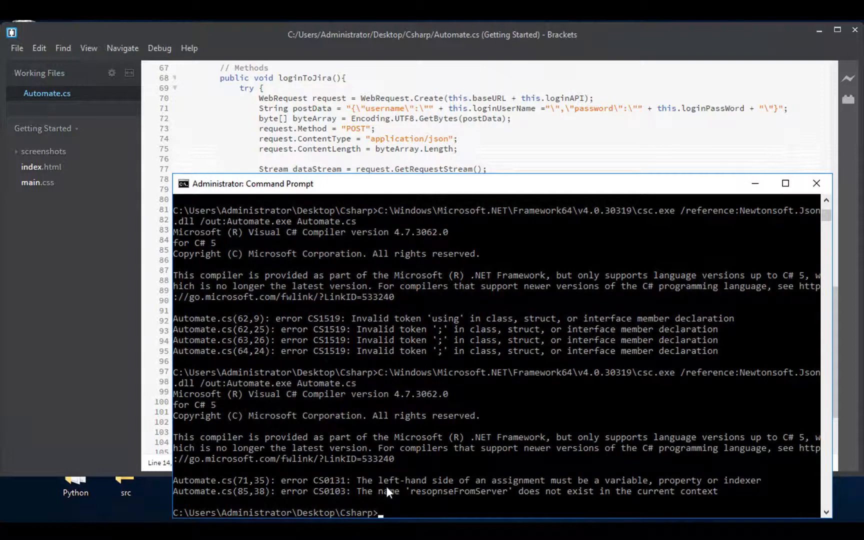
{"action": "mouse_move", "coordinate": [408, 498]}
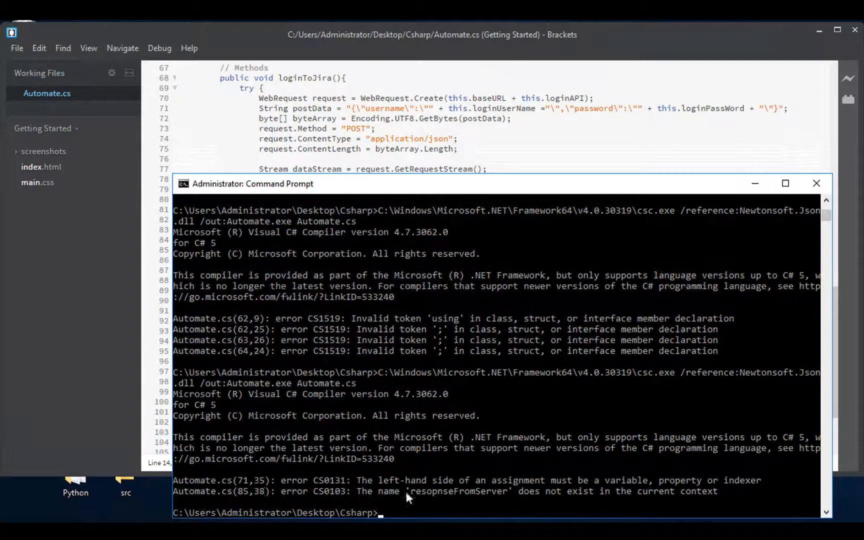
{"action": "mouse_move", "coordinate": [430, 502]}
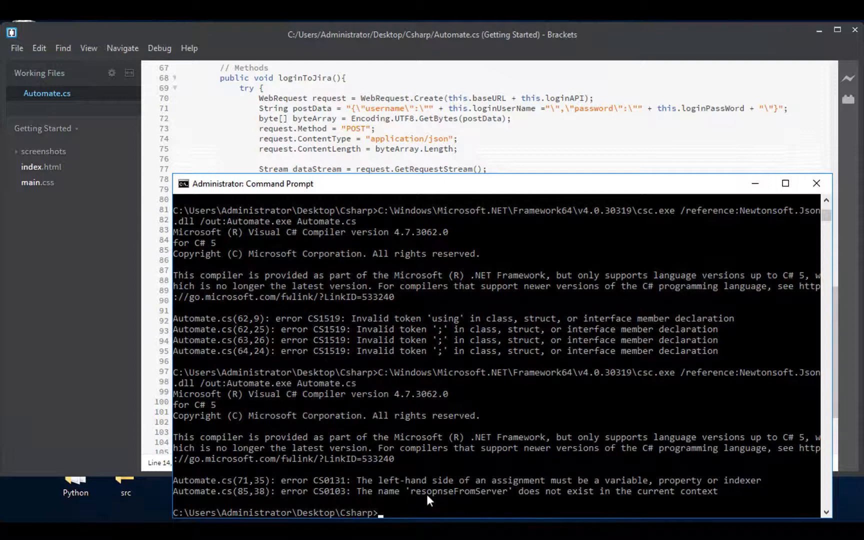
{"action": "mouse_move", "coordinate": [378, 153]}
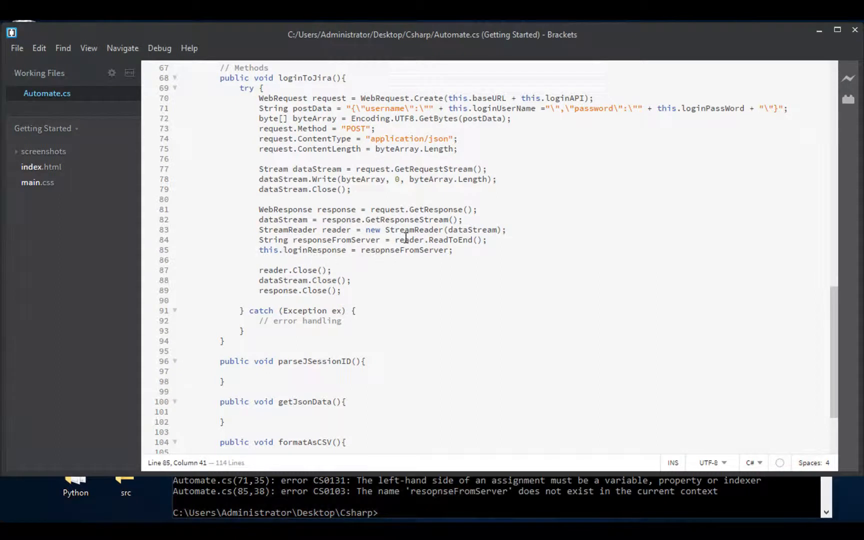
Step: Retype line 85's variable as responseFromServer and go to line 71's faulty postData assignment
{"action": "type", "text": "responseFromServer"}
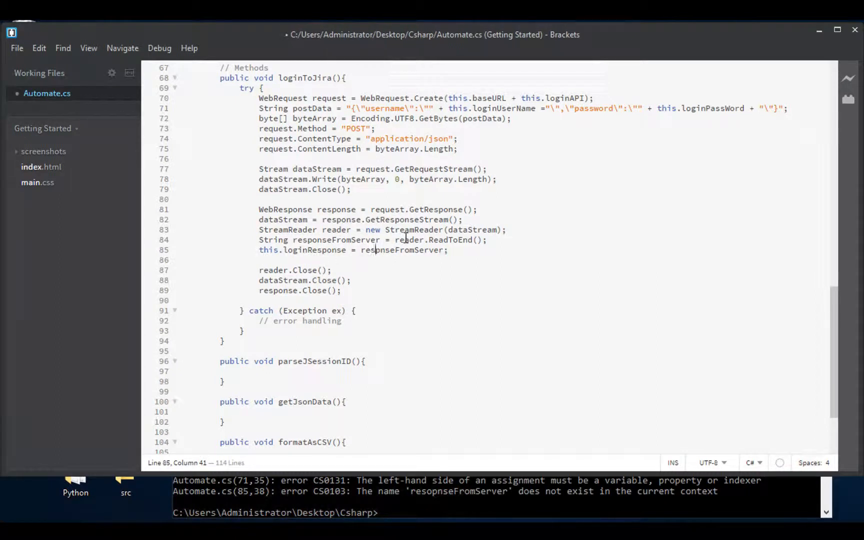
{"action": "left_click", "coordinate": [386, 250]}
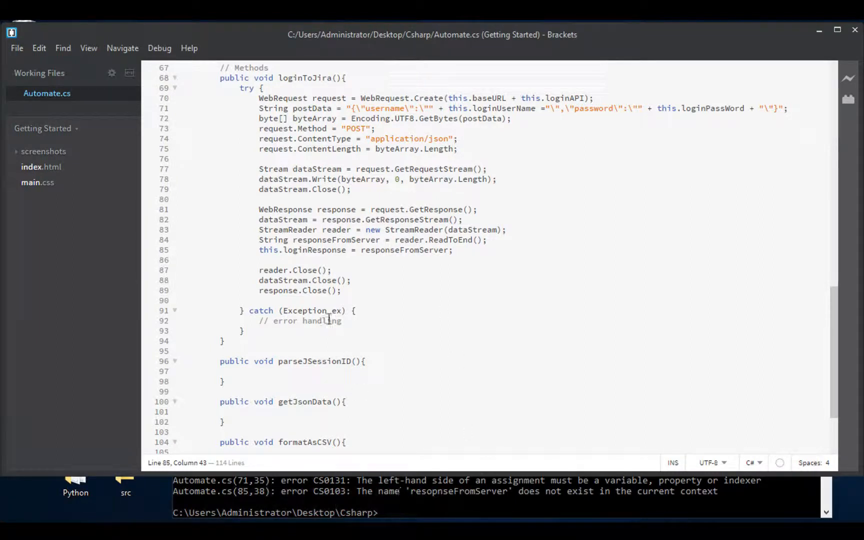
{"action": "left_click", "coordinate": [259, 108]}
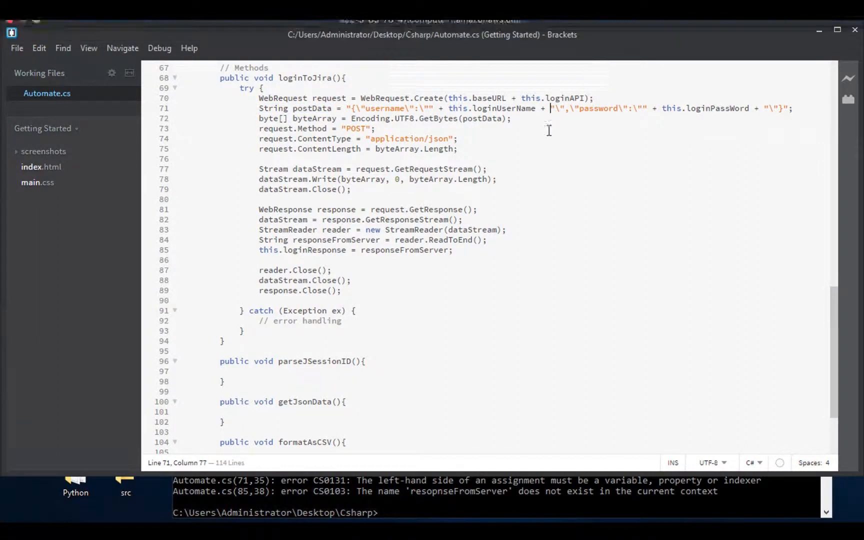
{"action": "mouse_move", "coordinate": [545, 147]}
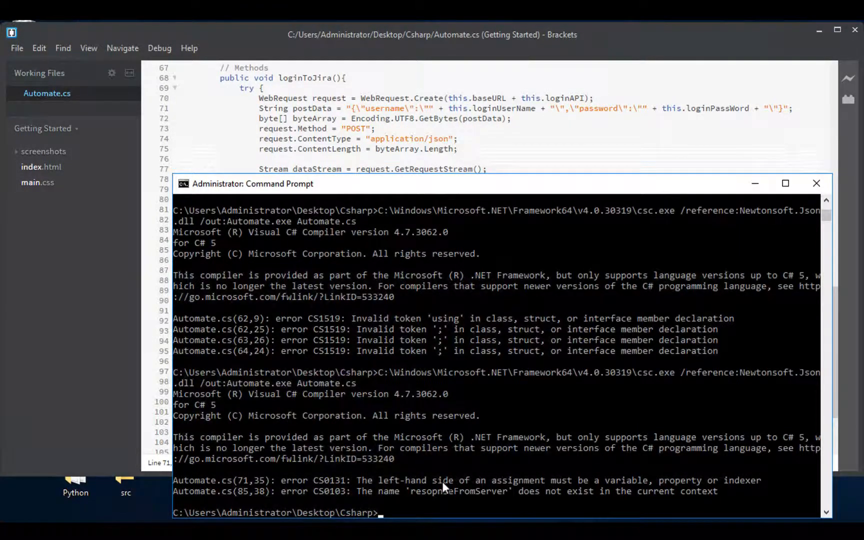
Step: Review the warnings-only compile output and run Automate.exe, printing Started and Finished
{"action": "scroll", "scroll_direction": "down", "scroll_amount": 3}
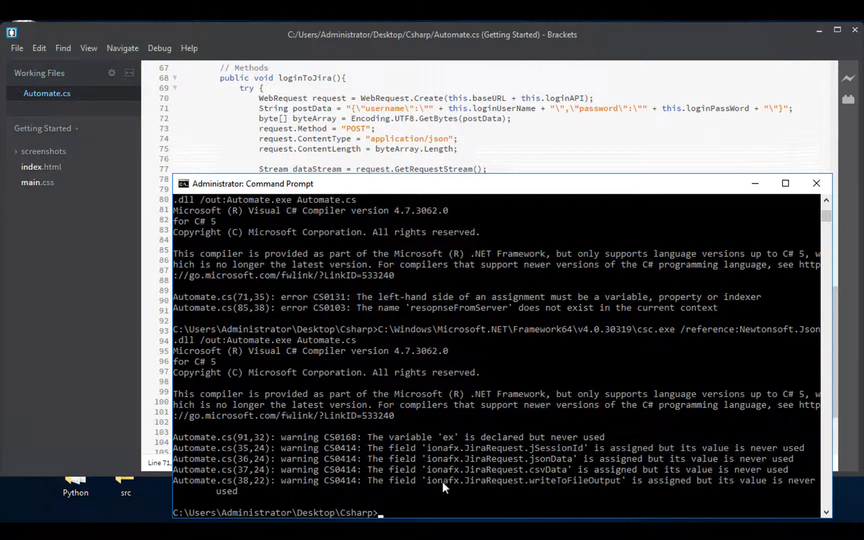
{"action": "type", "text": "Automate.exe"}
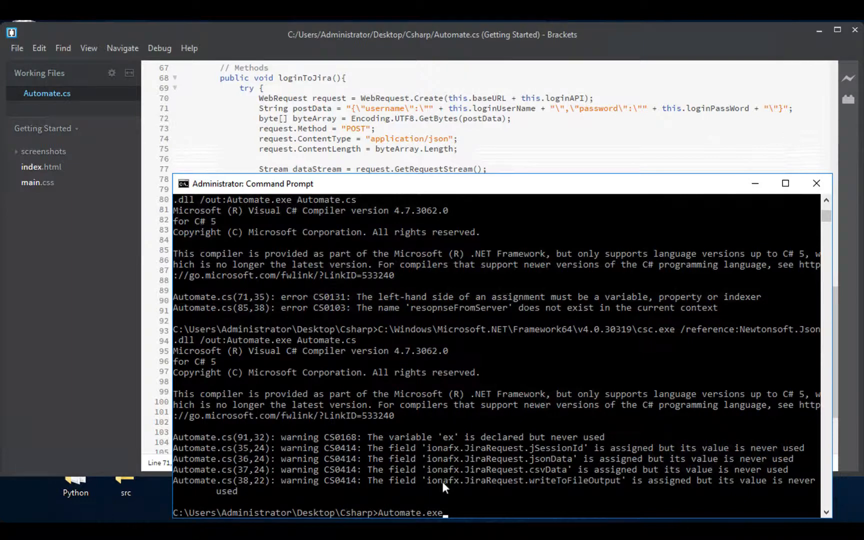
{"action": "key", "text": "Return"}
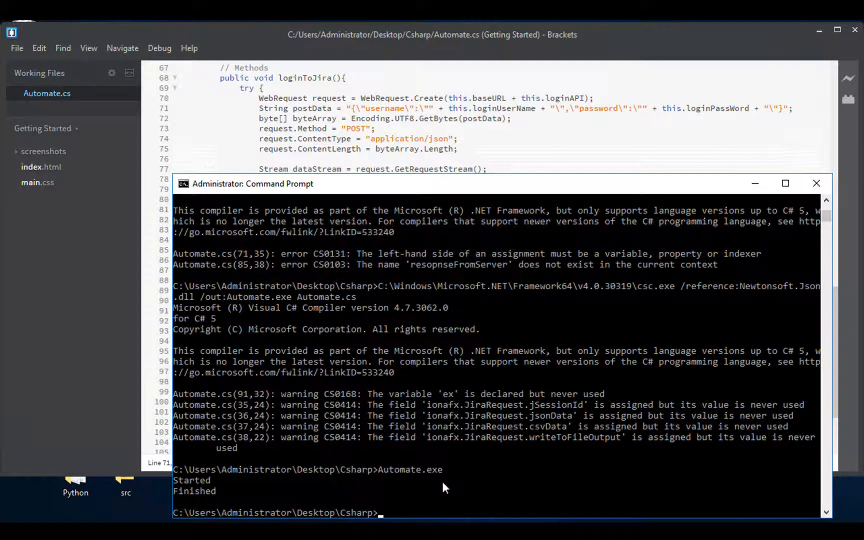
{"action": "mouse_move", "coordinate": [455, 139]}
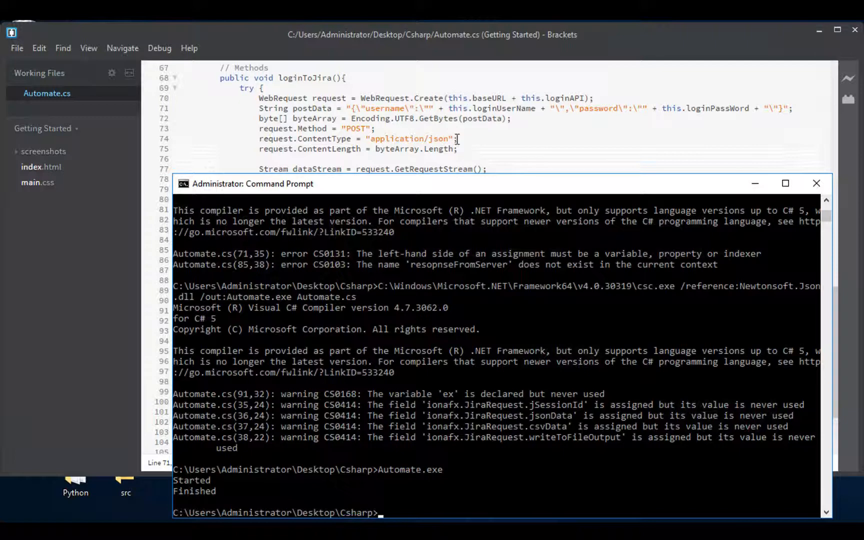